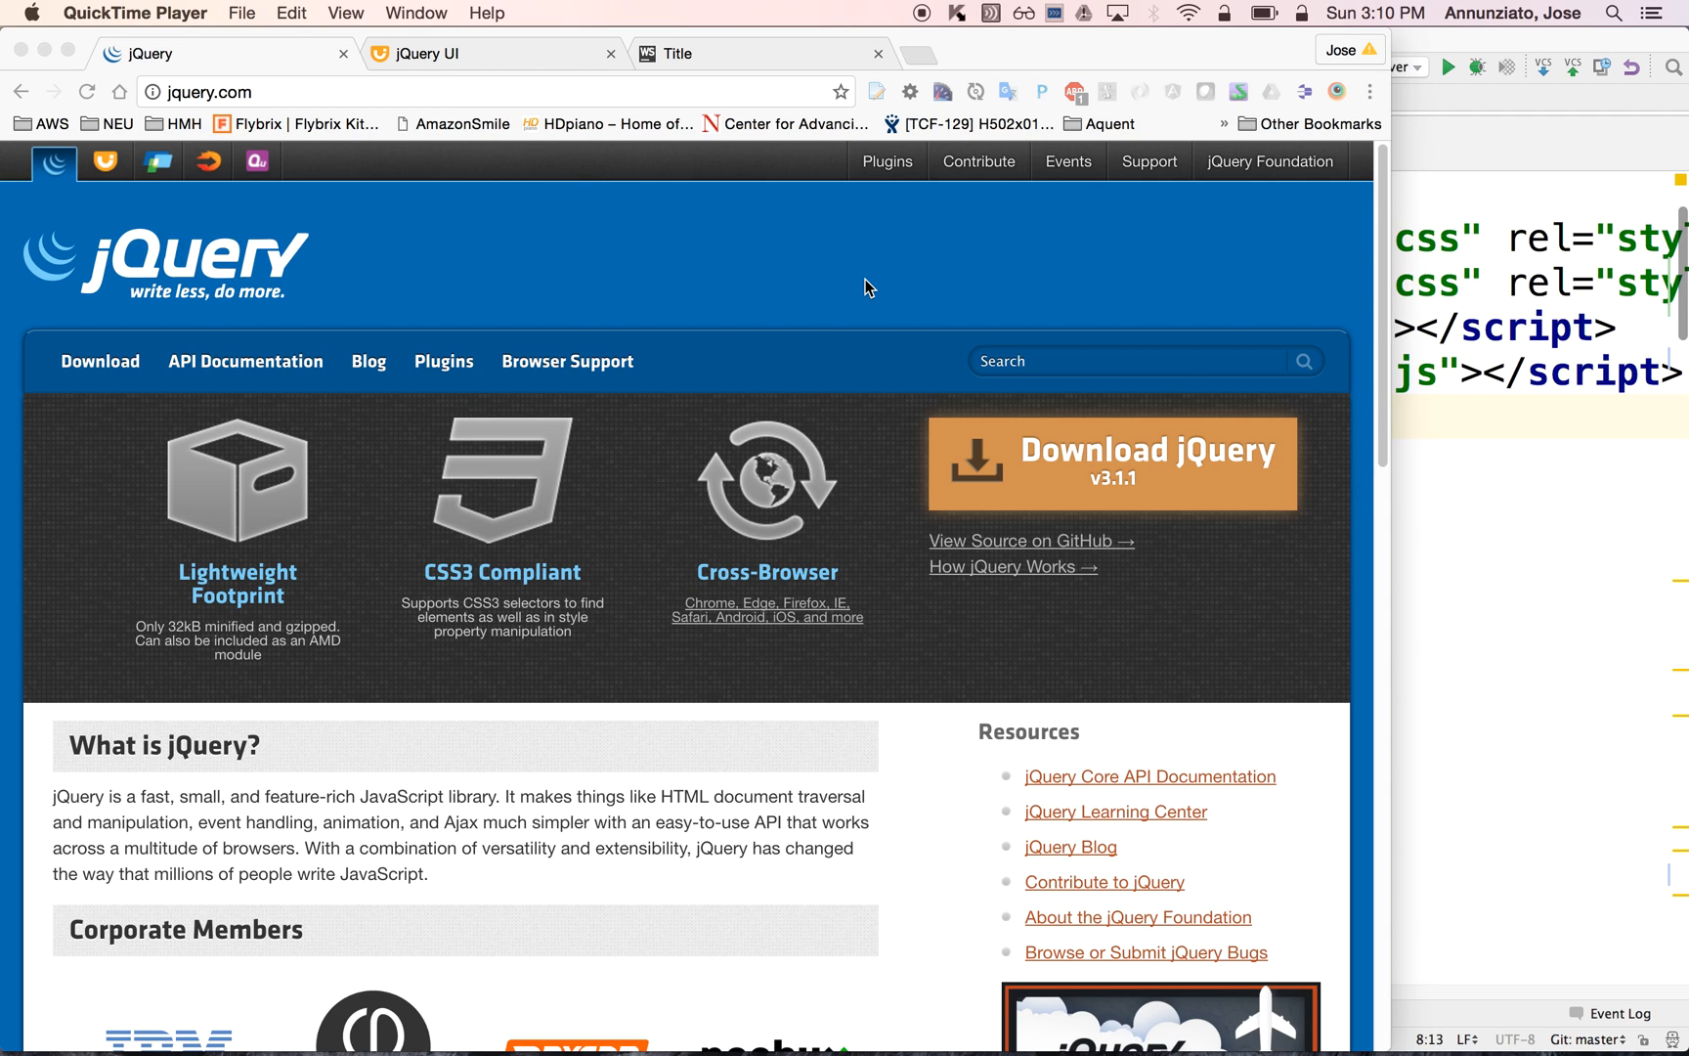
mouse_move(544, 234)
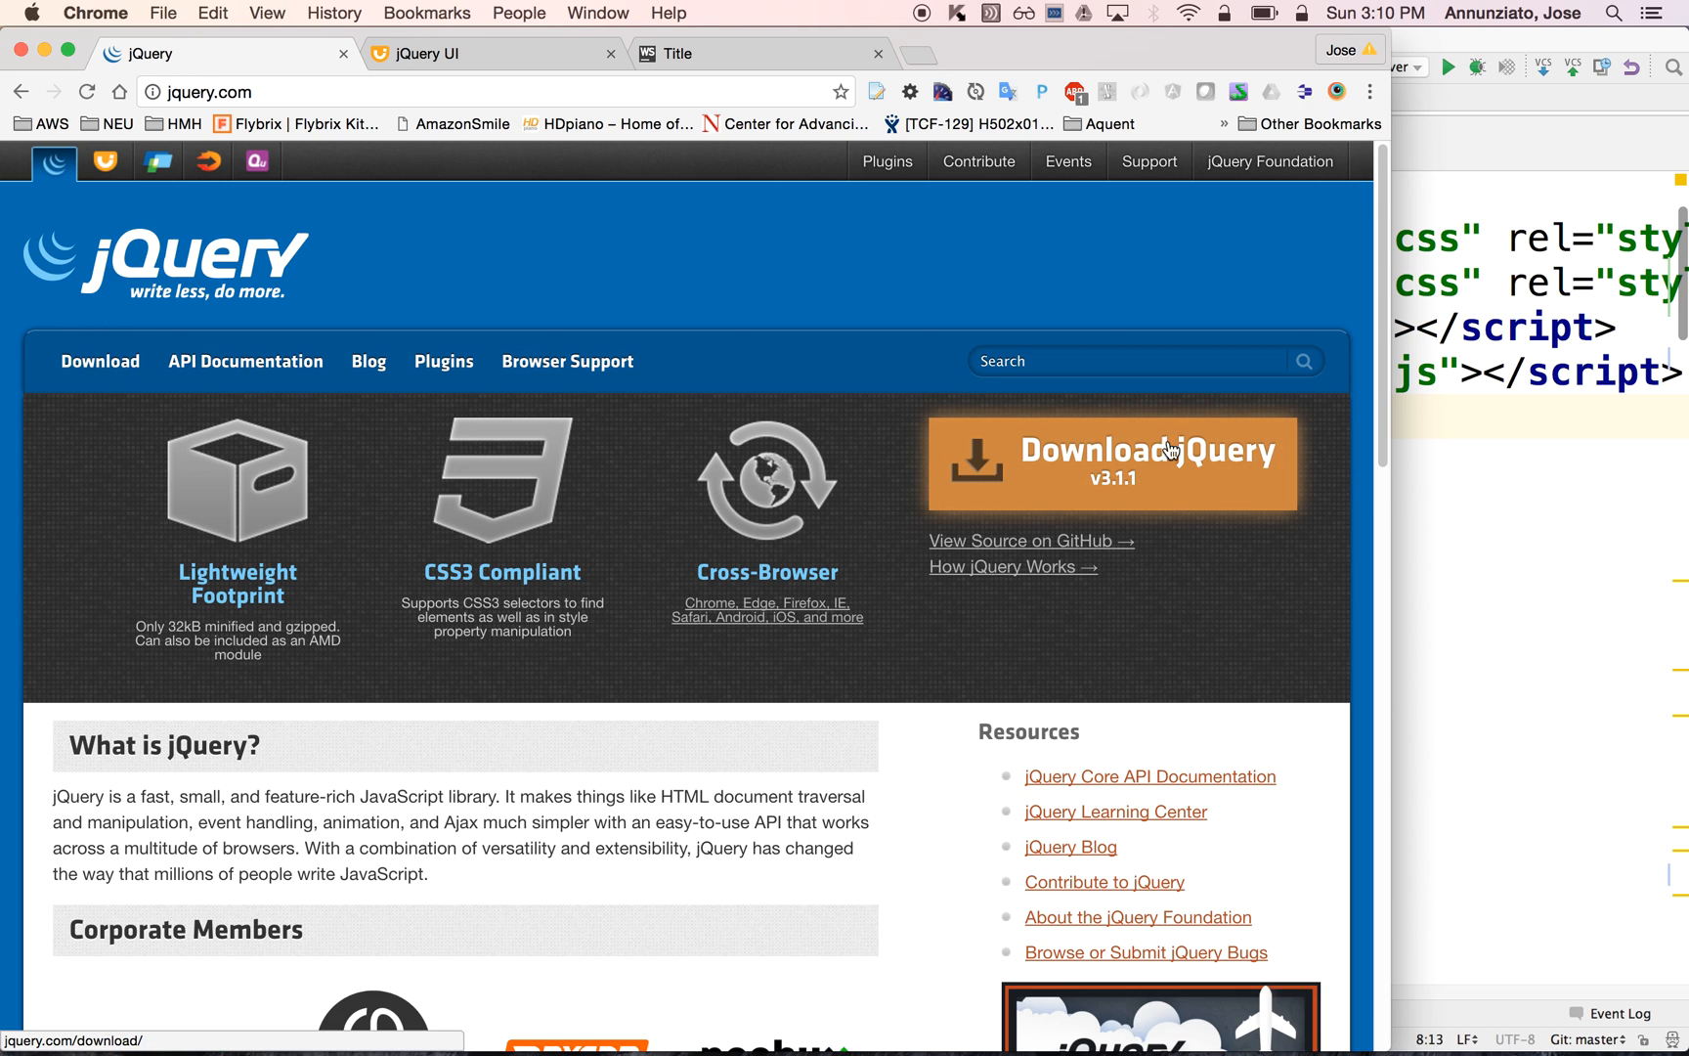
mouse_move(382, 256)
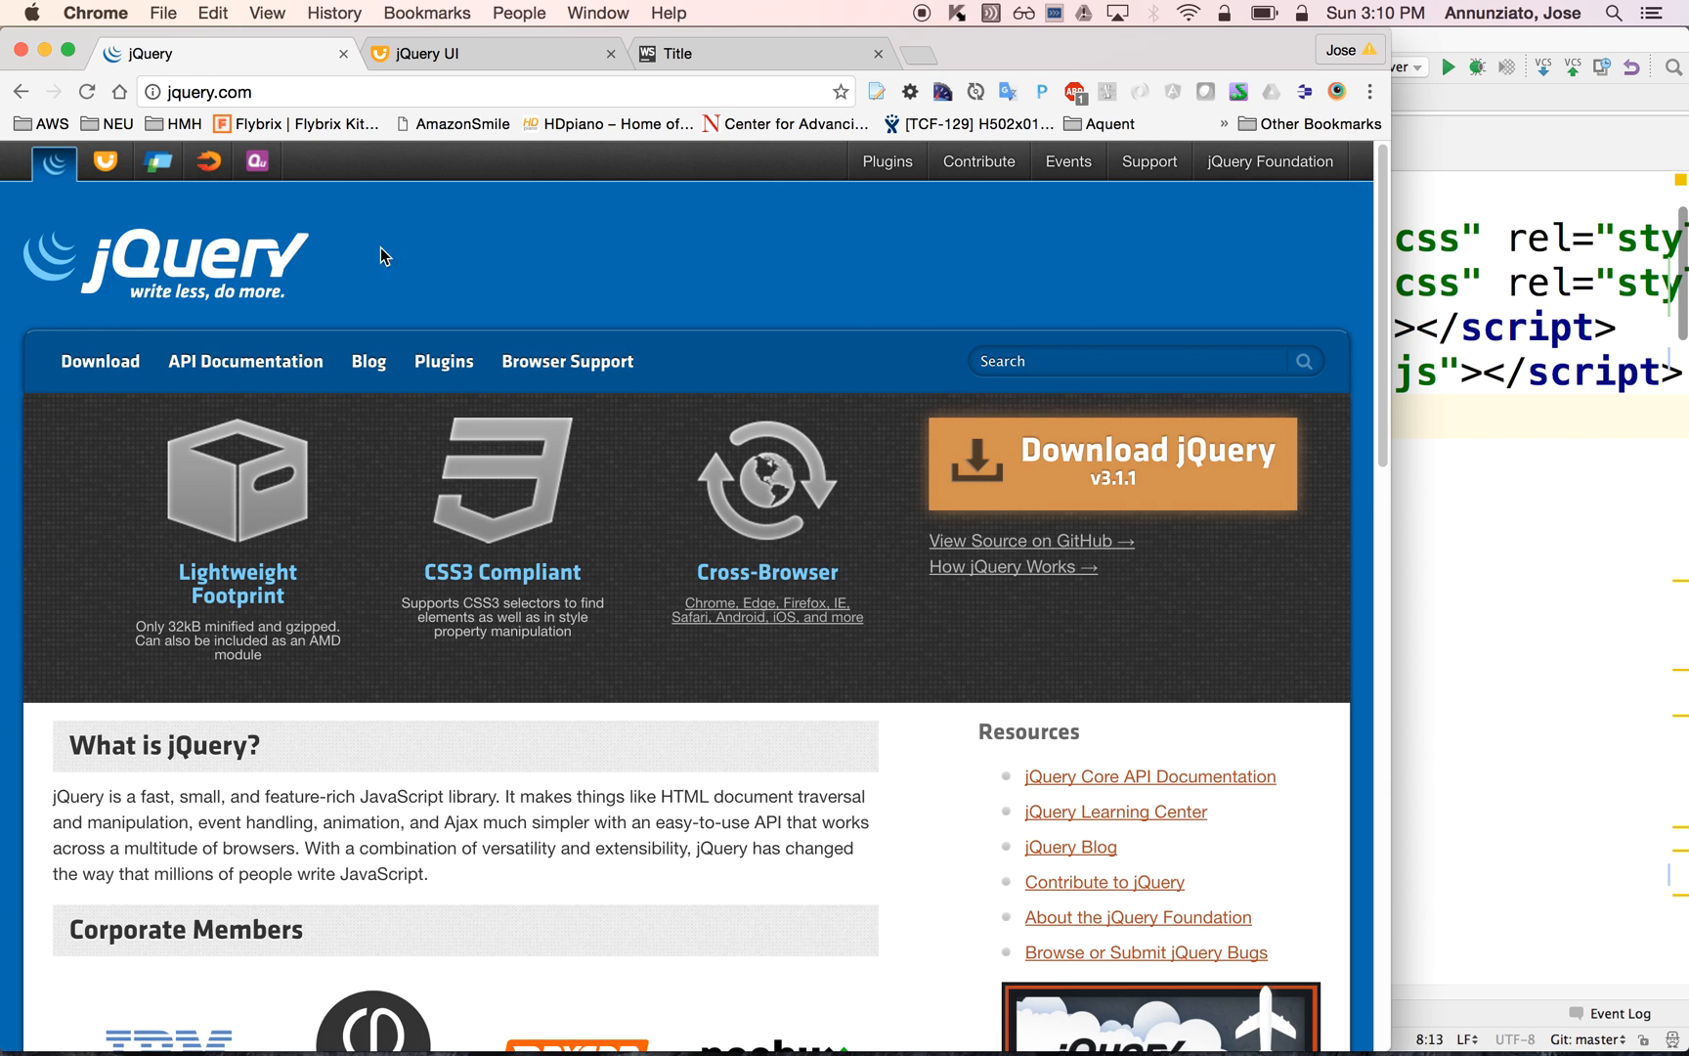
mouse_move(489, 271)
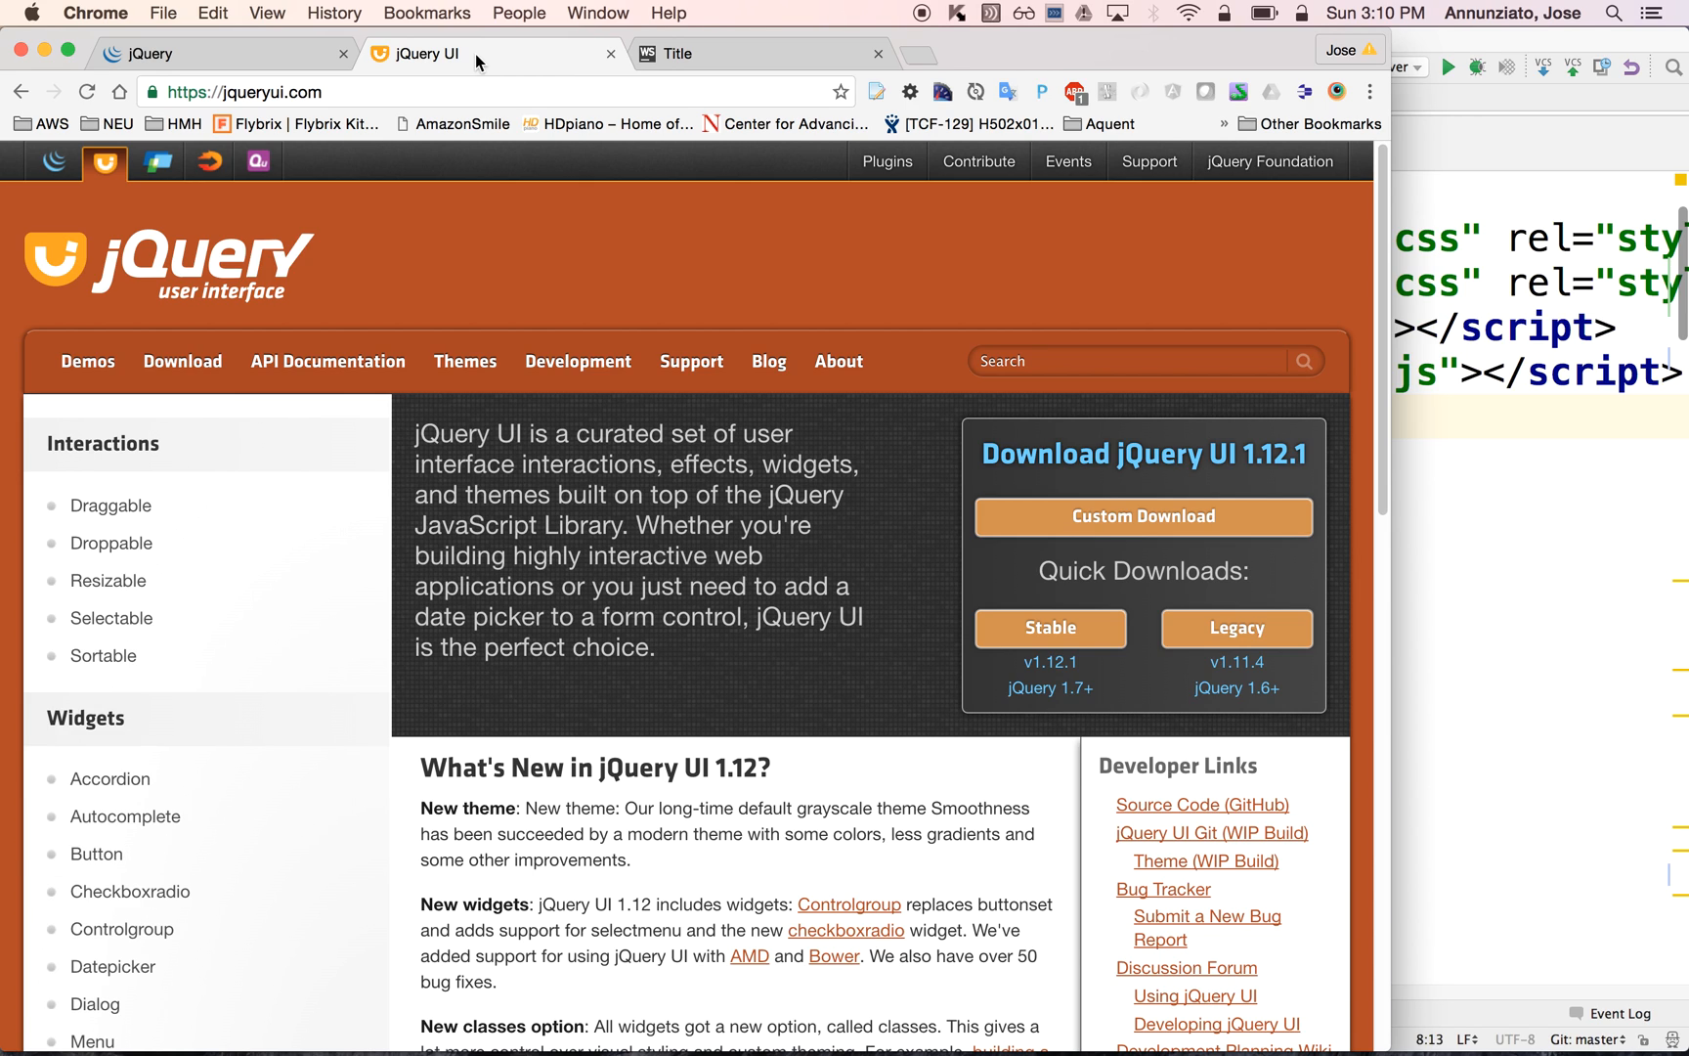
mouse_move(1234, 458)
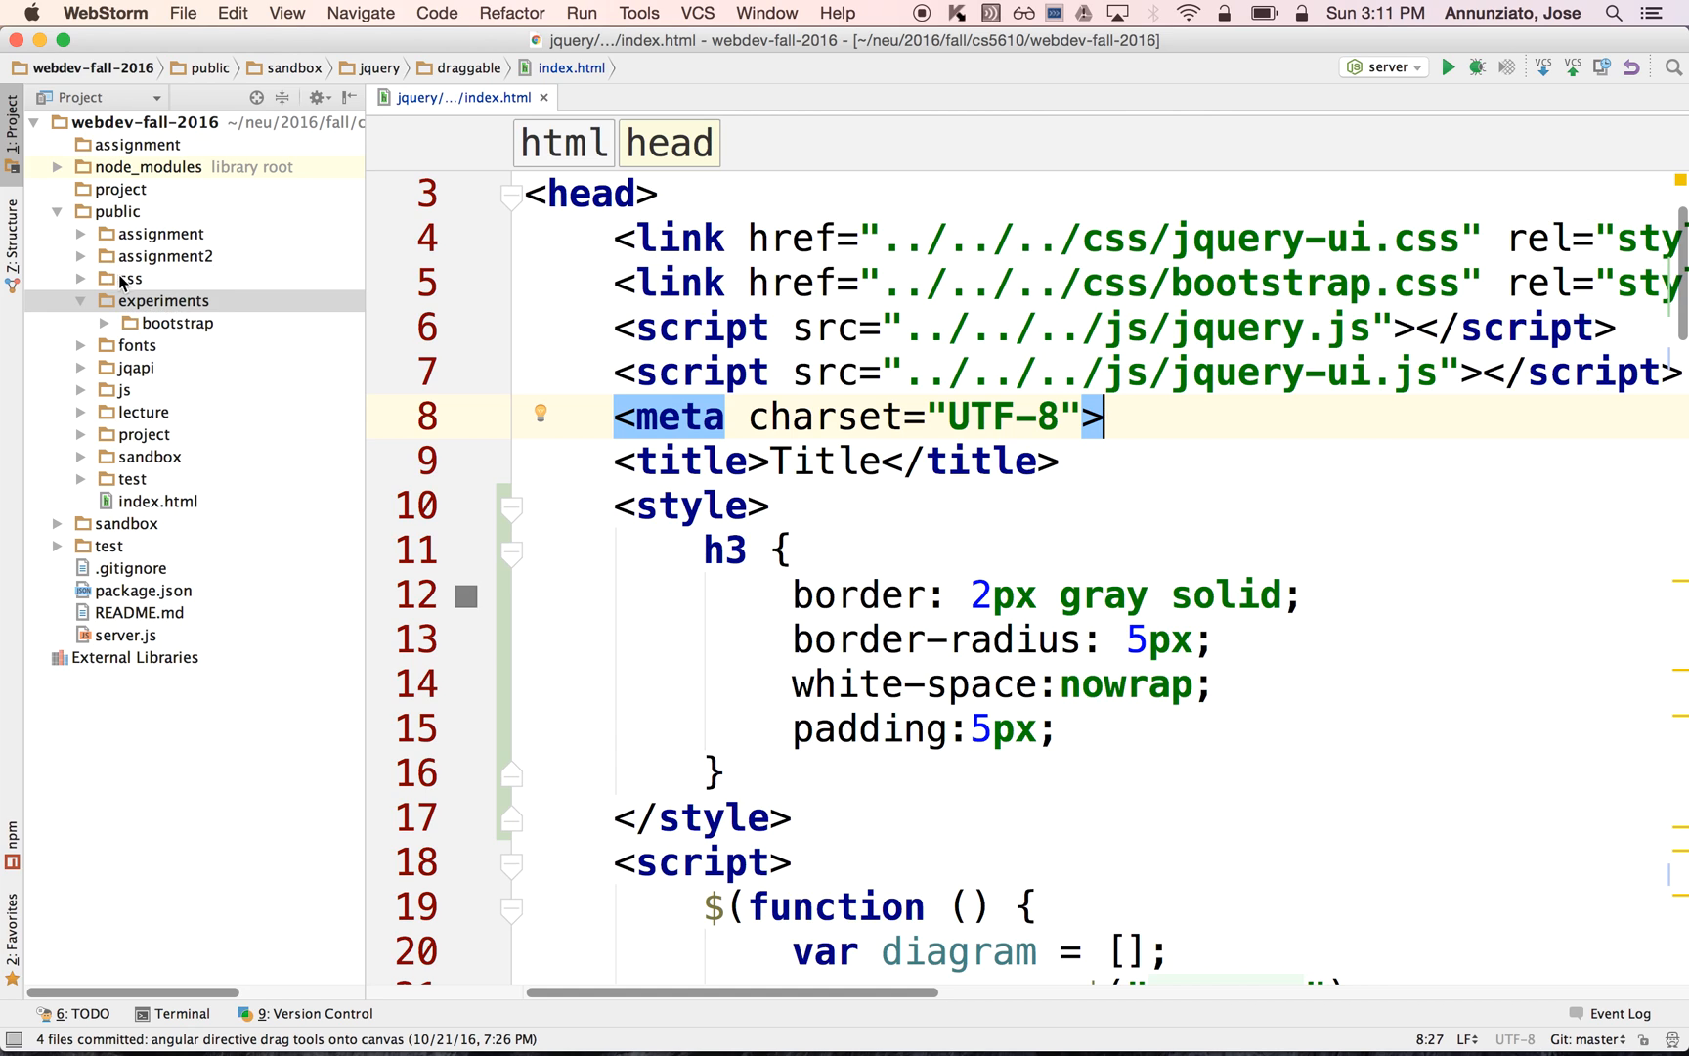
left_click(80, 278)
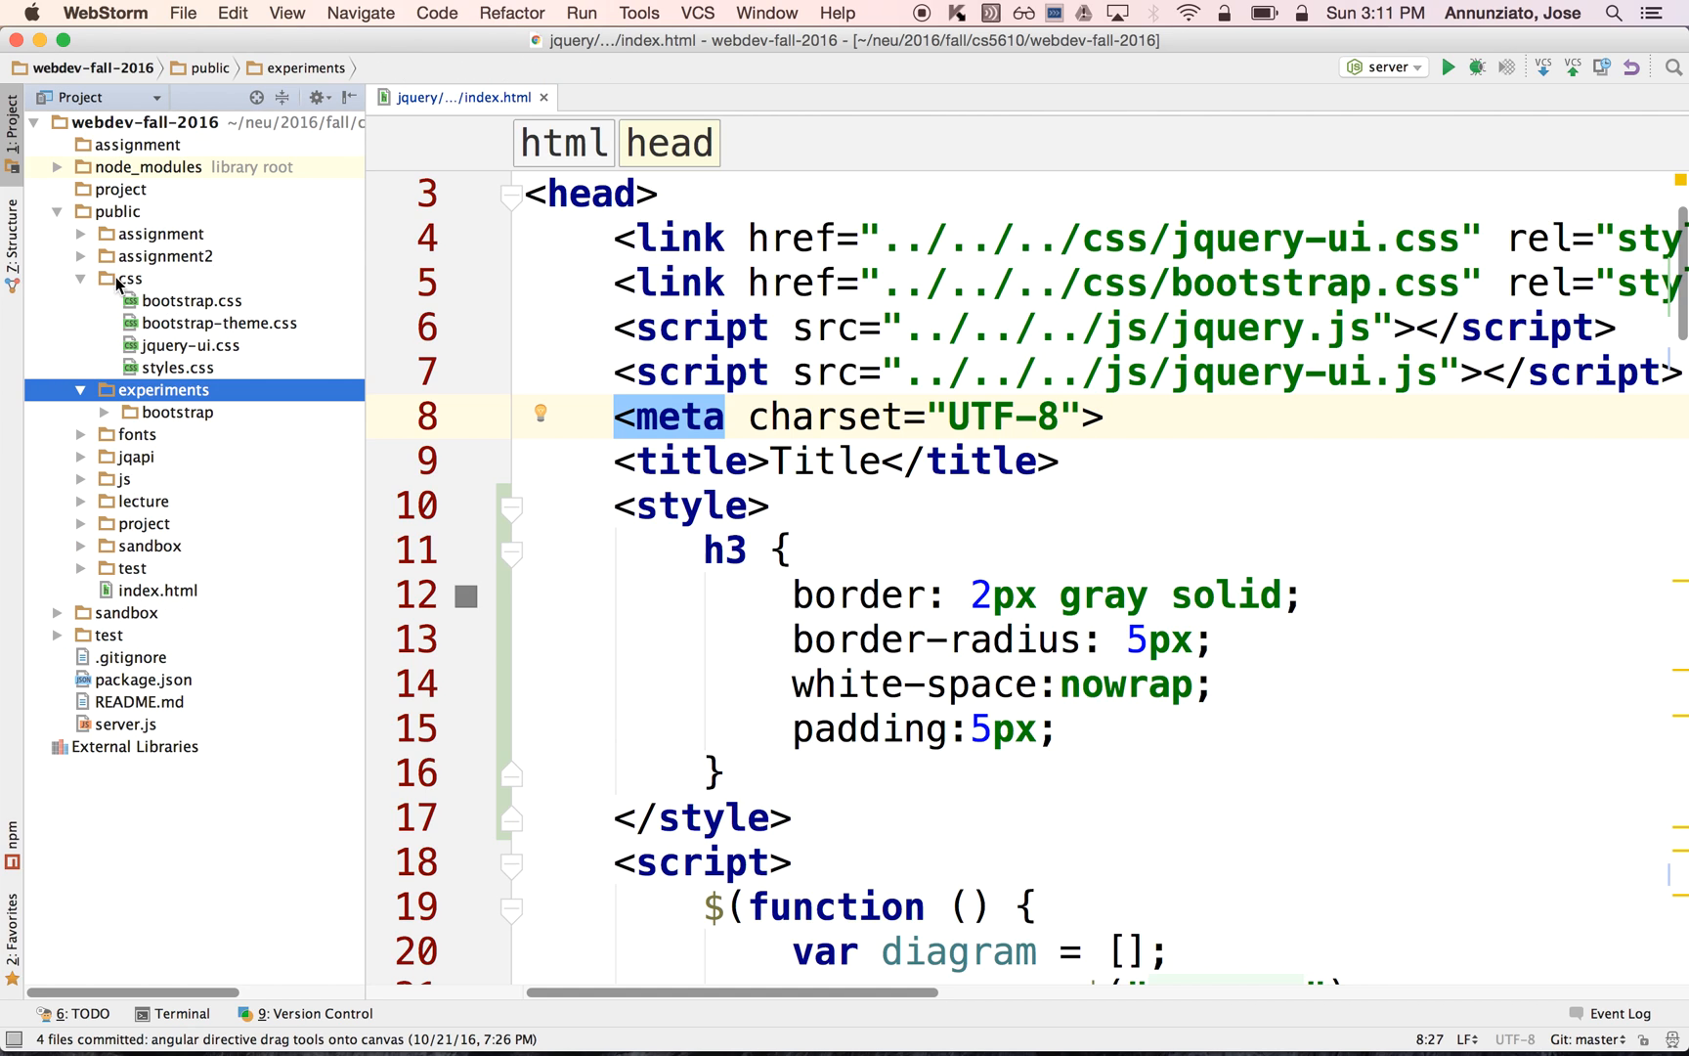
mouse_move(86, 487)
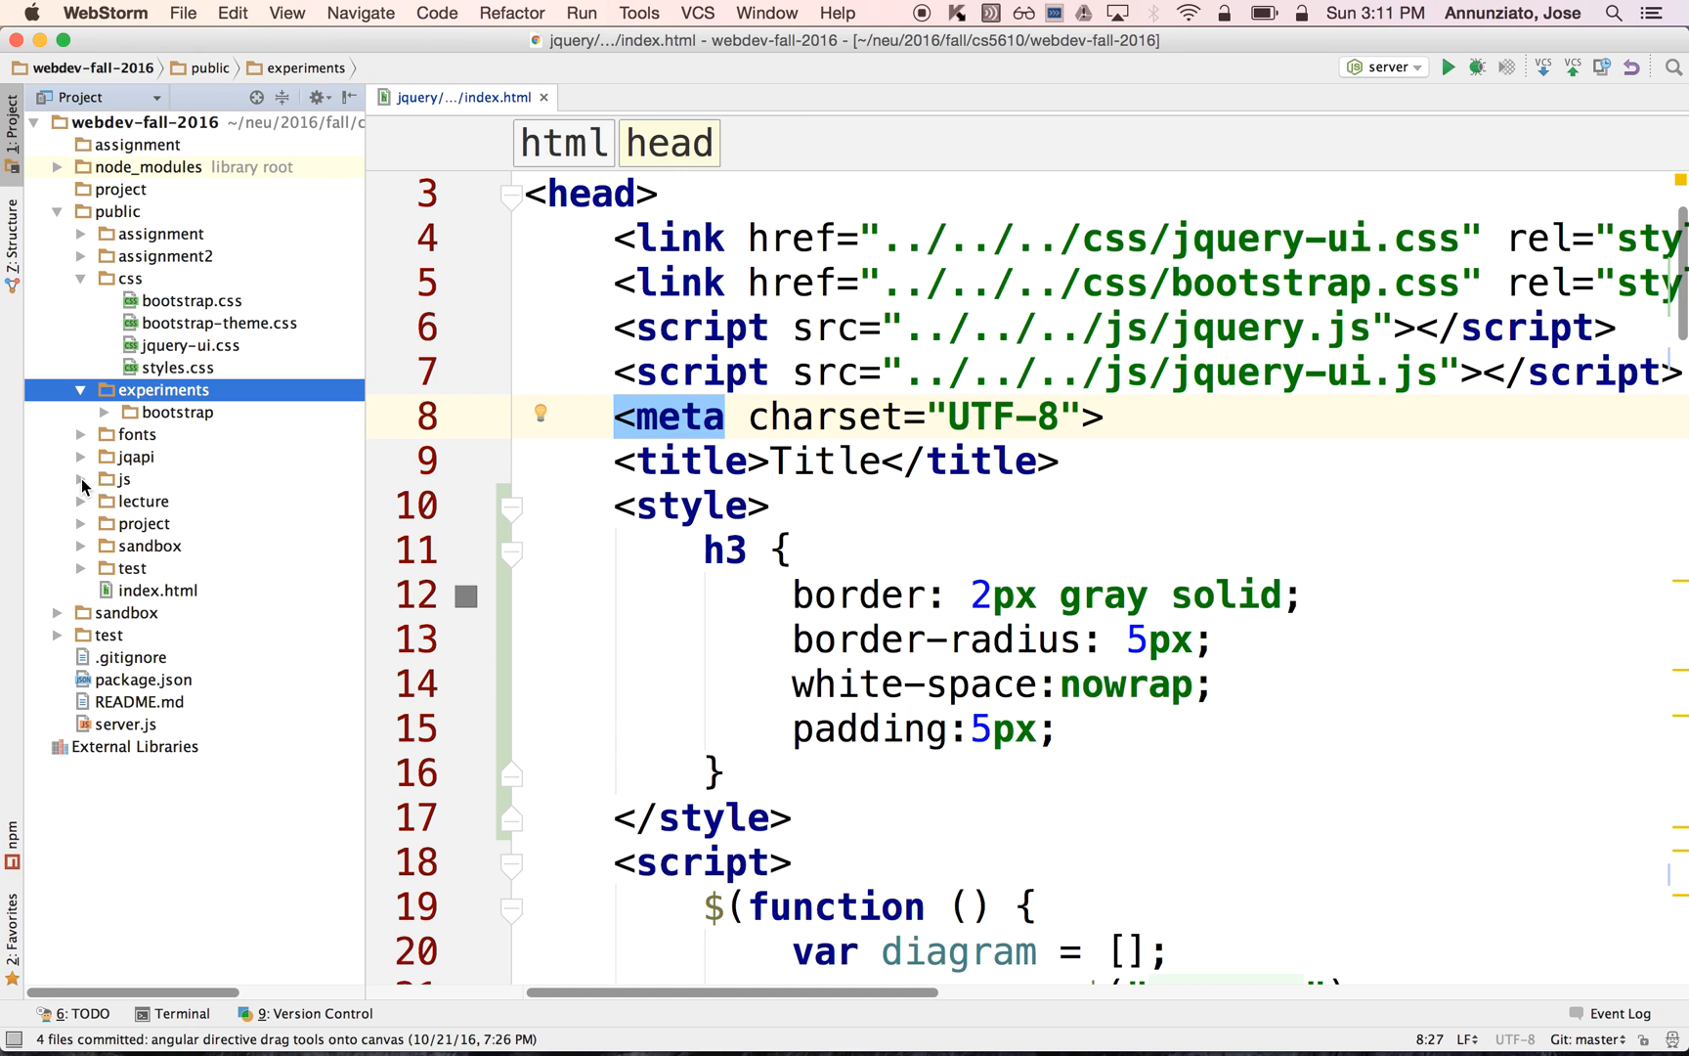
left_click(81, 479)
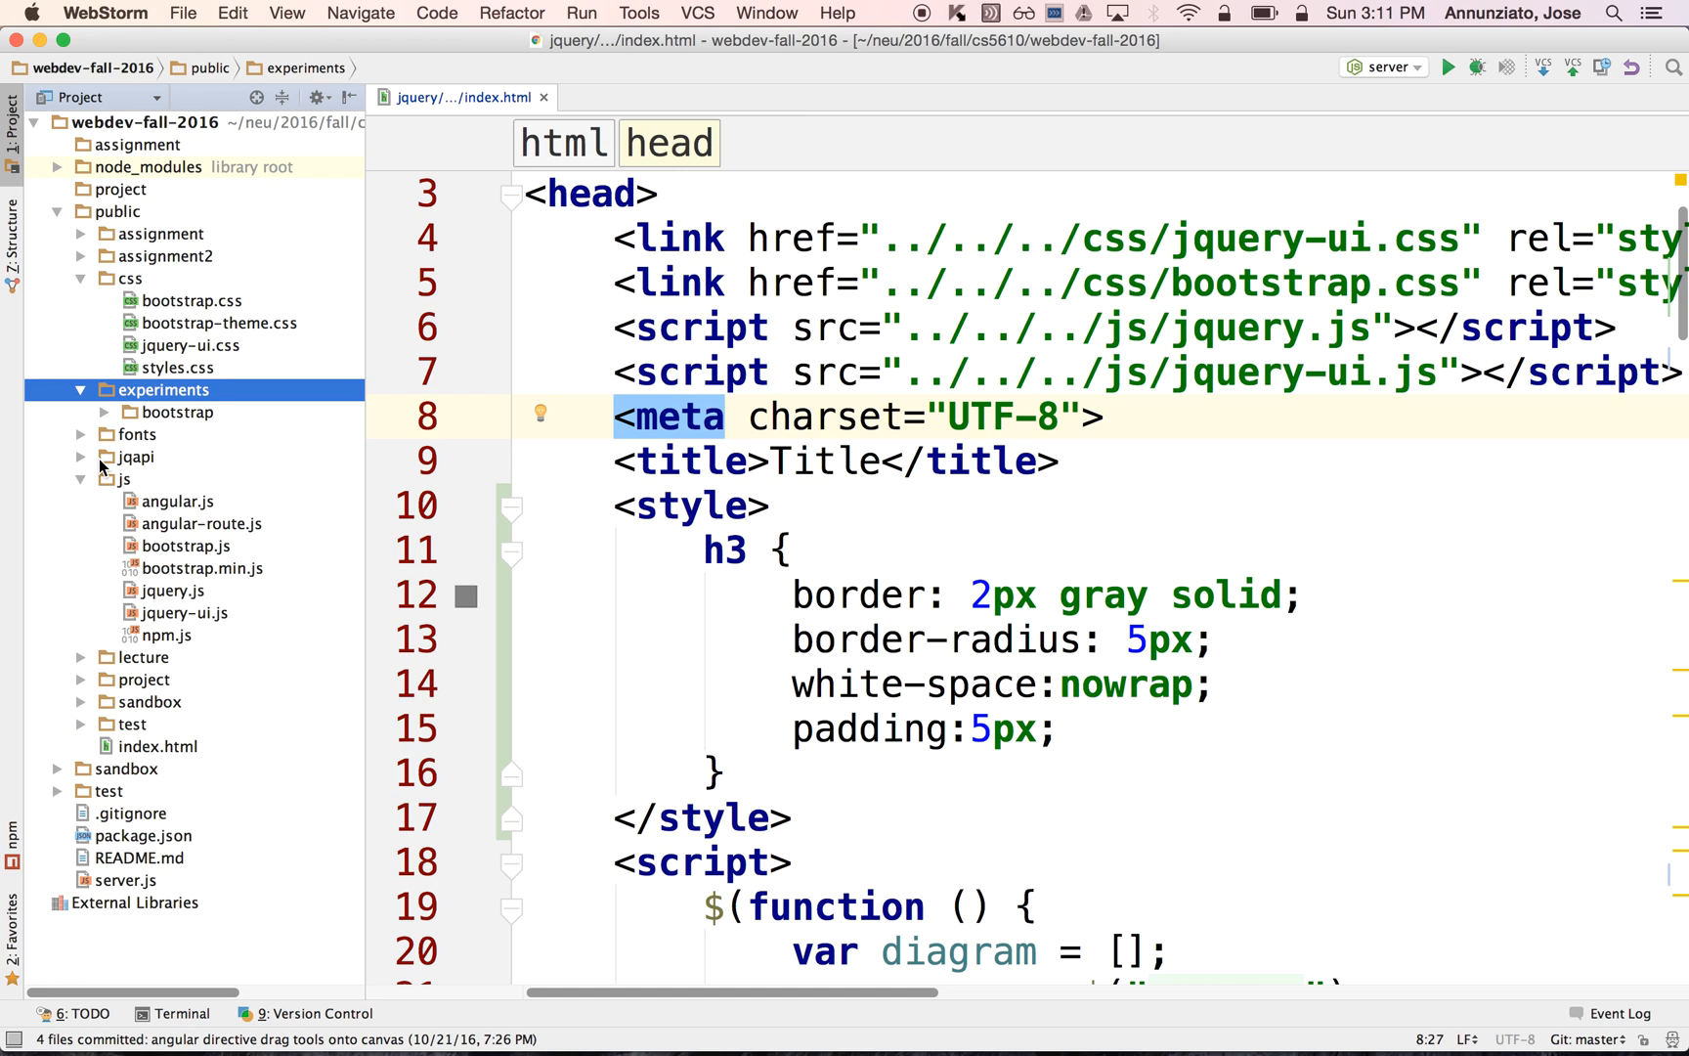
left_click(125, 479)
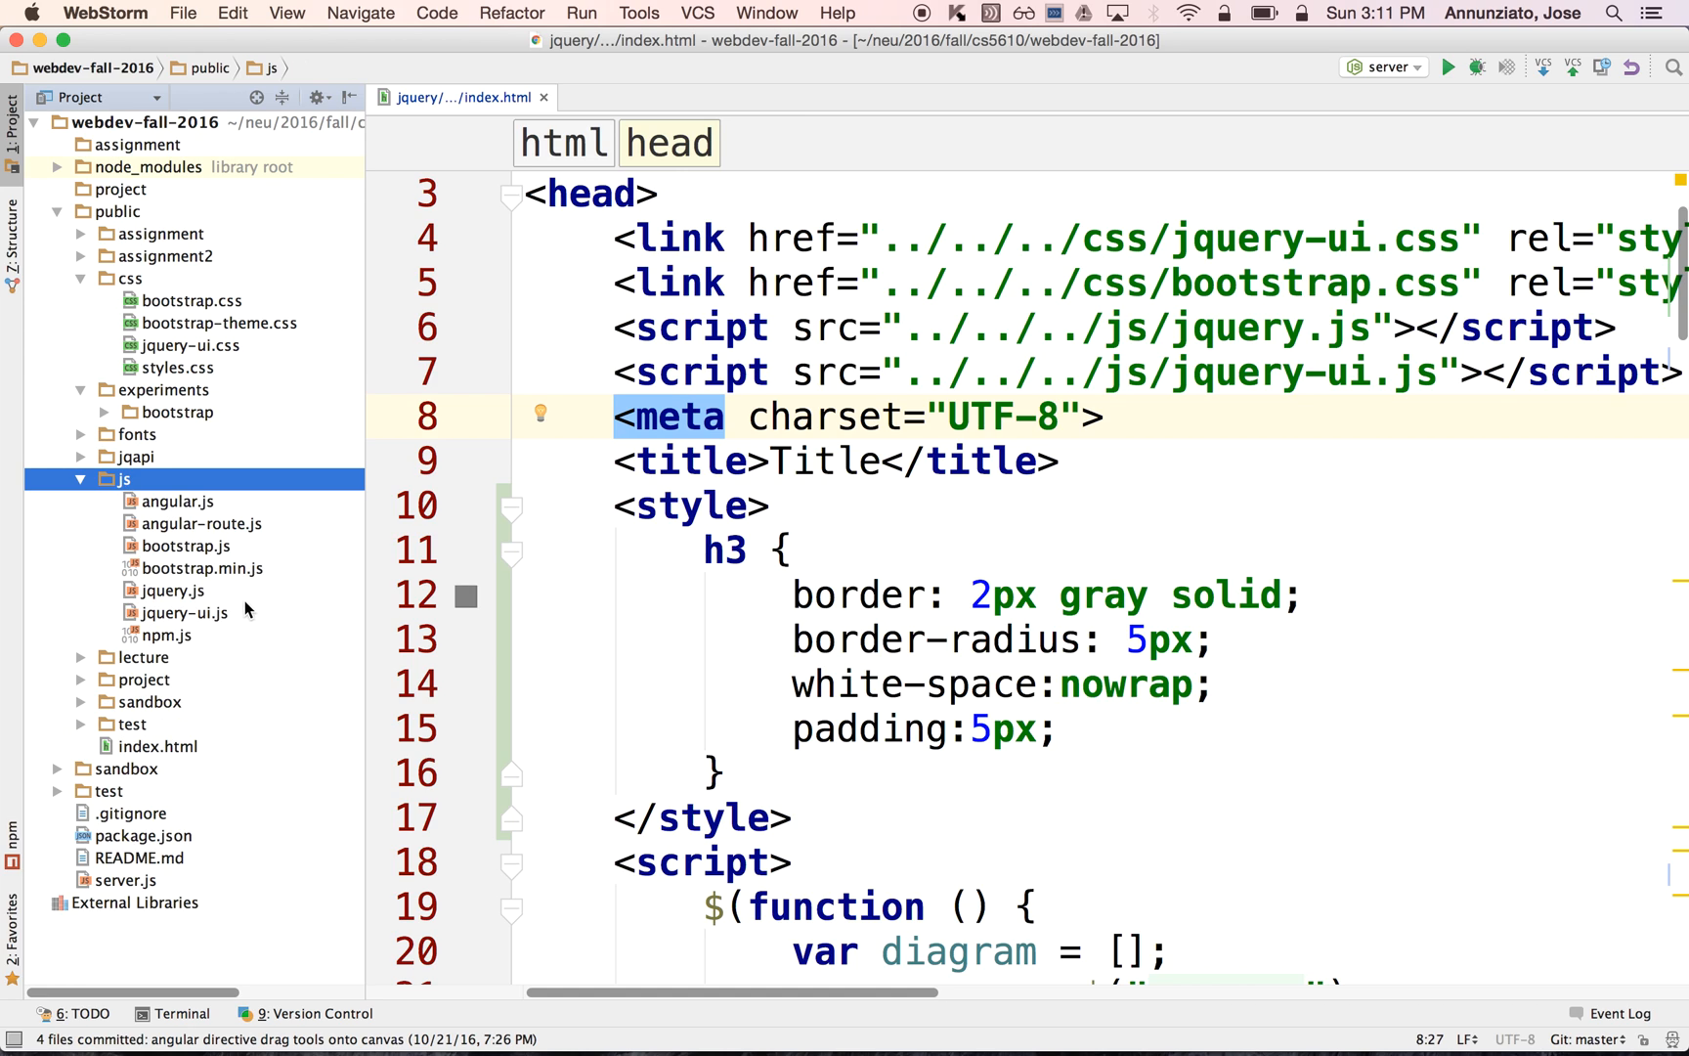
left_click(172, 588)
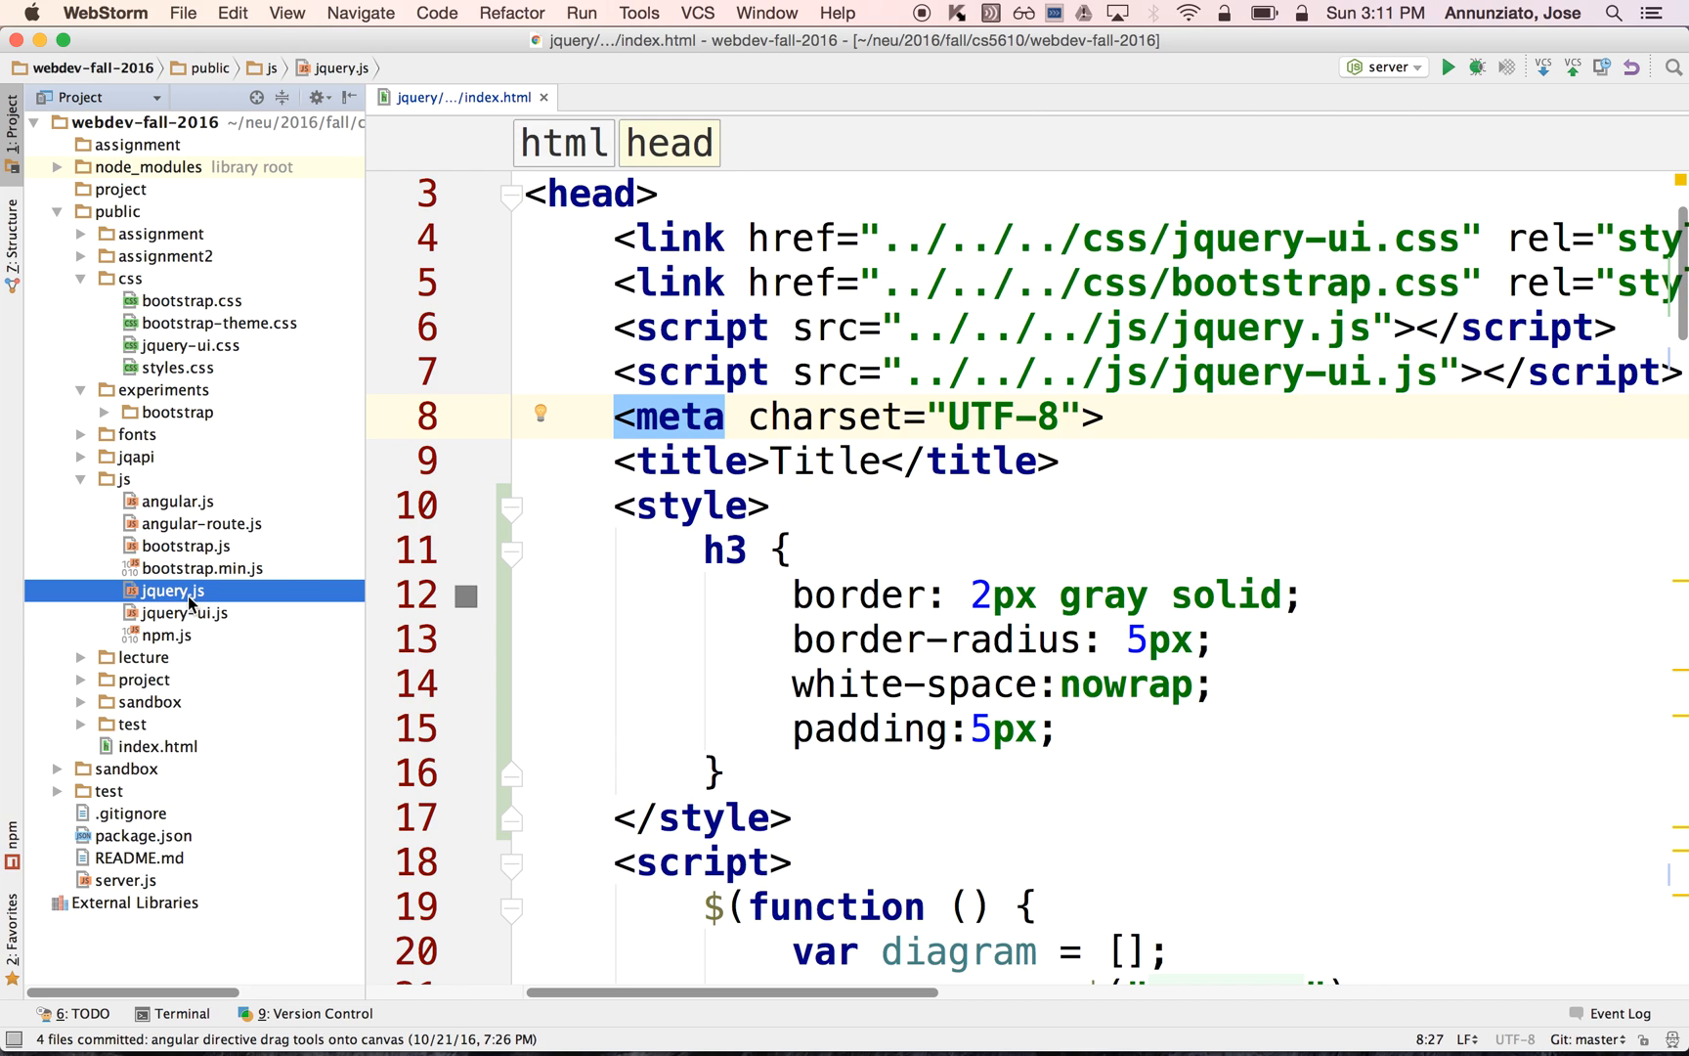
left_click(186, 612)
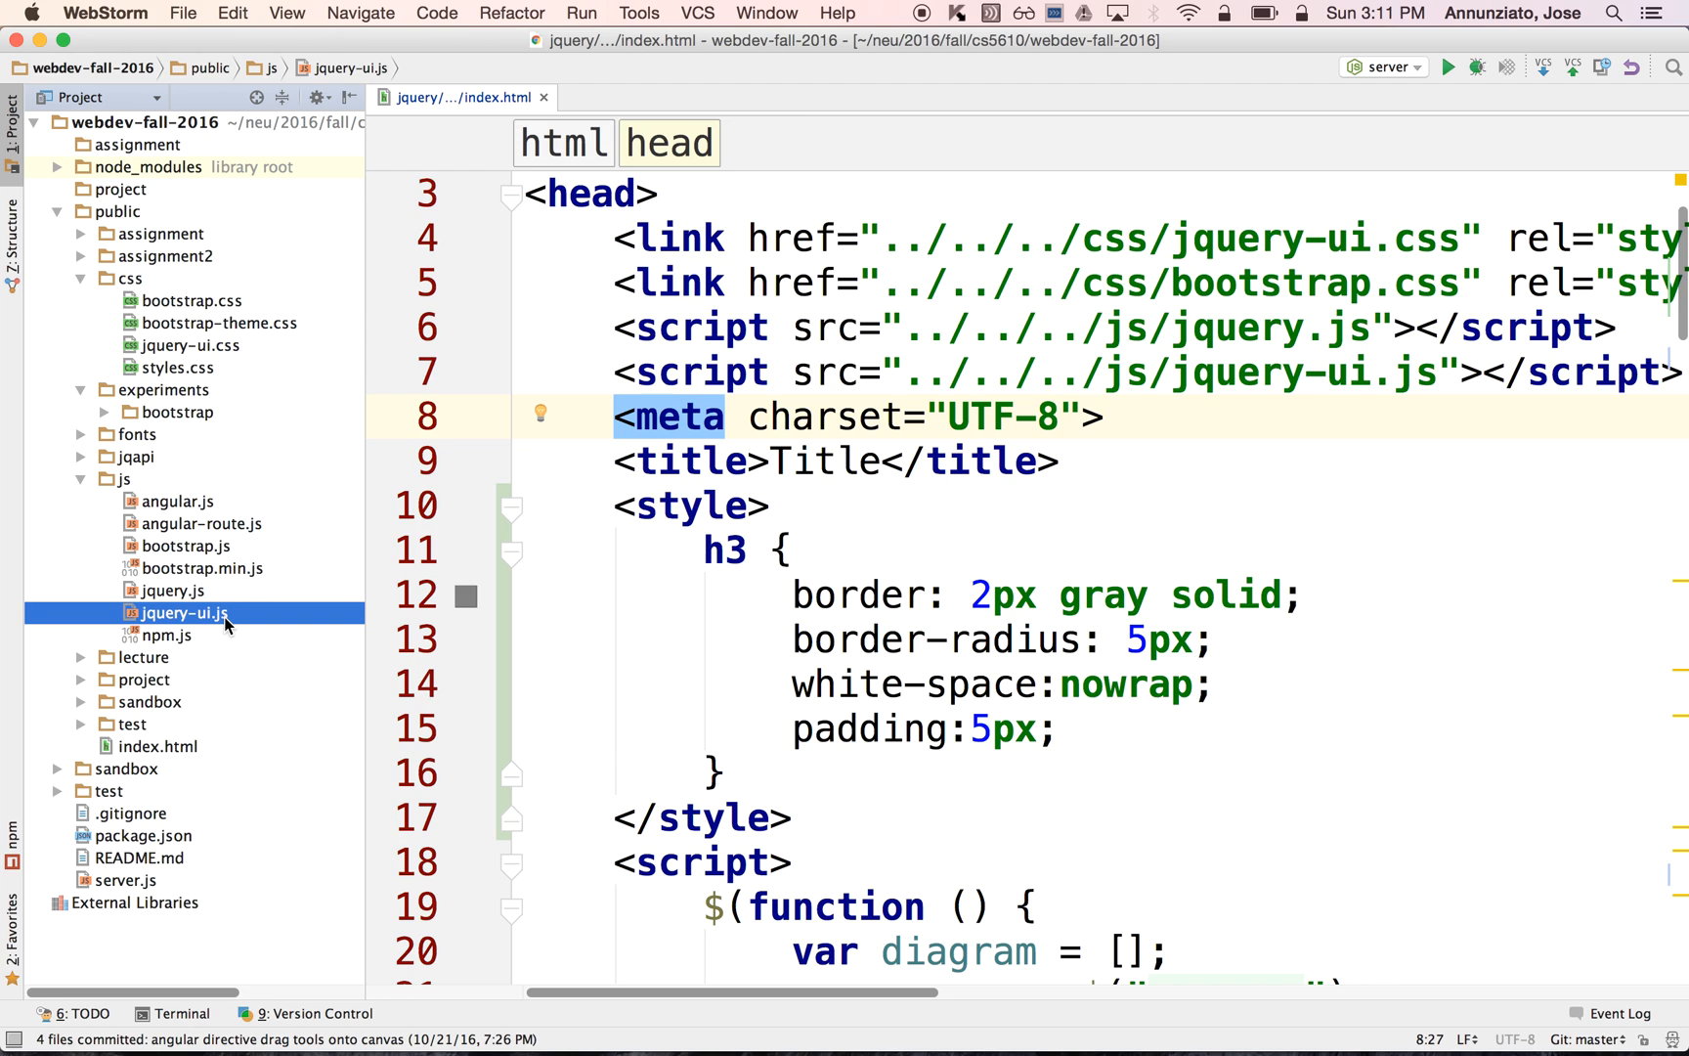
mouse_move(259, 626)
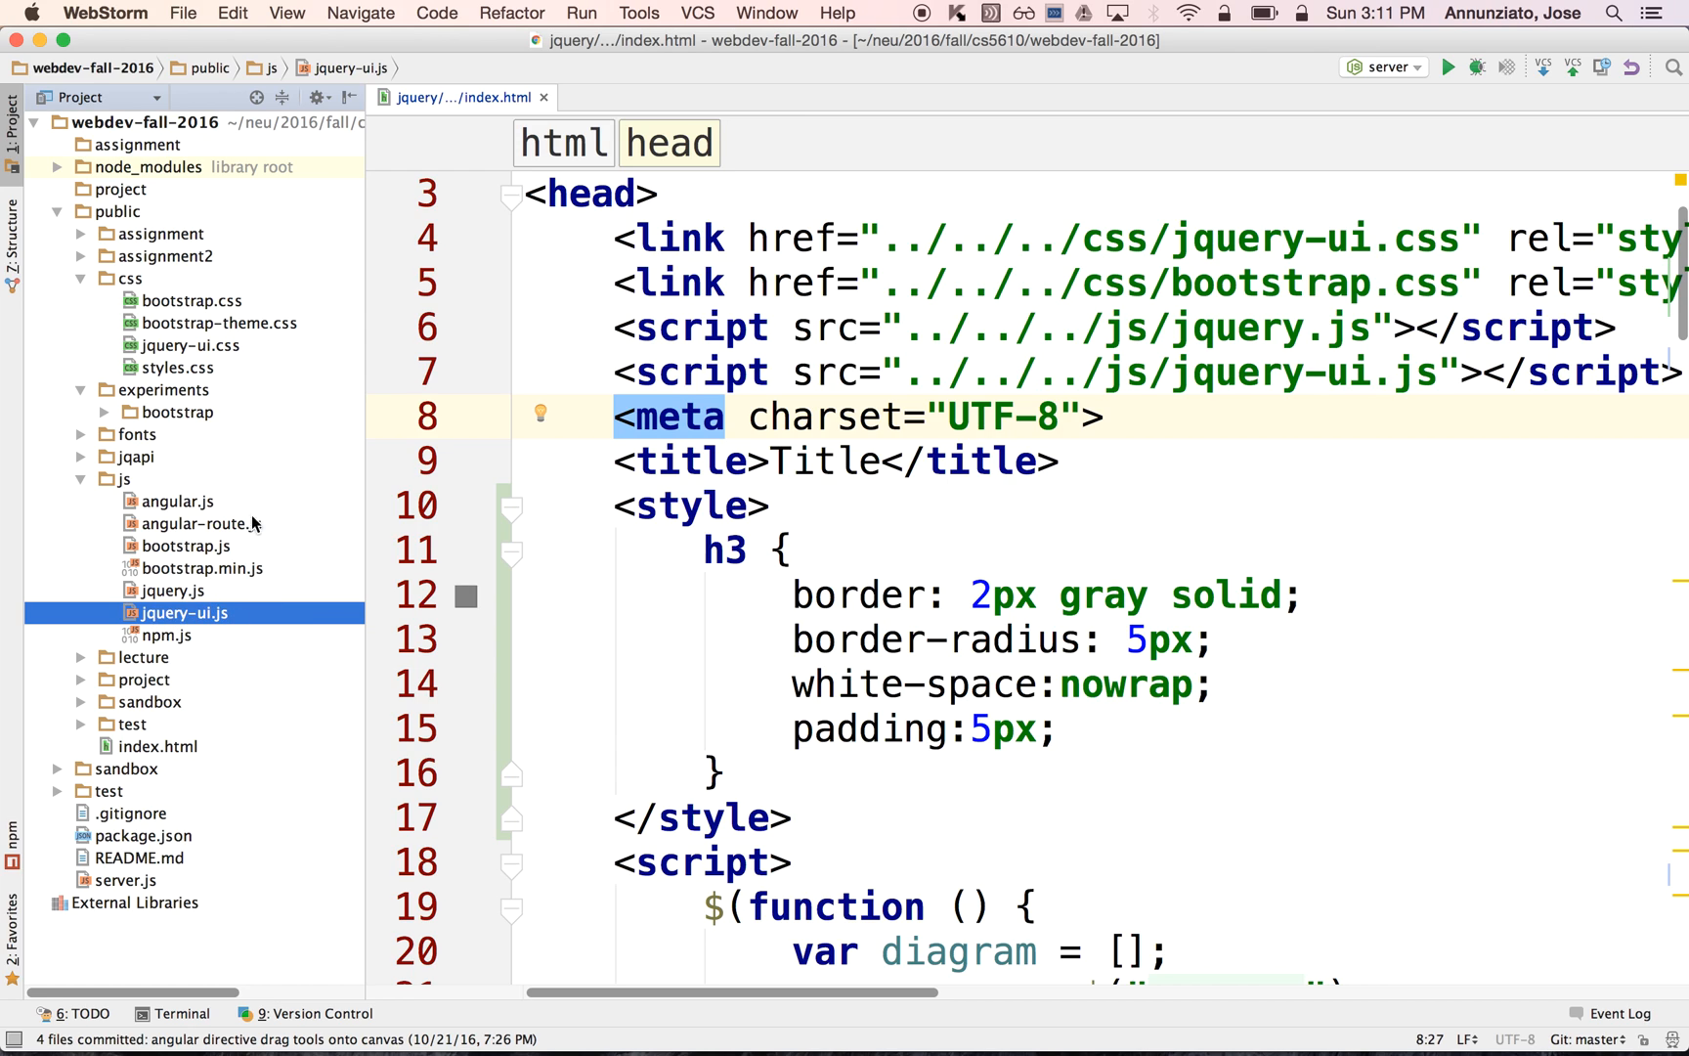
left_click(190, 346)
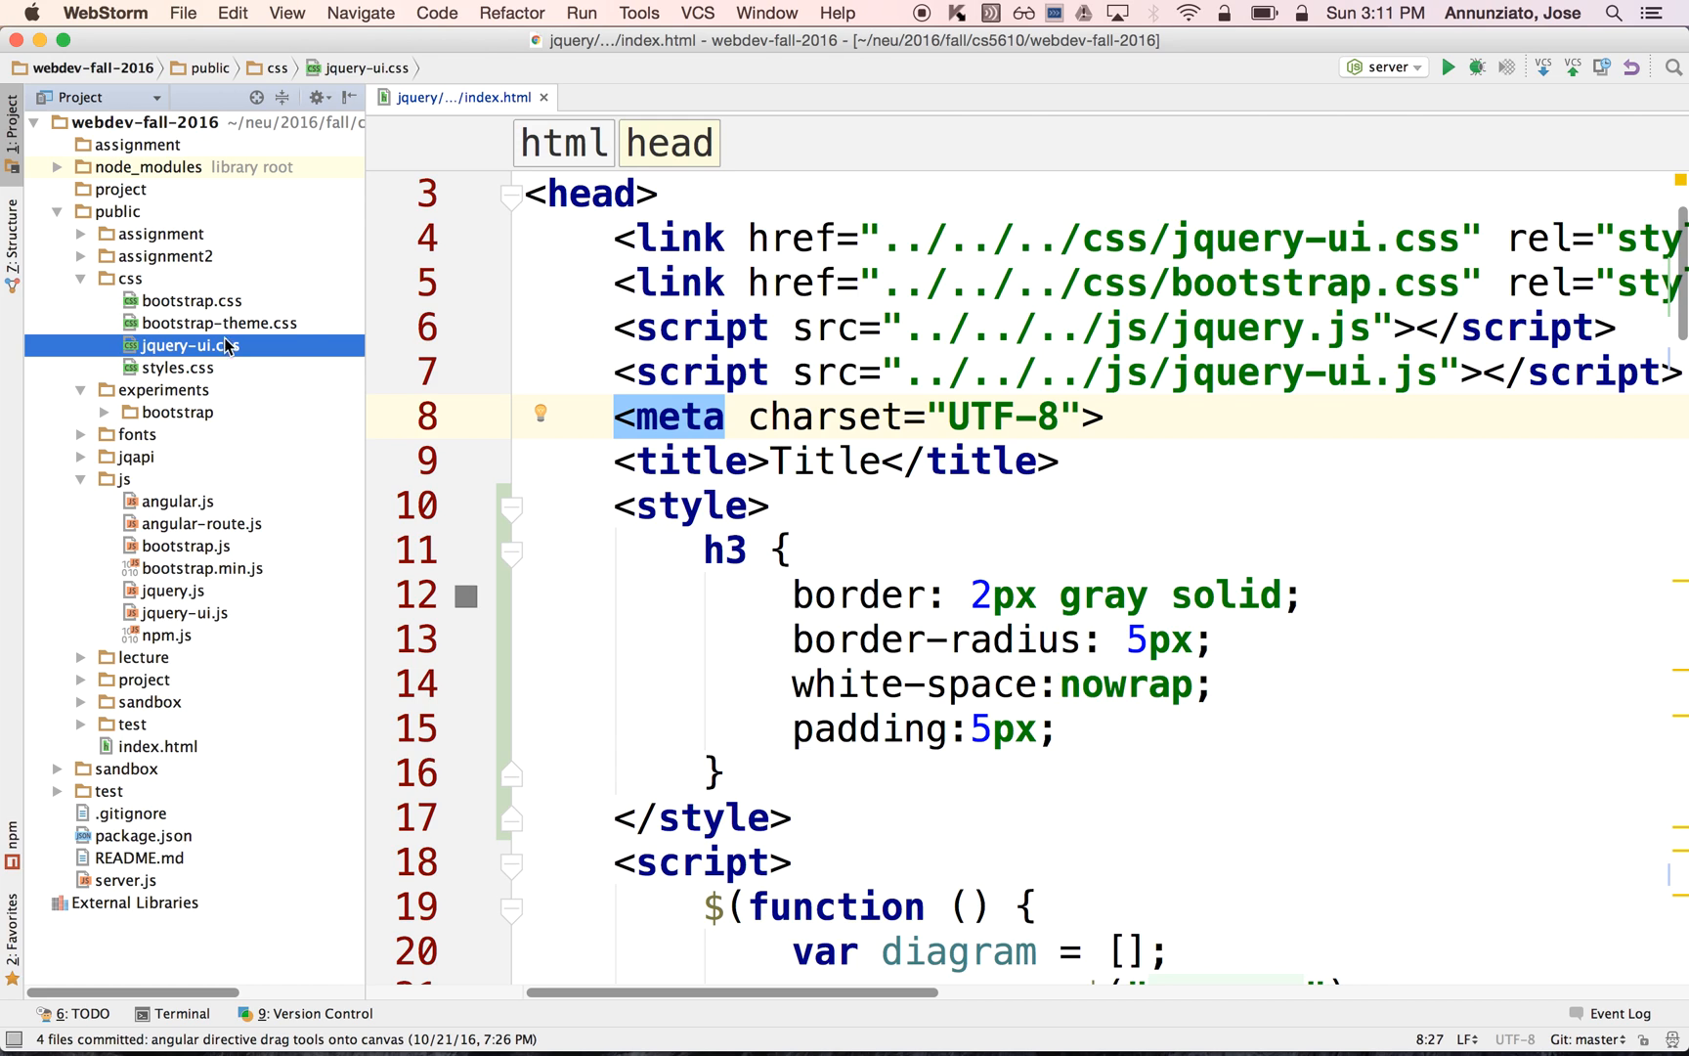
mouse_move(318, 363)
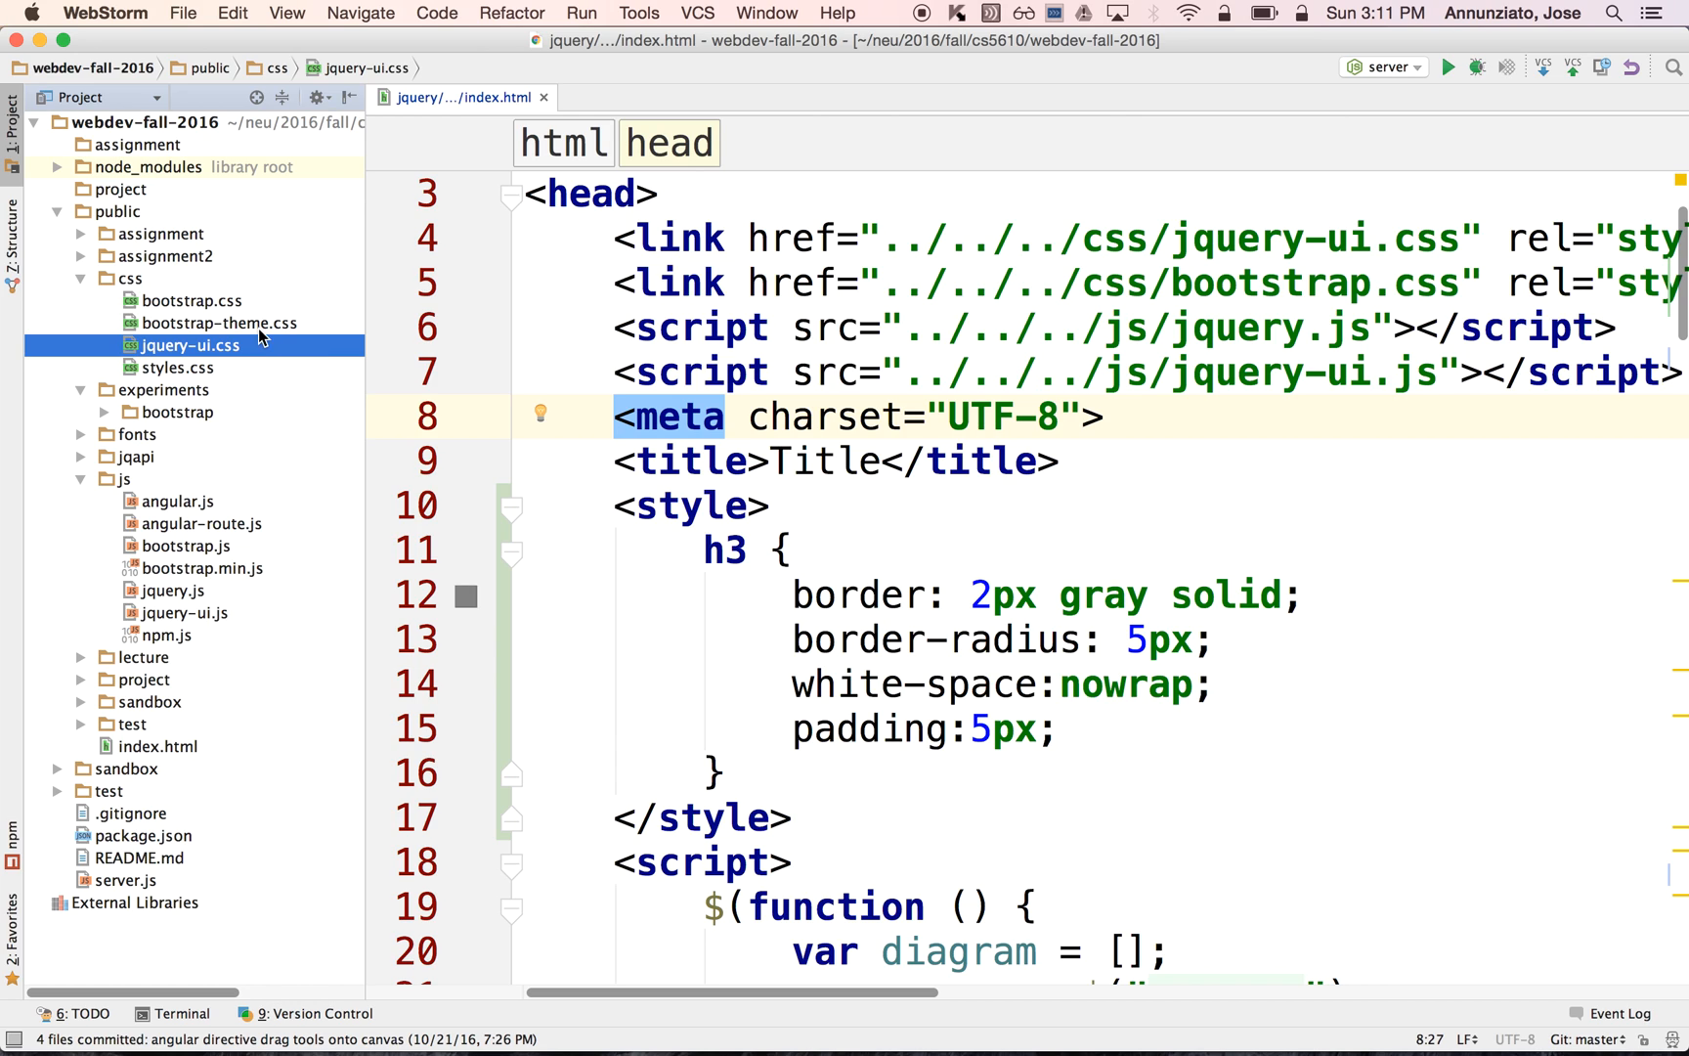
left_click(192, 302)
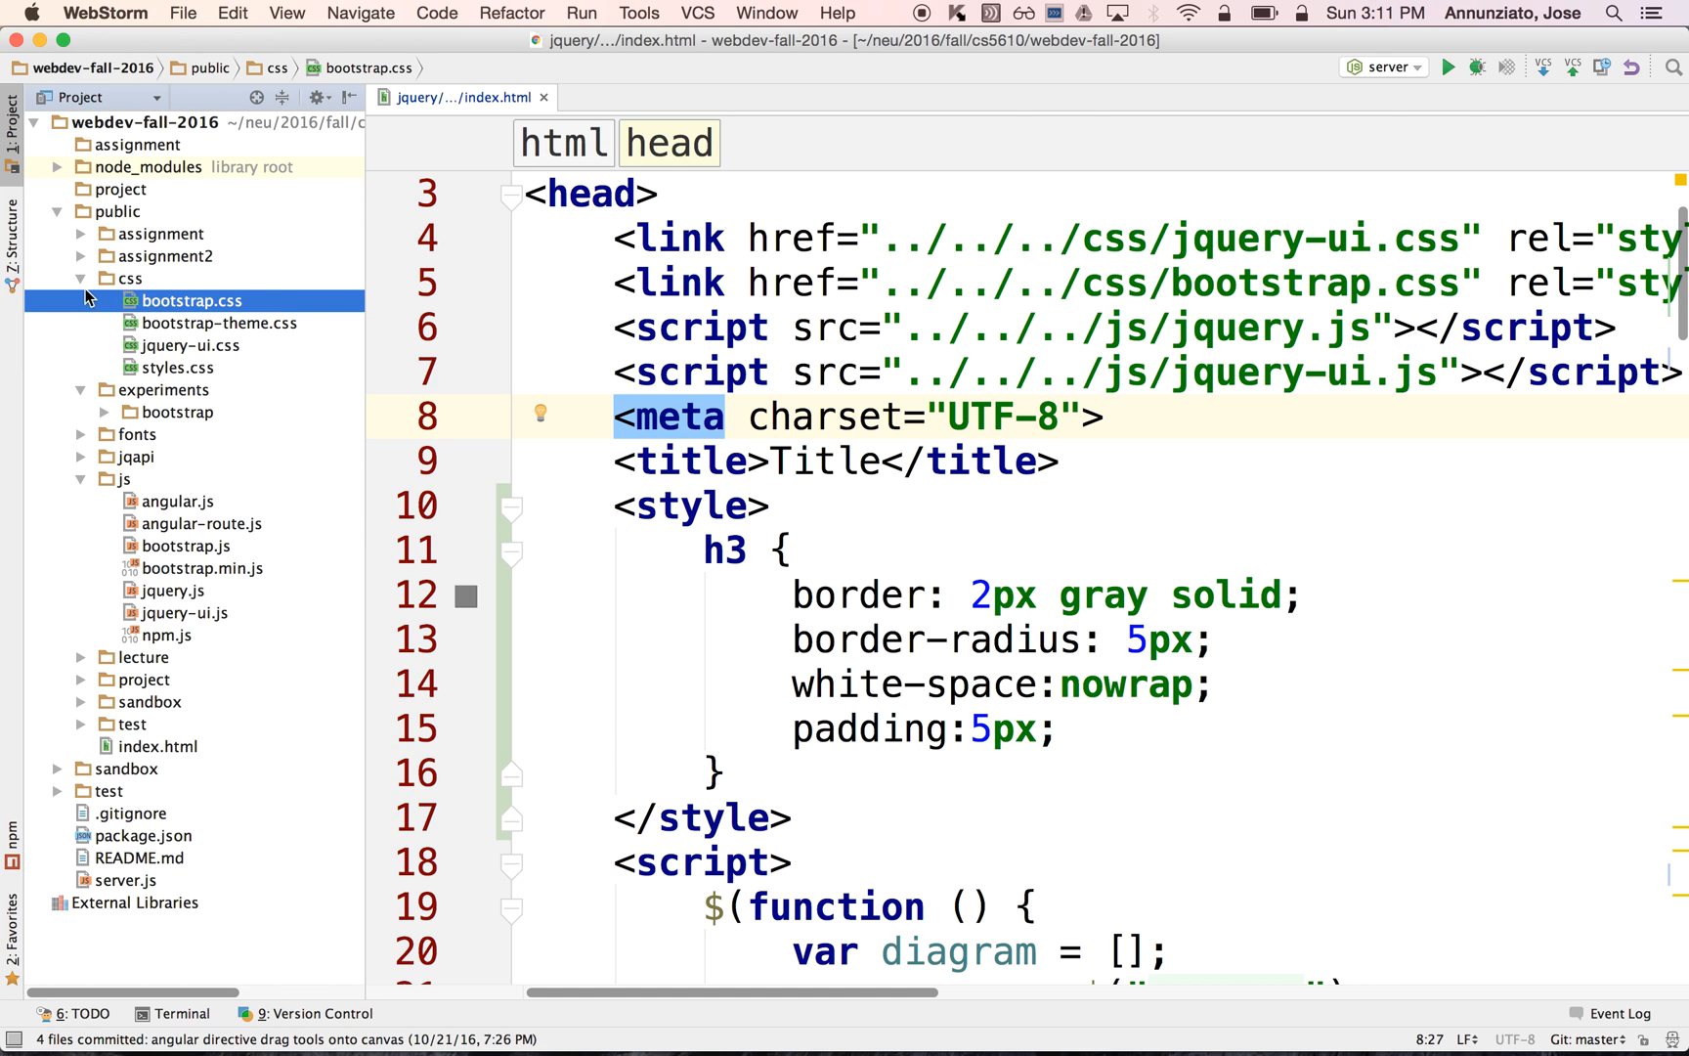
left_click(82, 277)
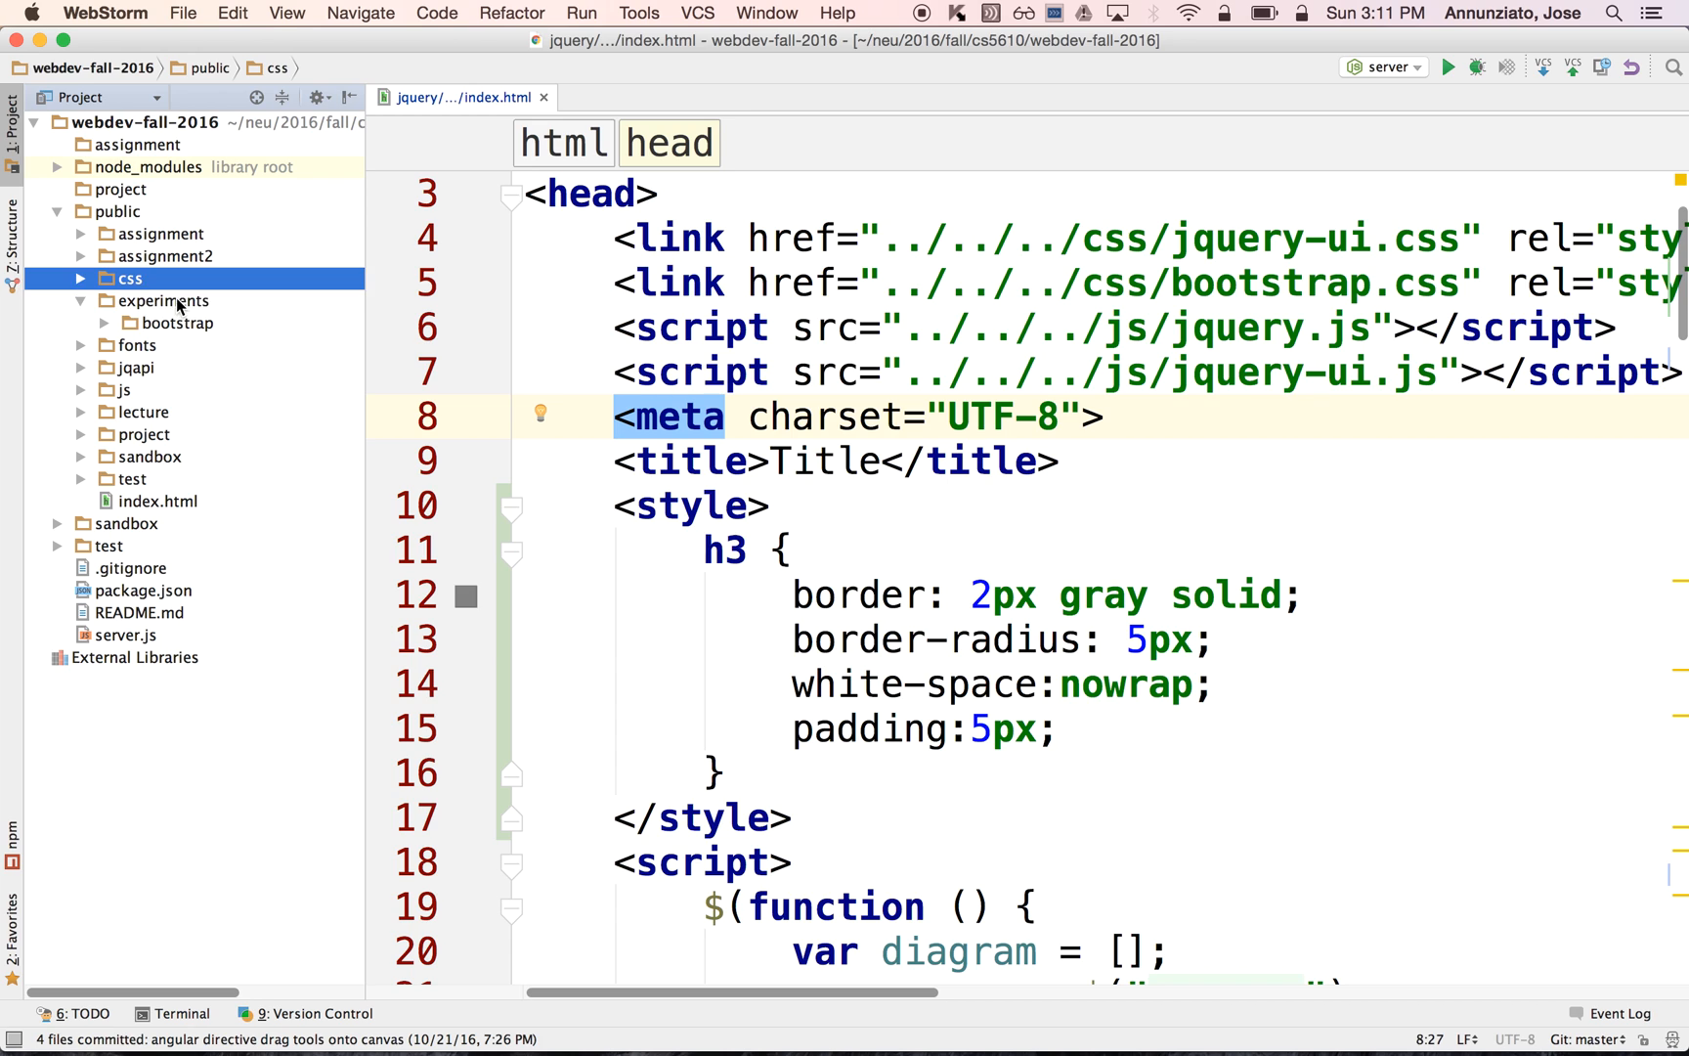
- Create a new directory named draganddrop inside the experiments folder
right_click(162, 301)
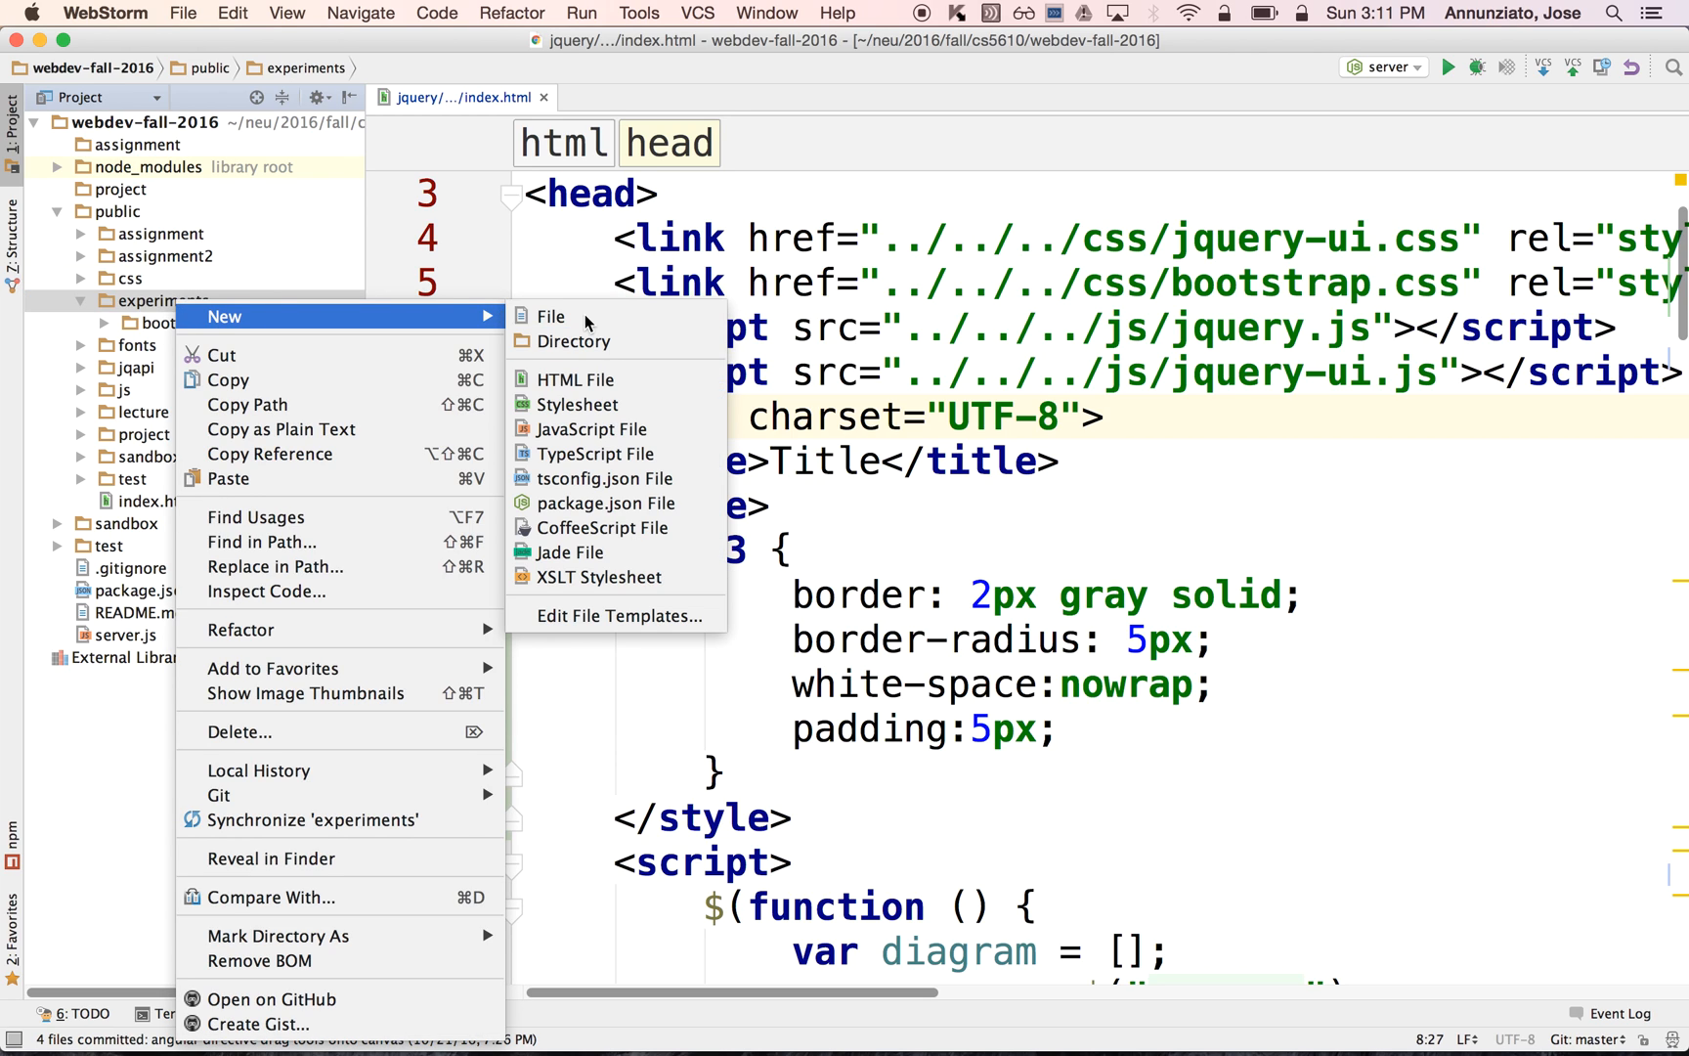
left_click(577, 342)
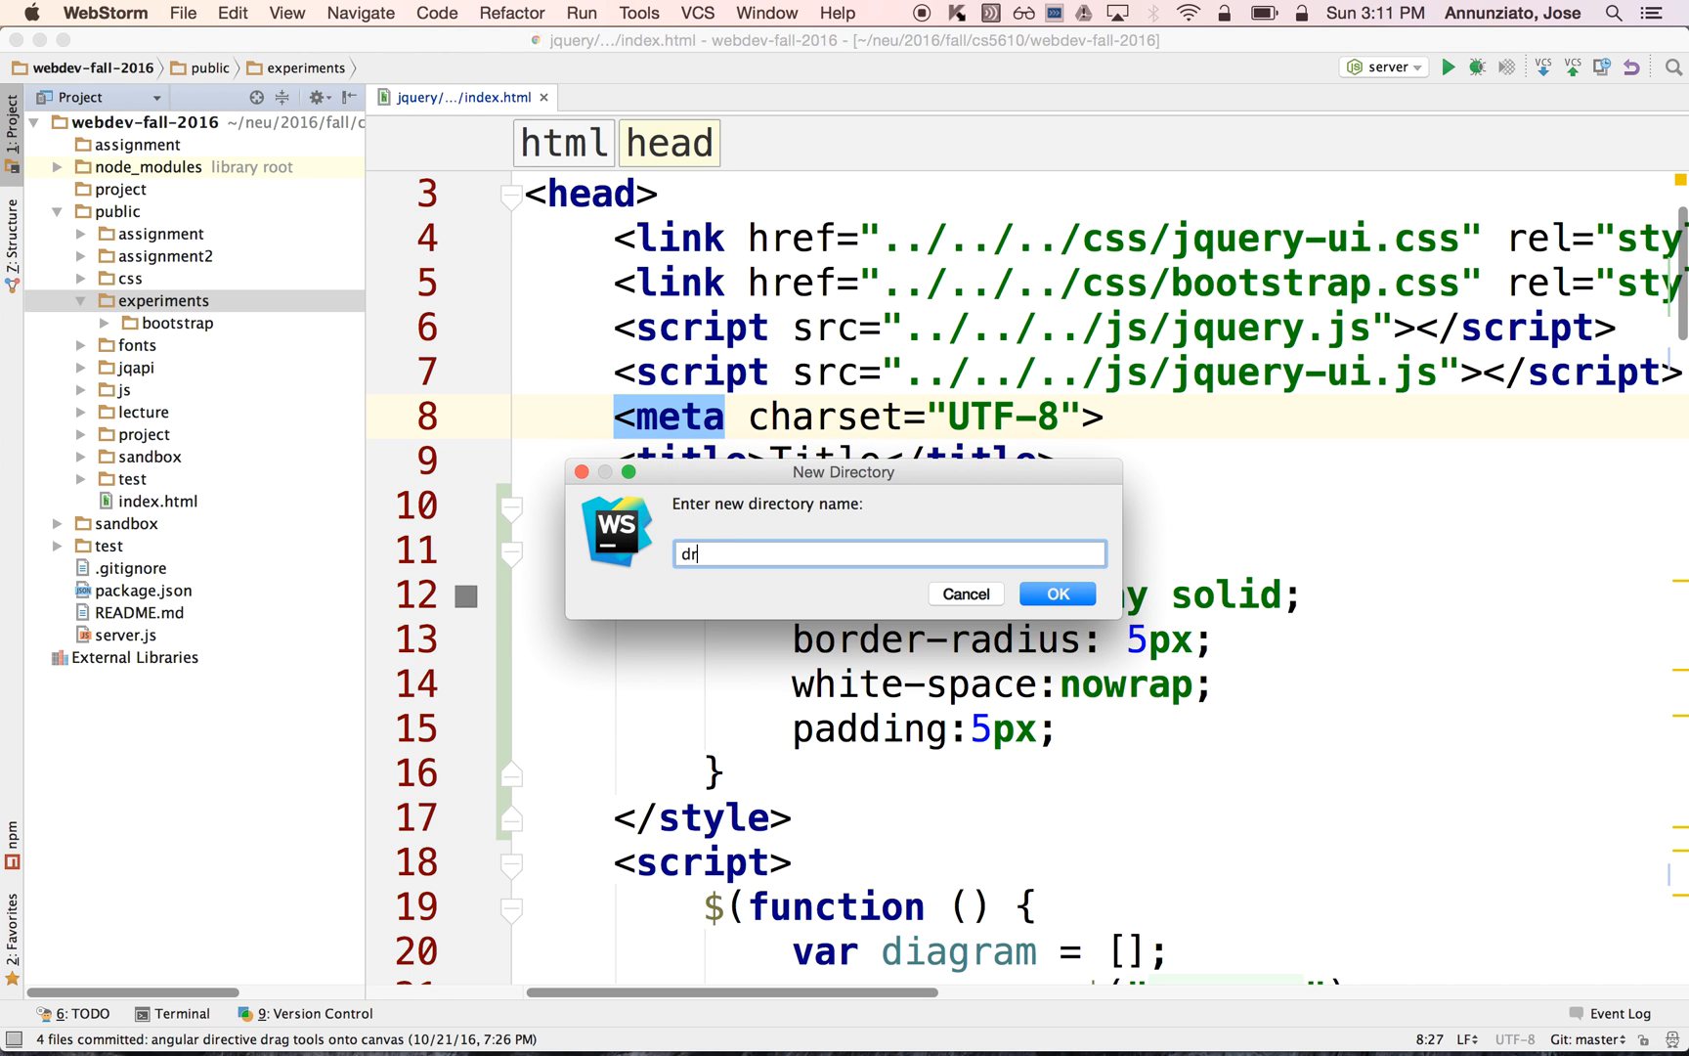
type("ag")
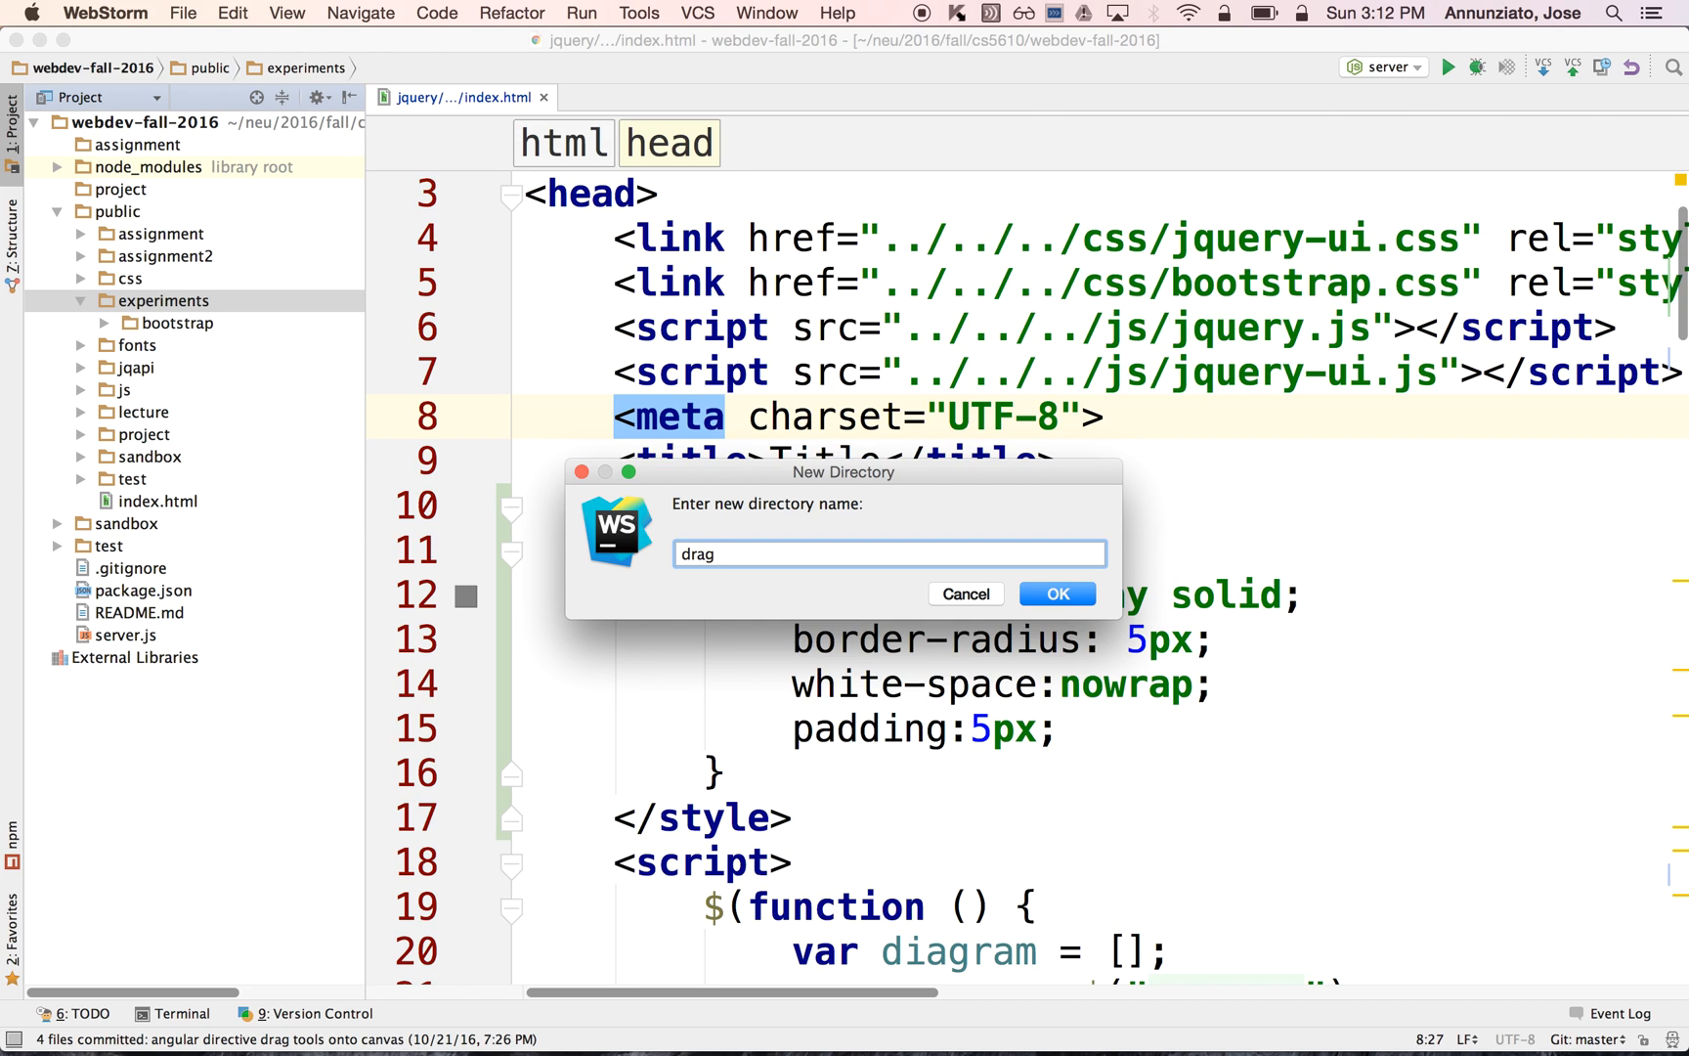
type("anddro")
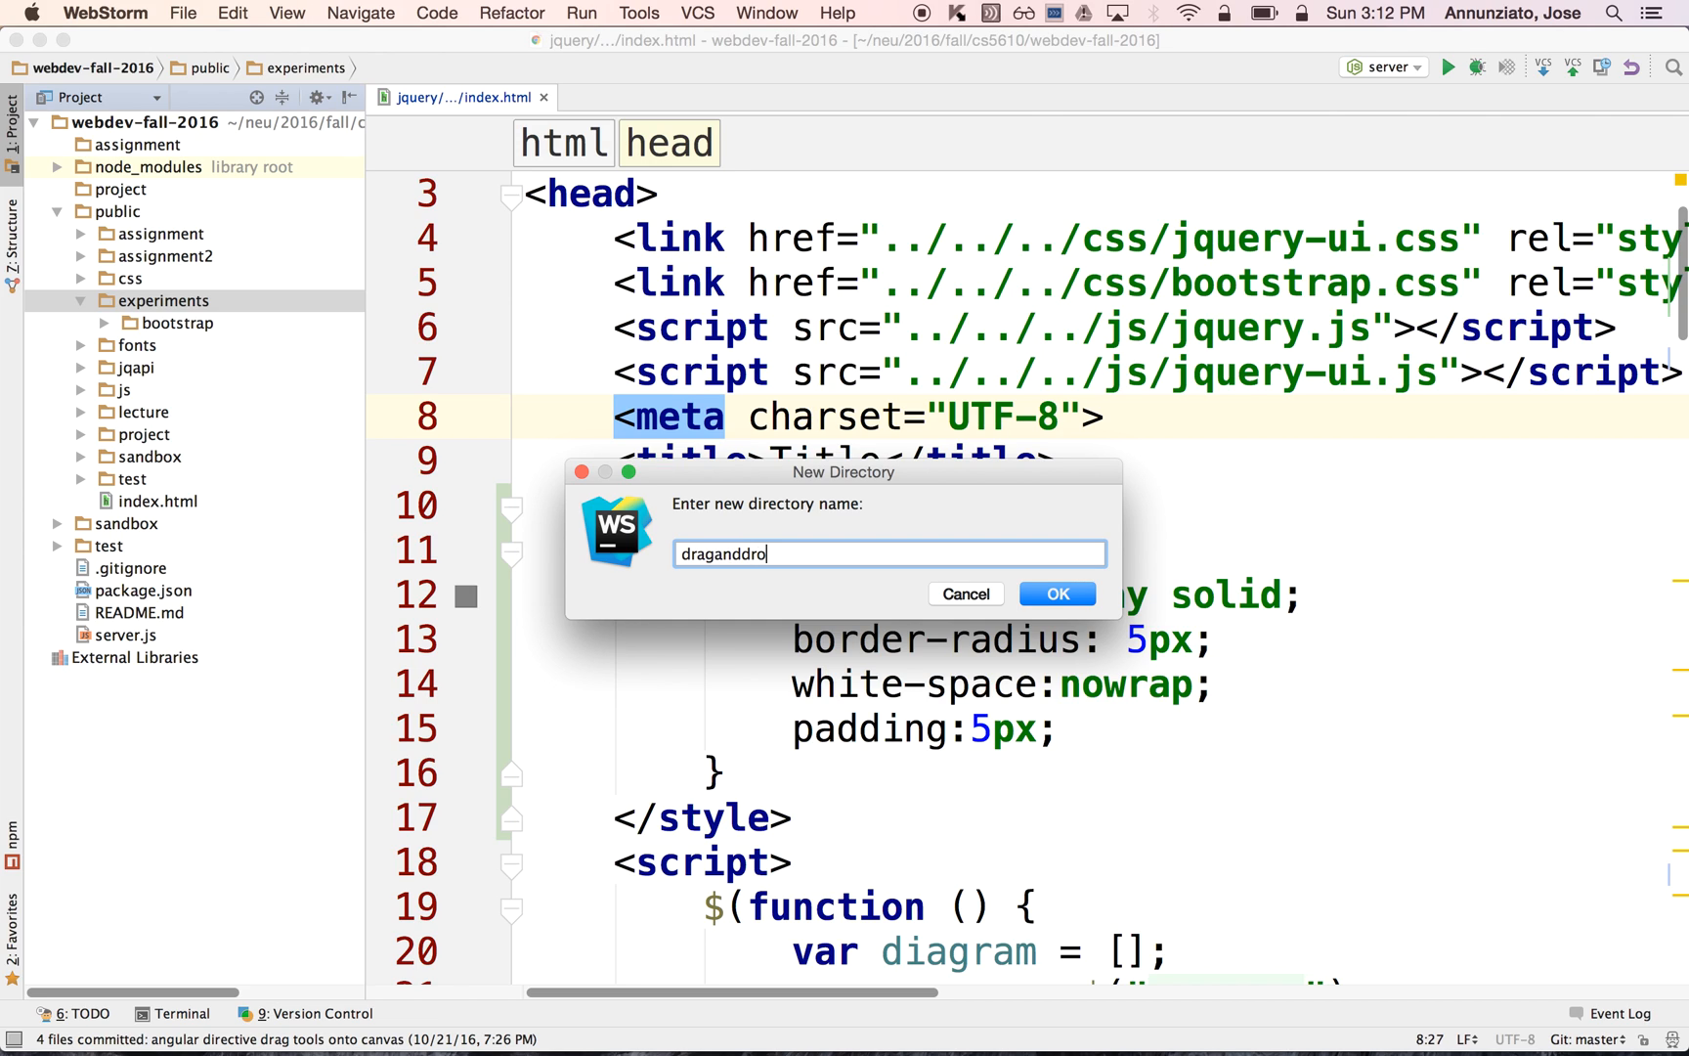
left_click(1056, 593)
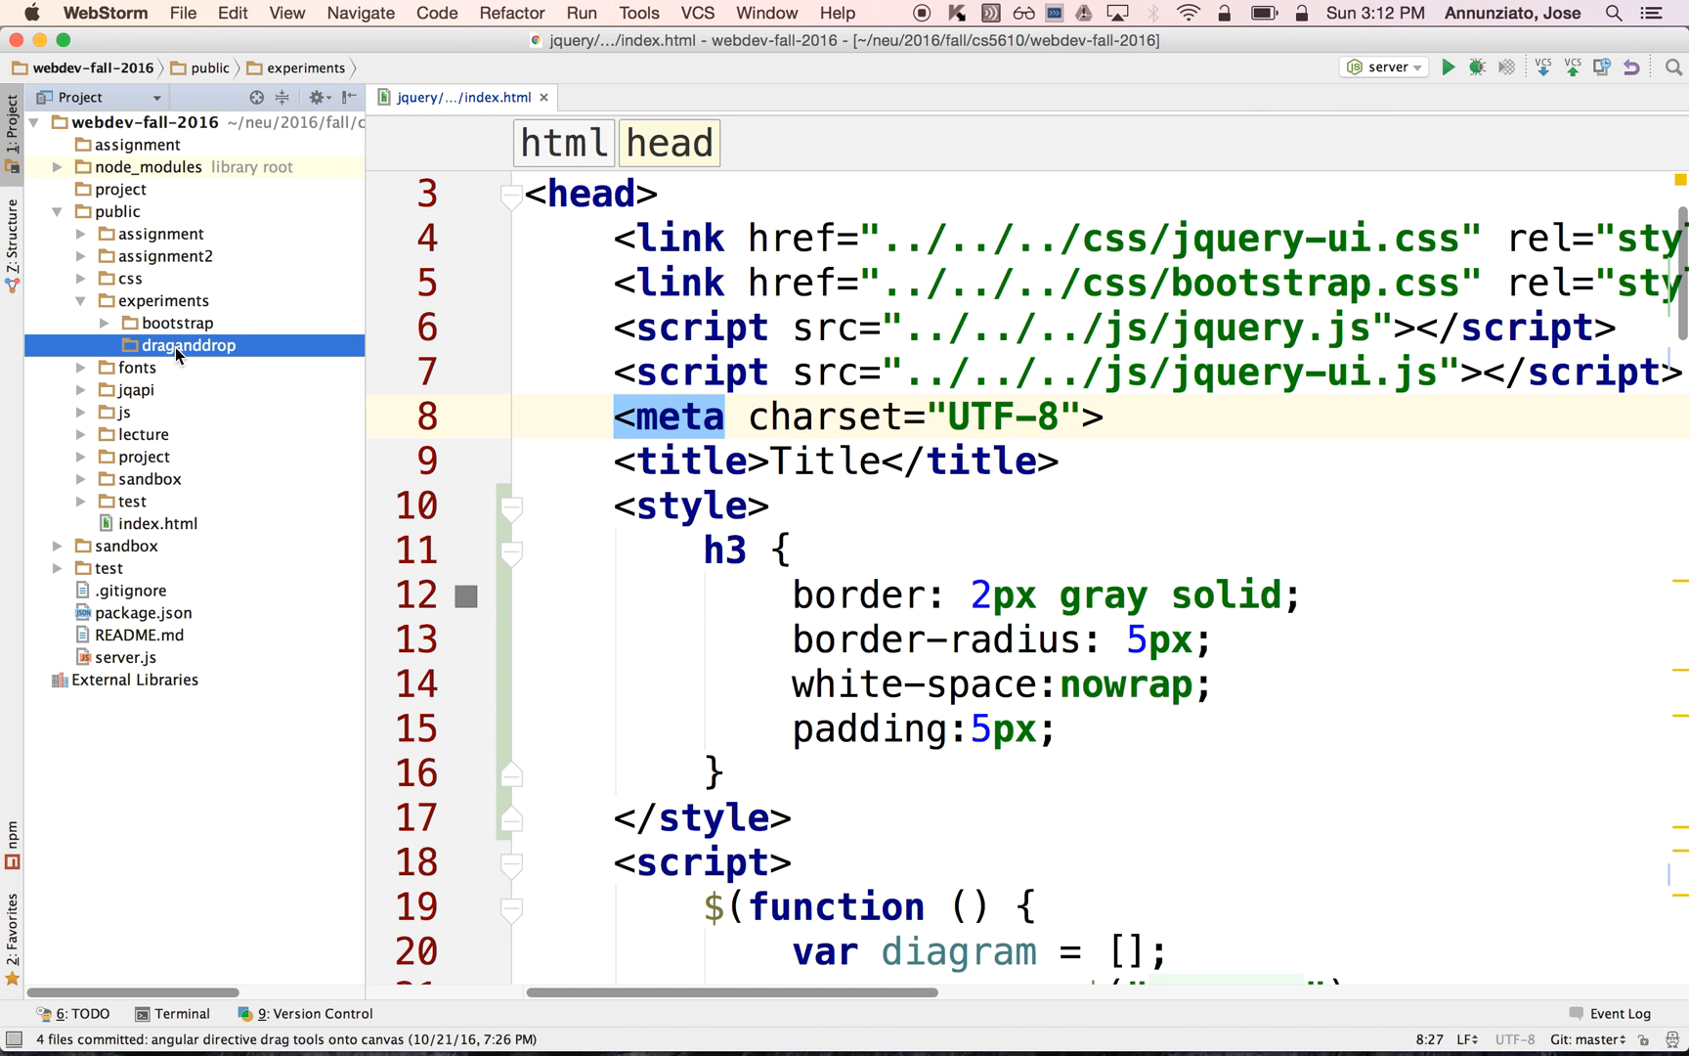
- Add a new HTML file index.html to the draganddrop folder
right_click(187, 344)
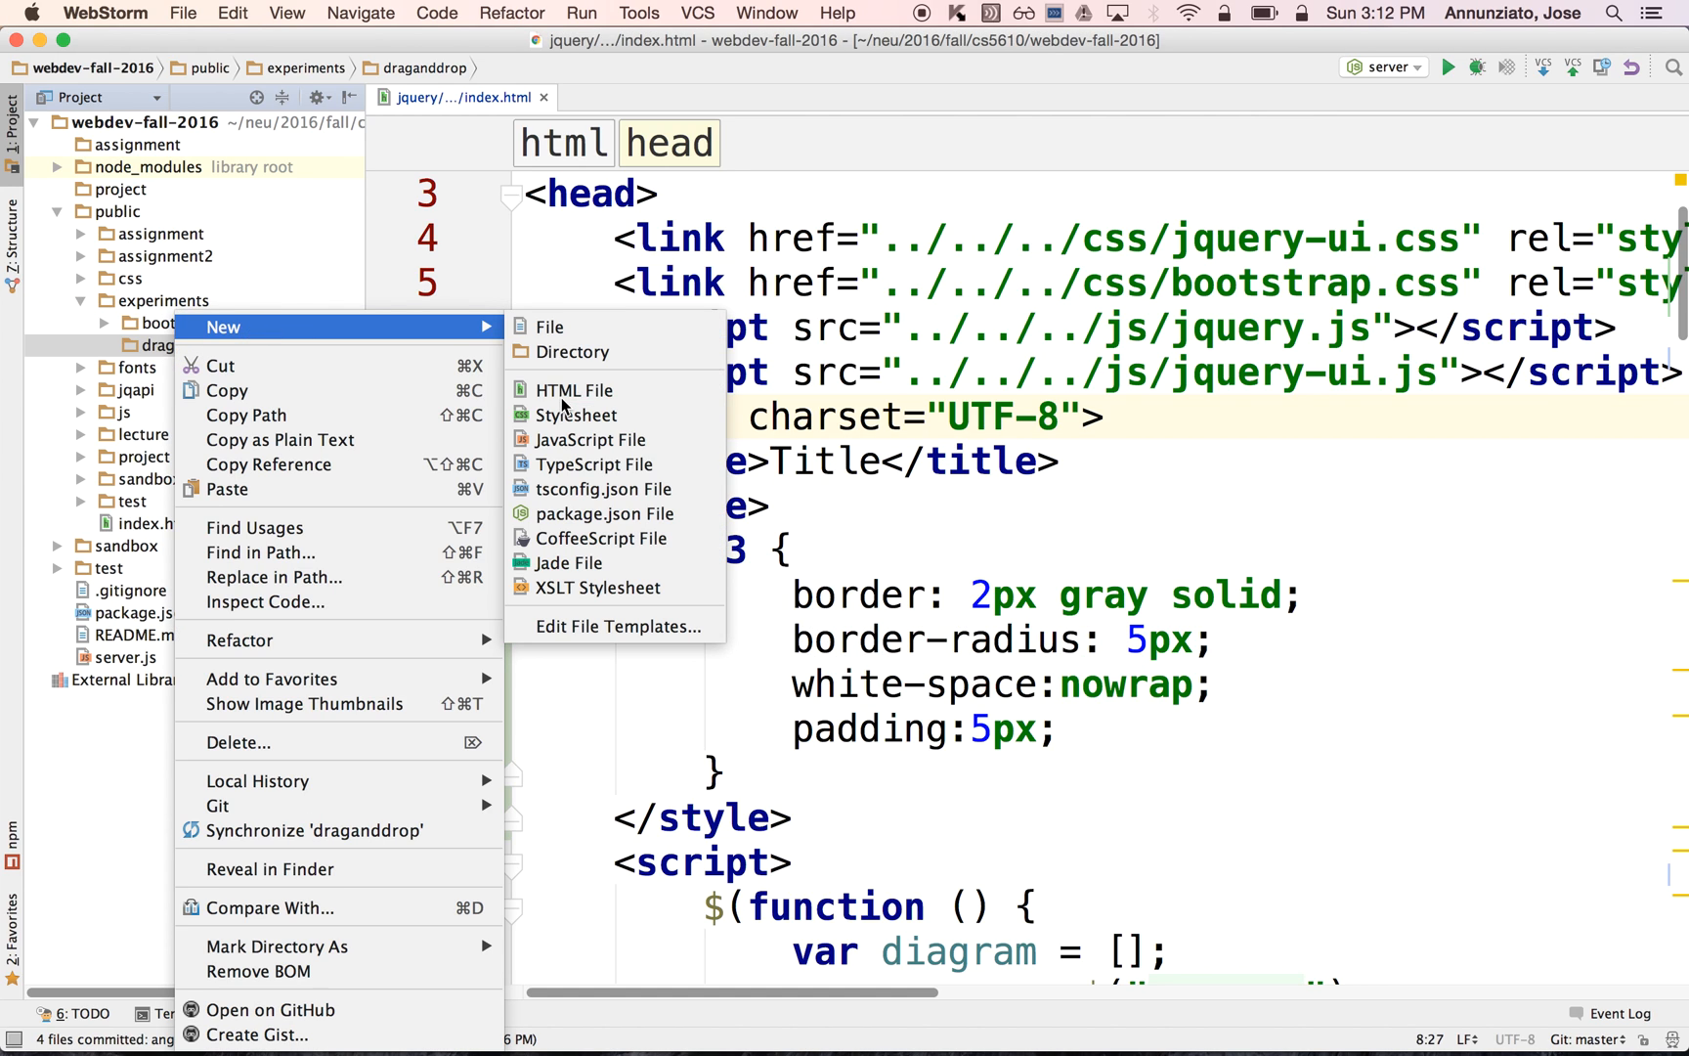
left_click(575, 389)
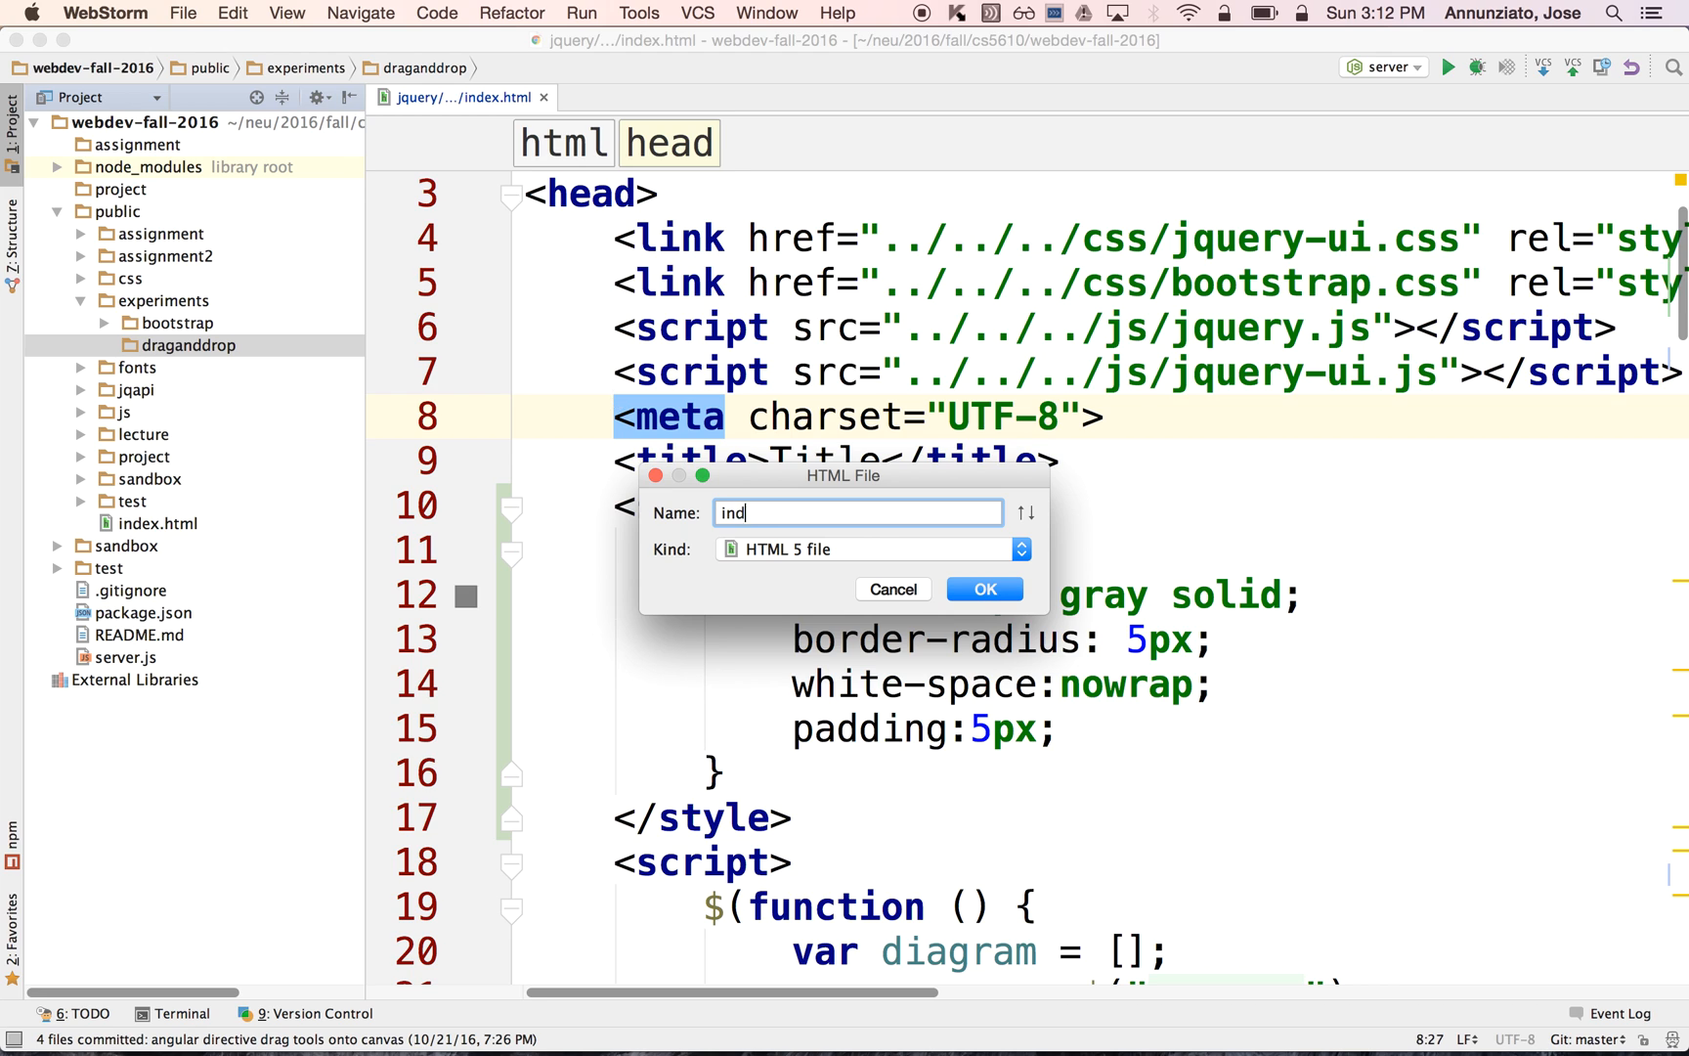
left_click(981, 589)
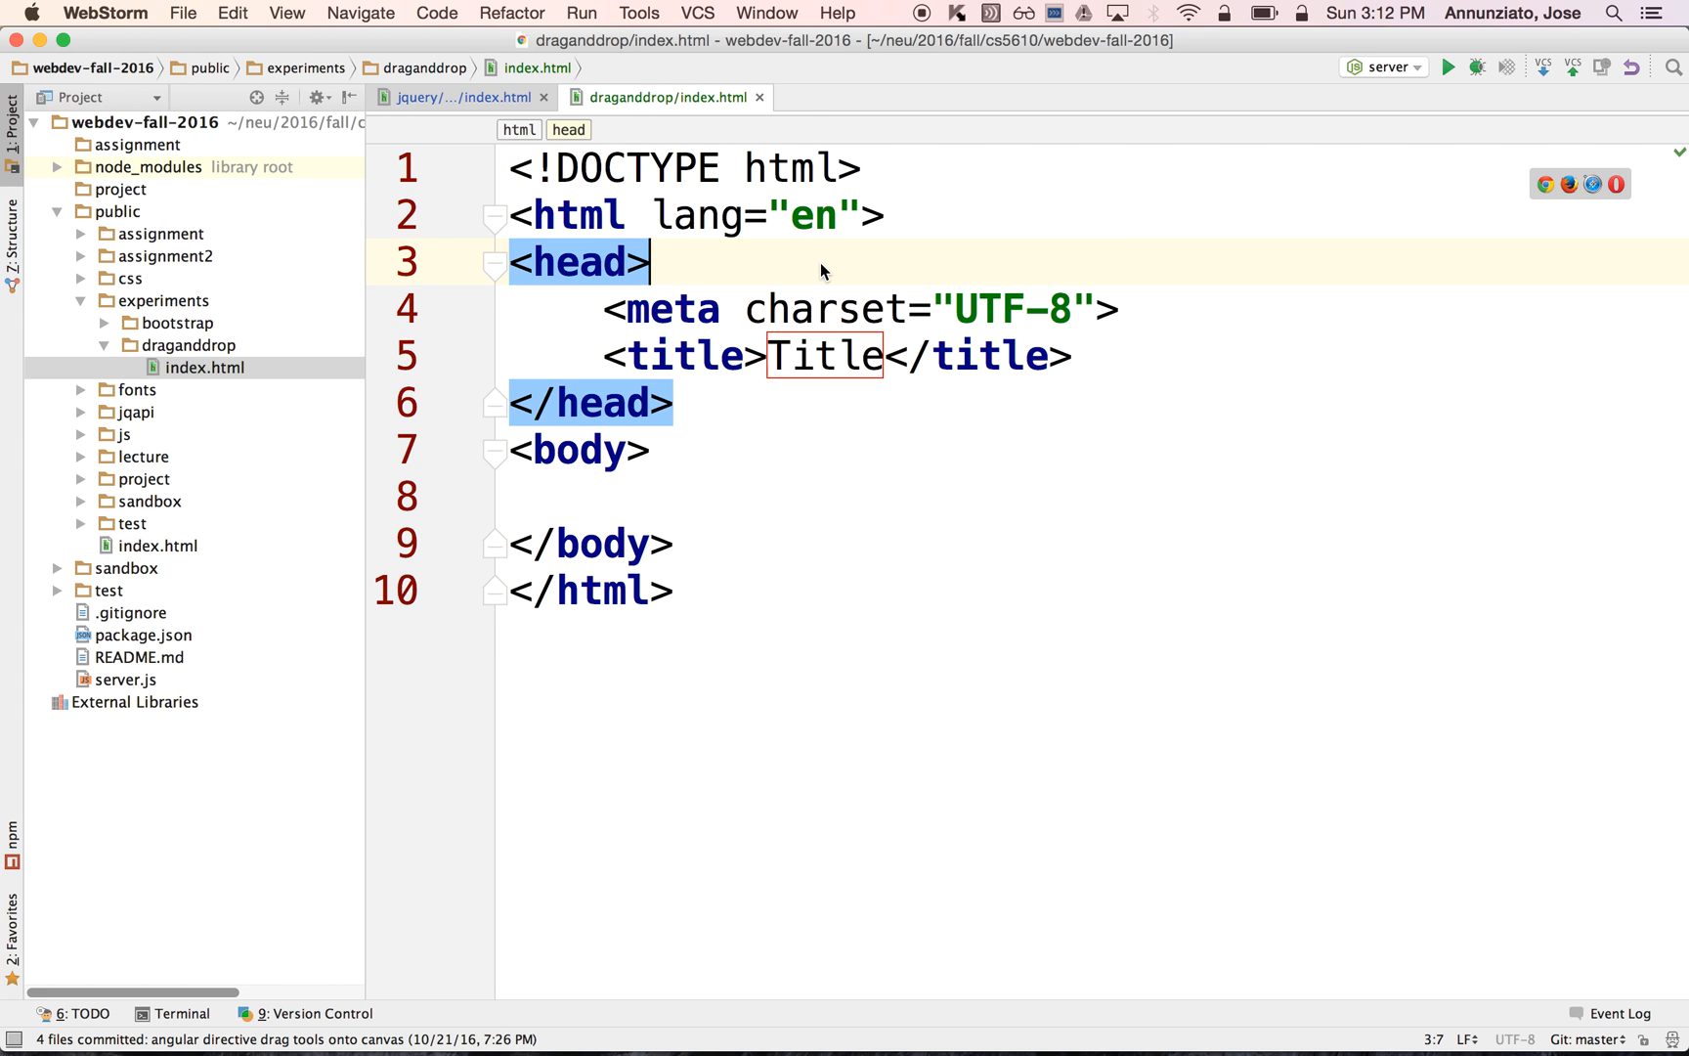
- Add a script tag loading ../../js/jquery.js in the page head
type("script sr")
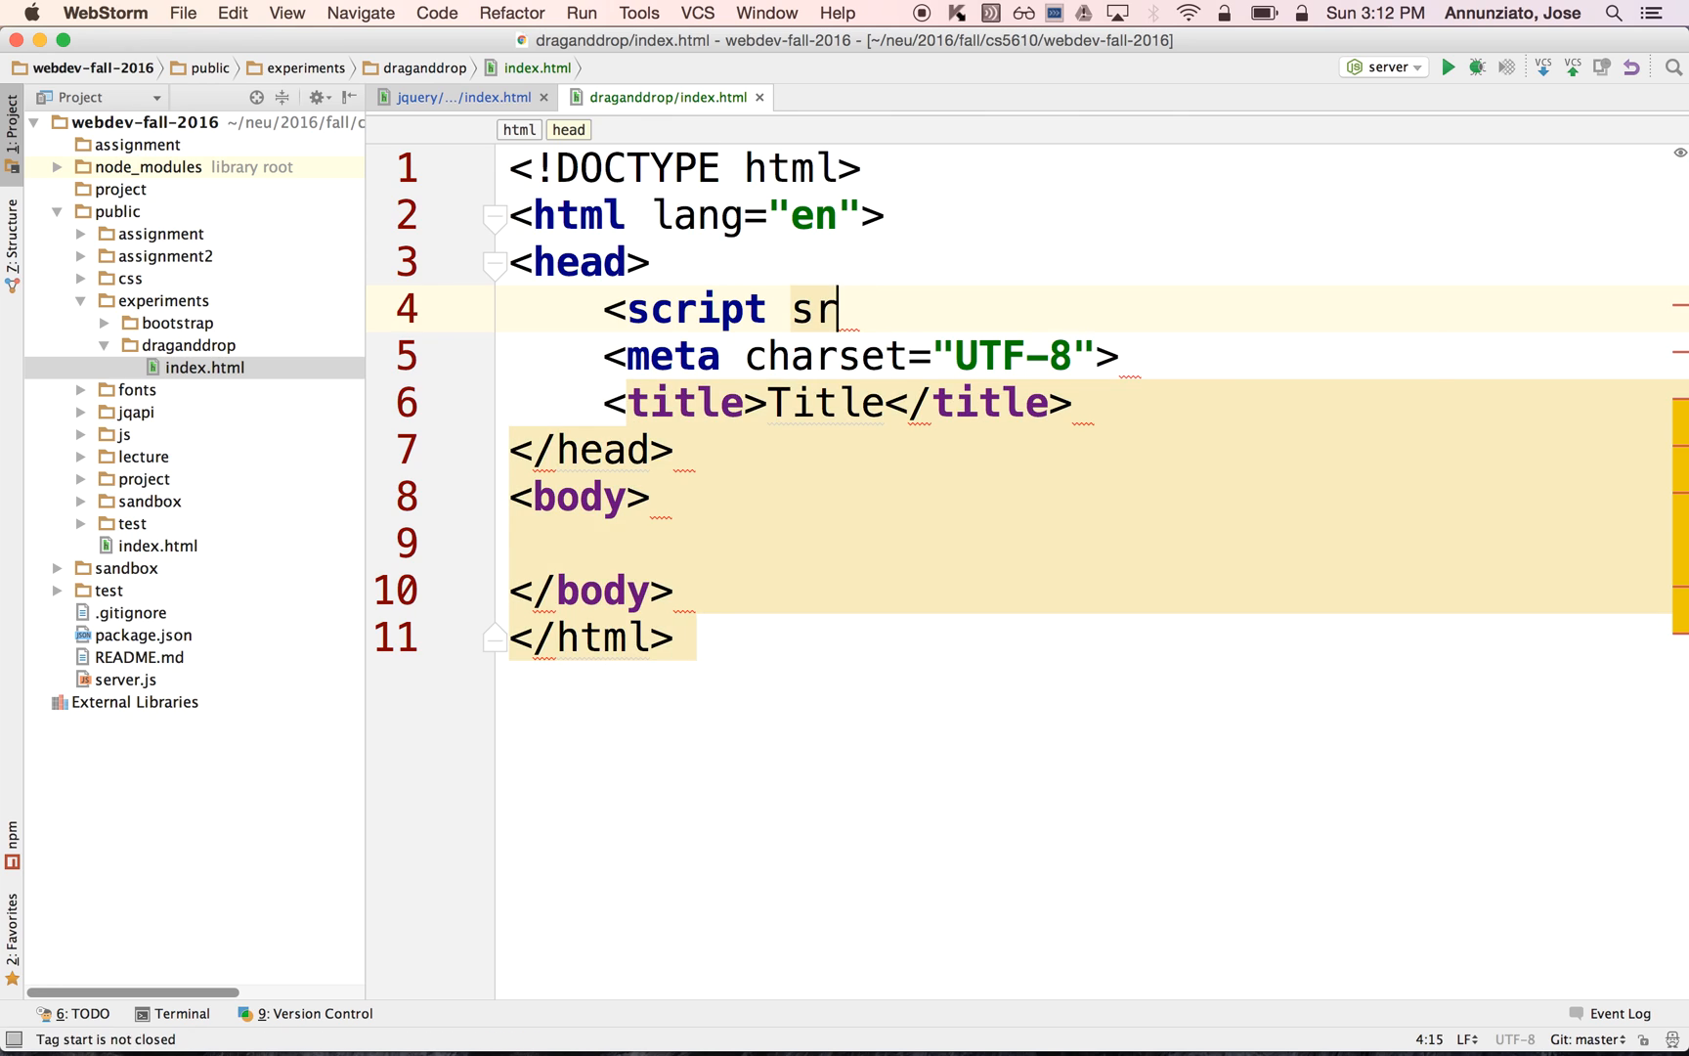
type("c=\"..\"")
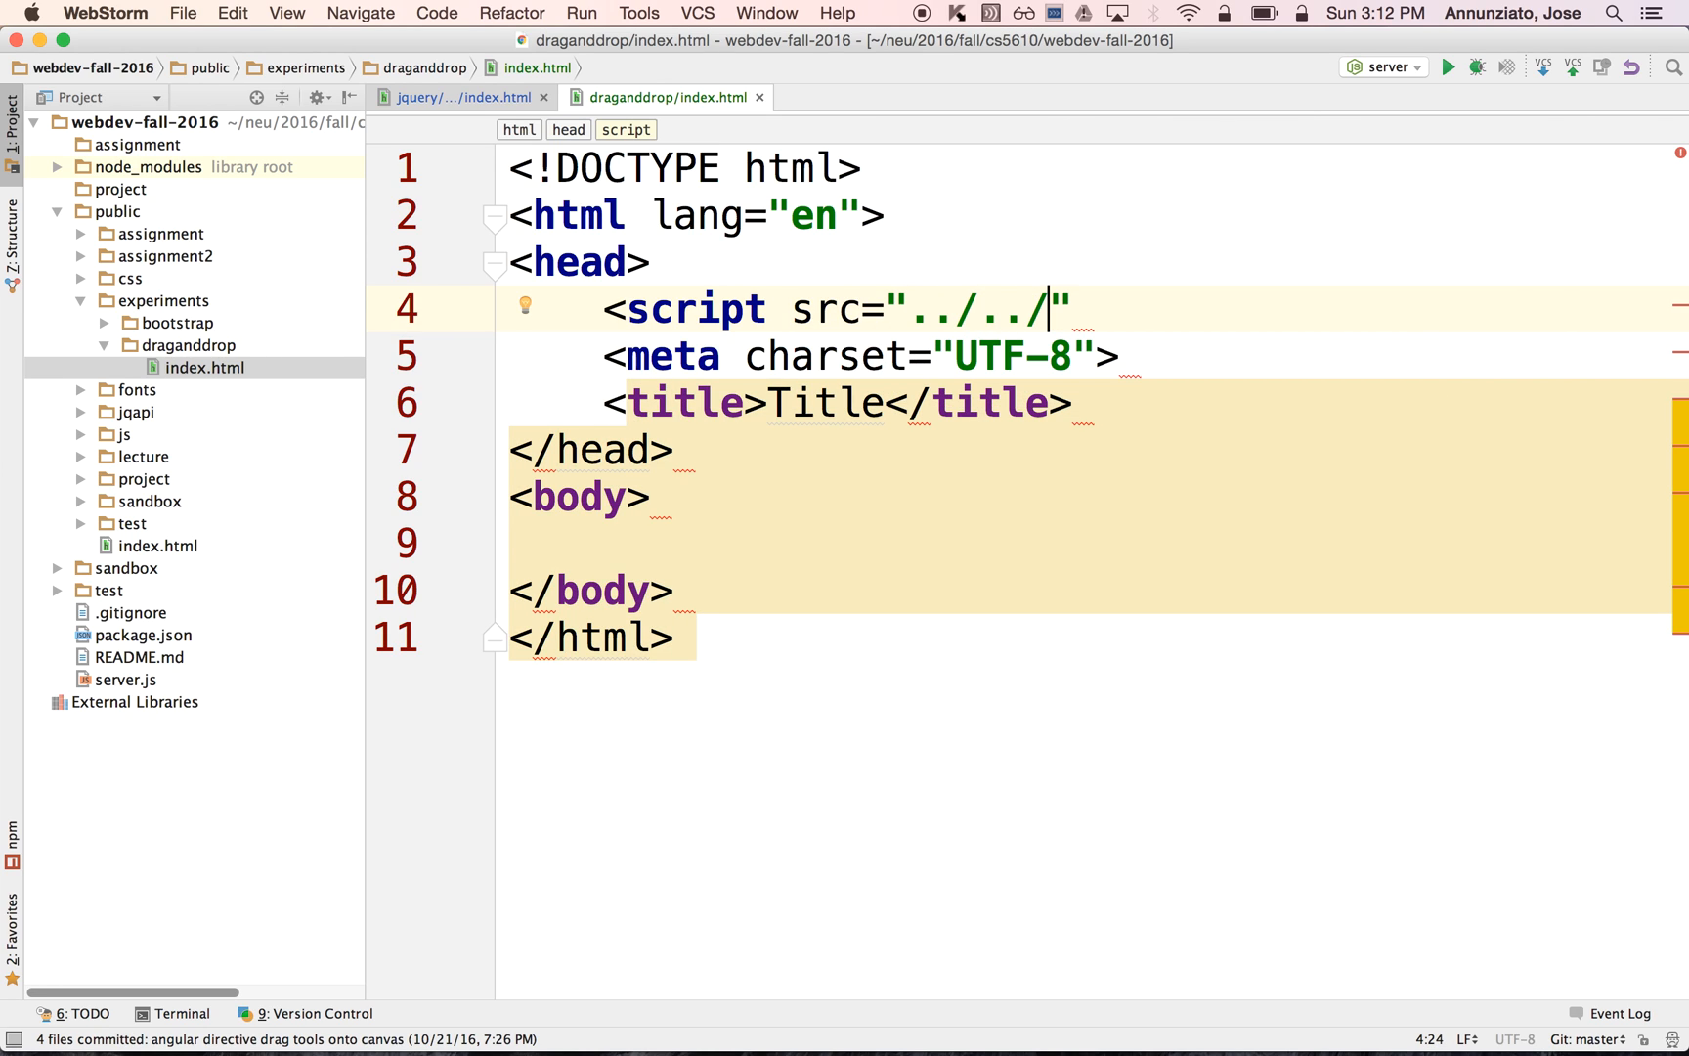
type("js/jquery.js")
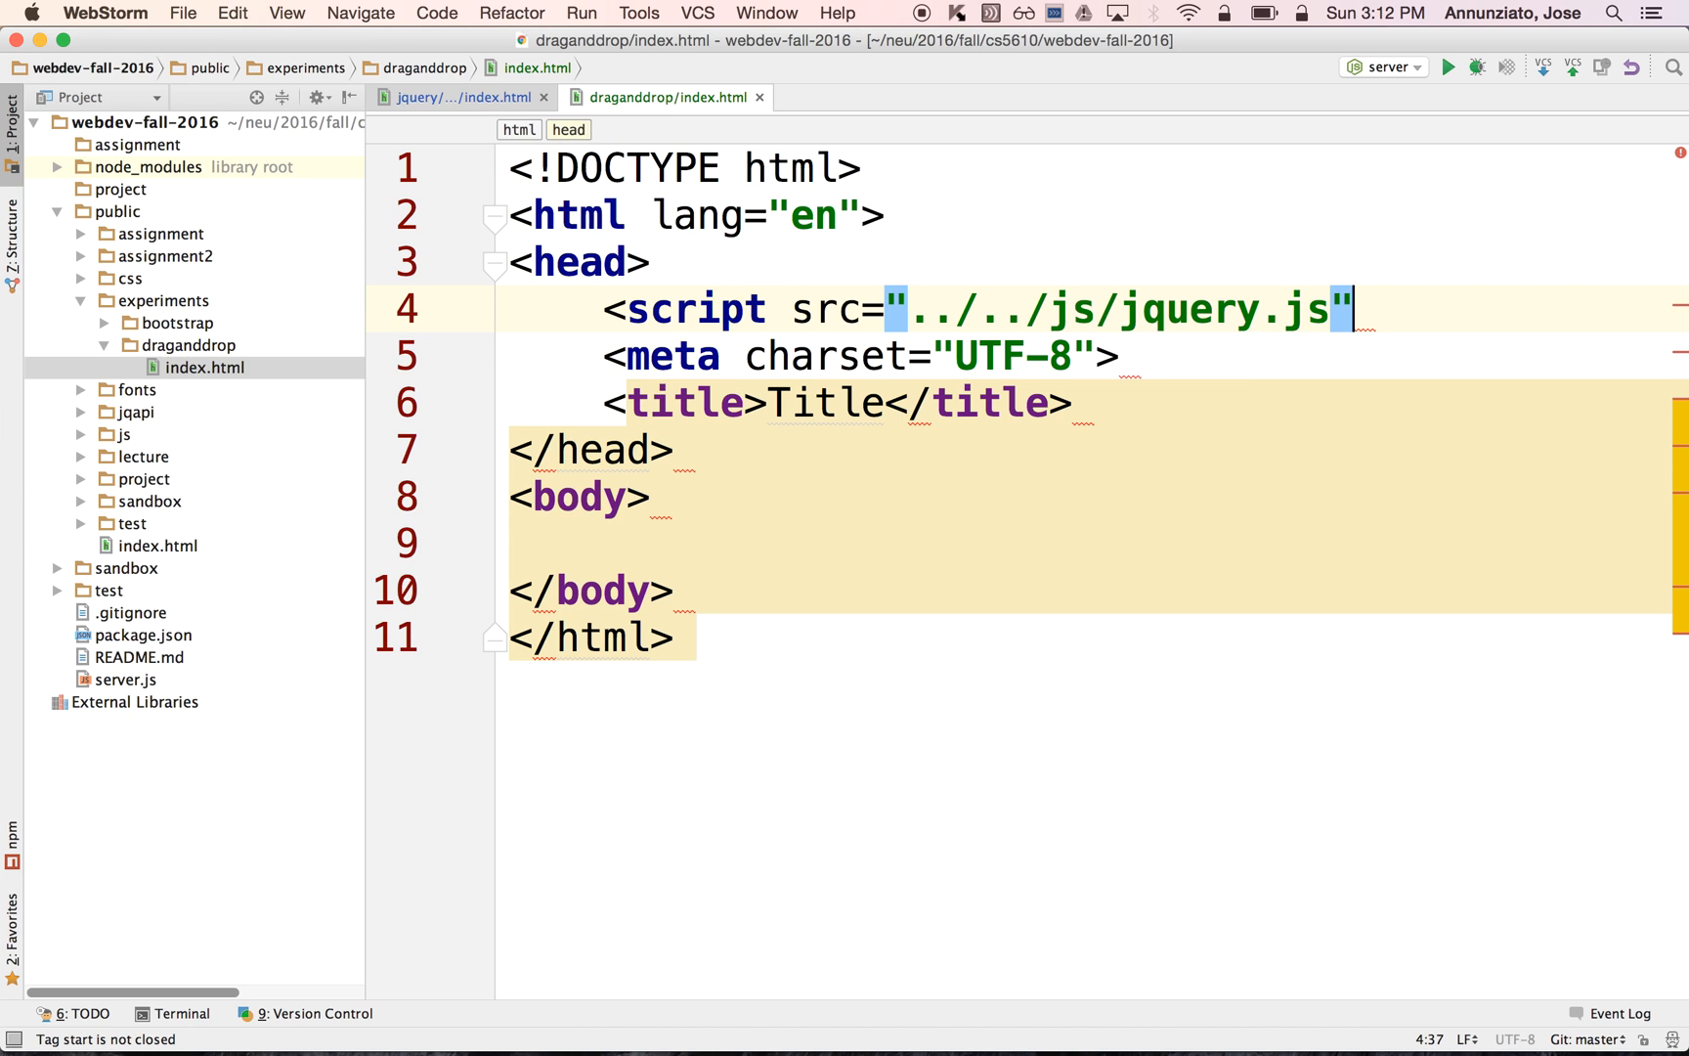
type("></script>")
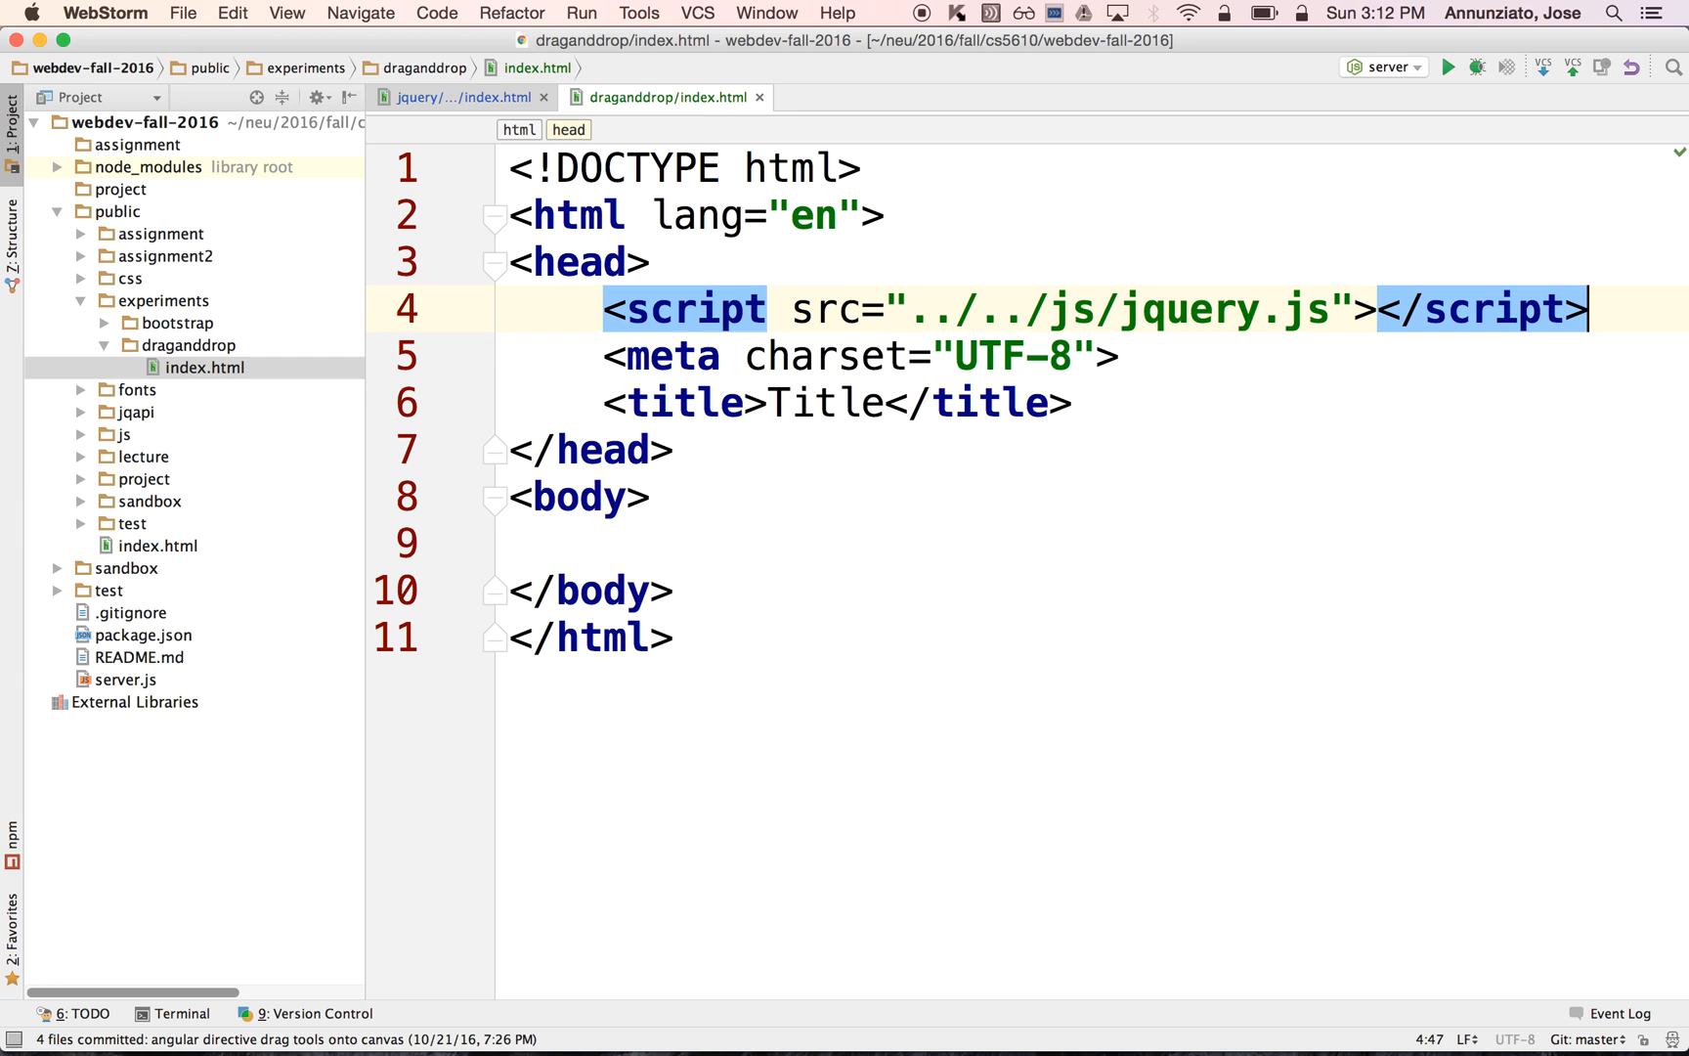
- Add a second script tag loading ../../js/jquery-ui.js in the head
type("<")
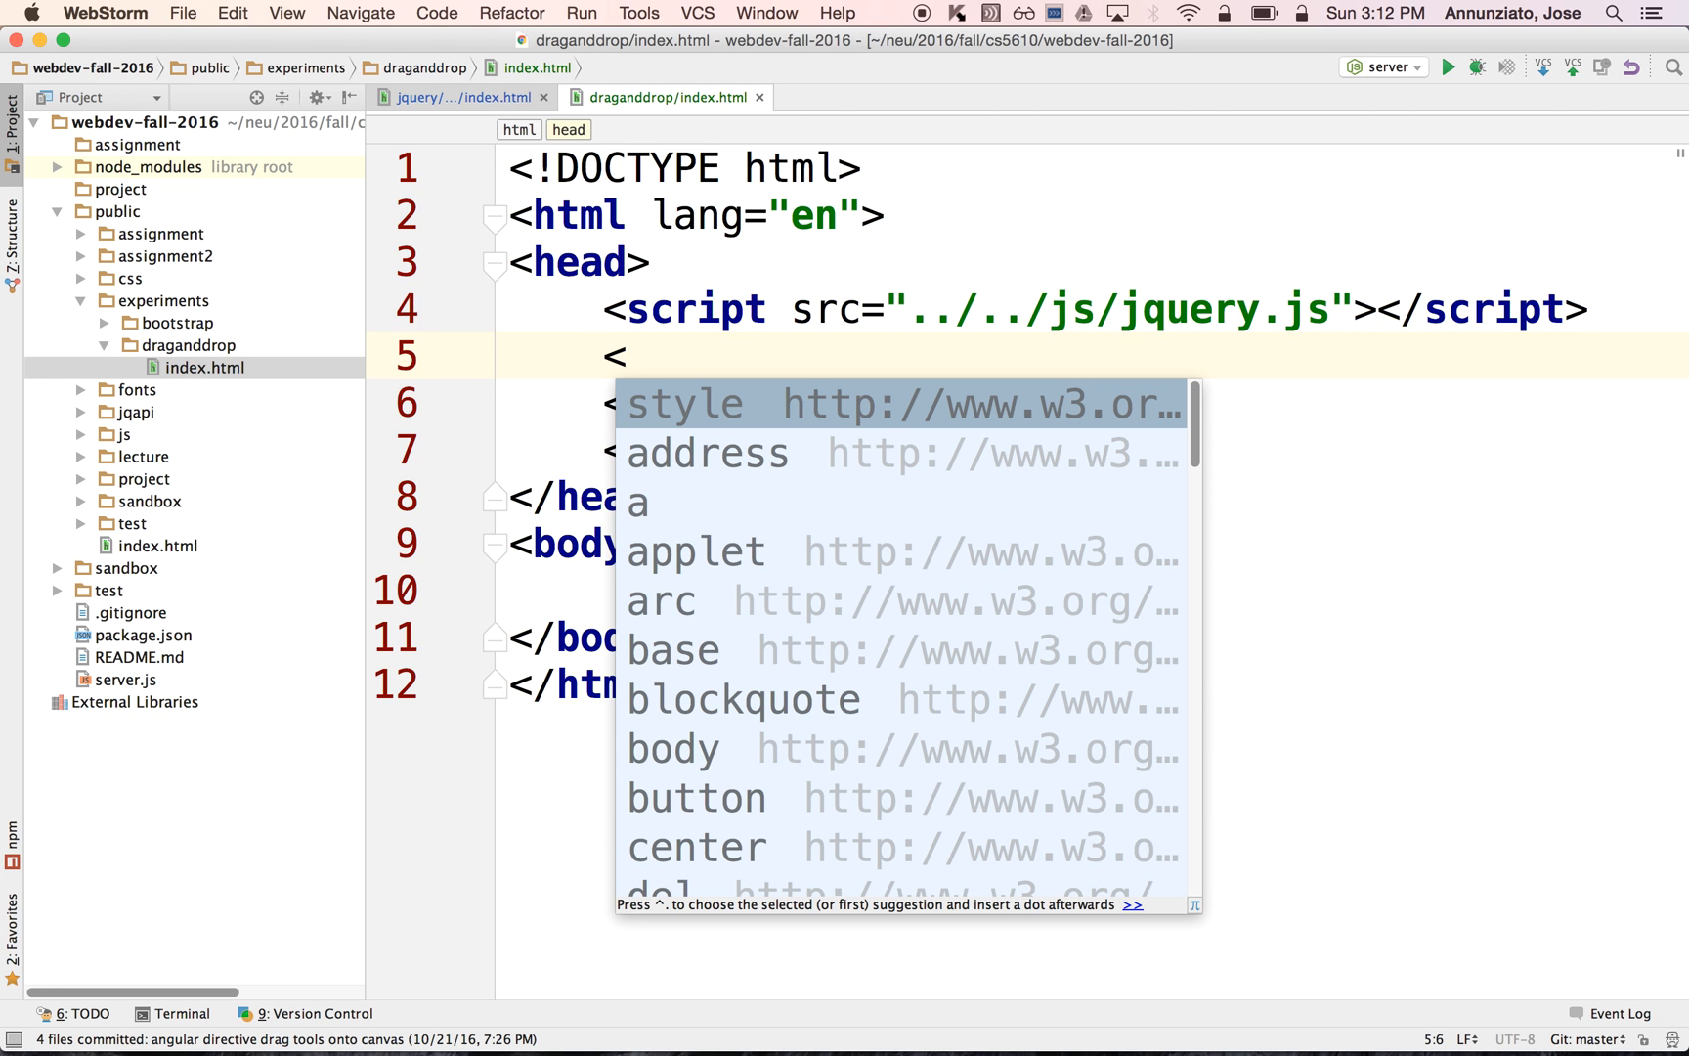
type("script src=\"..")
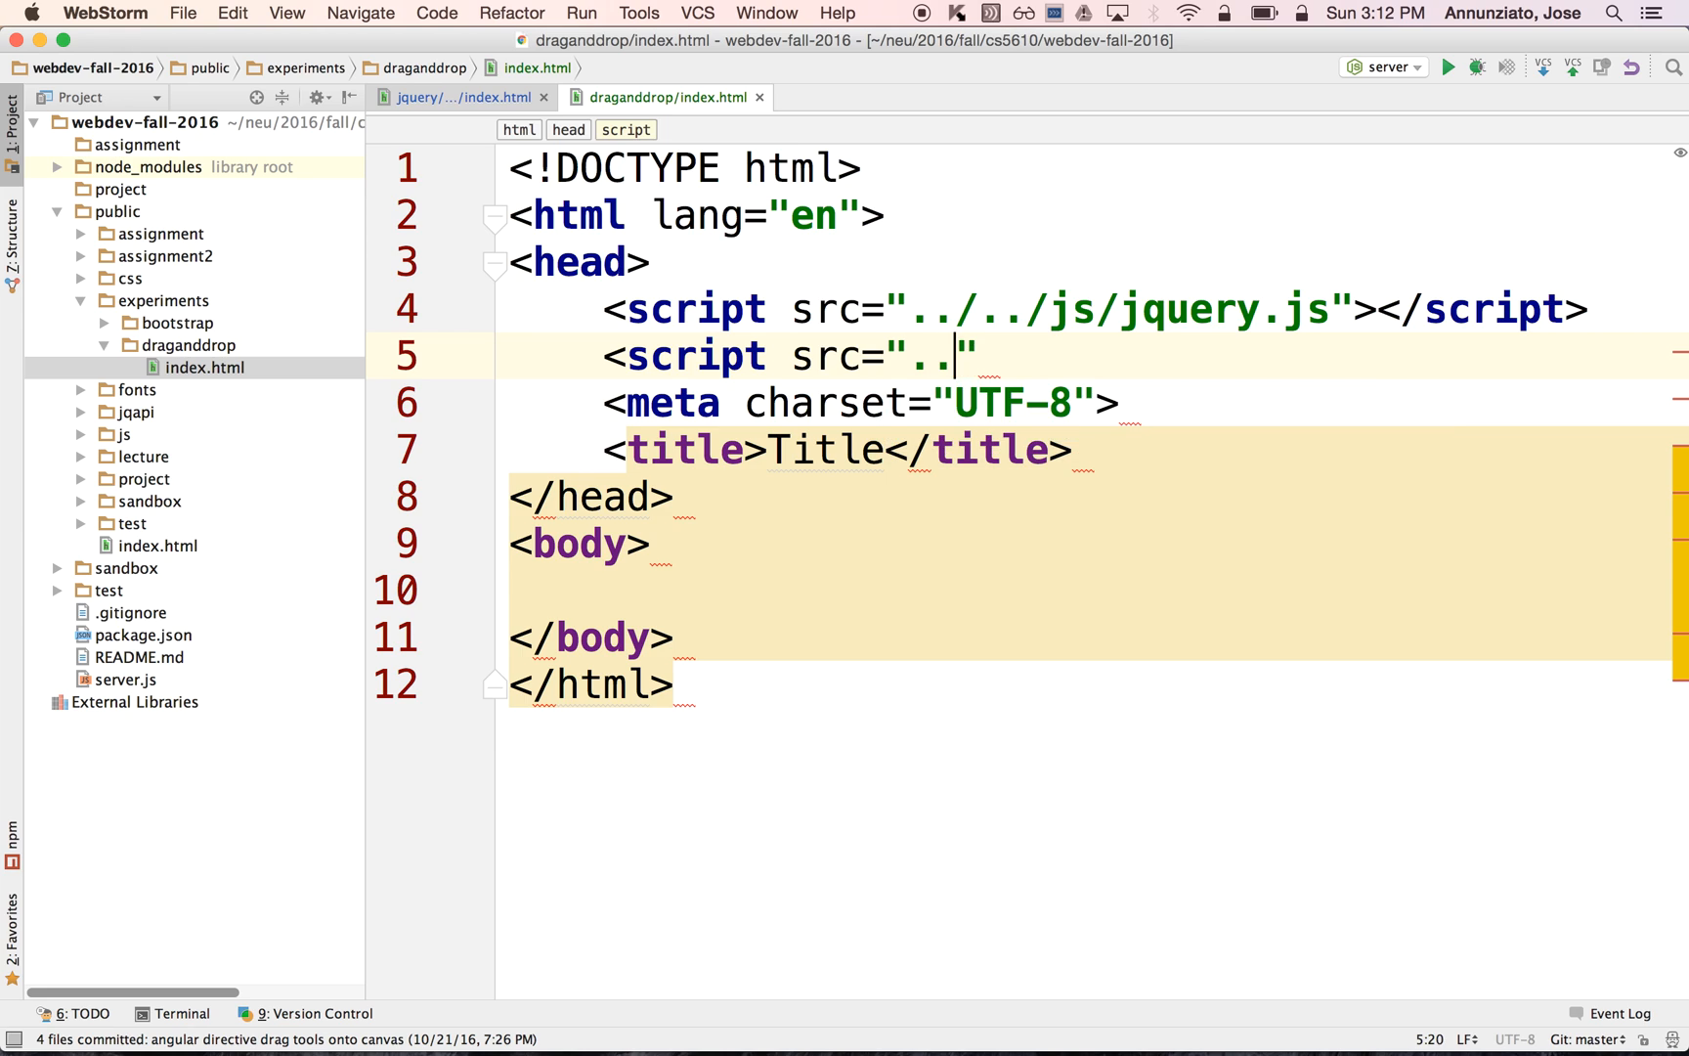
type("/../")
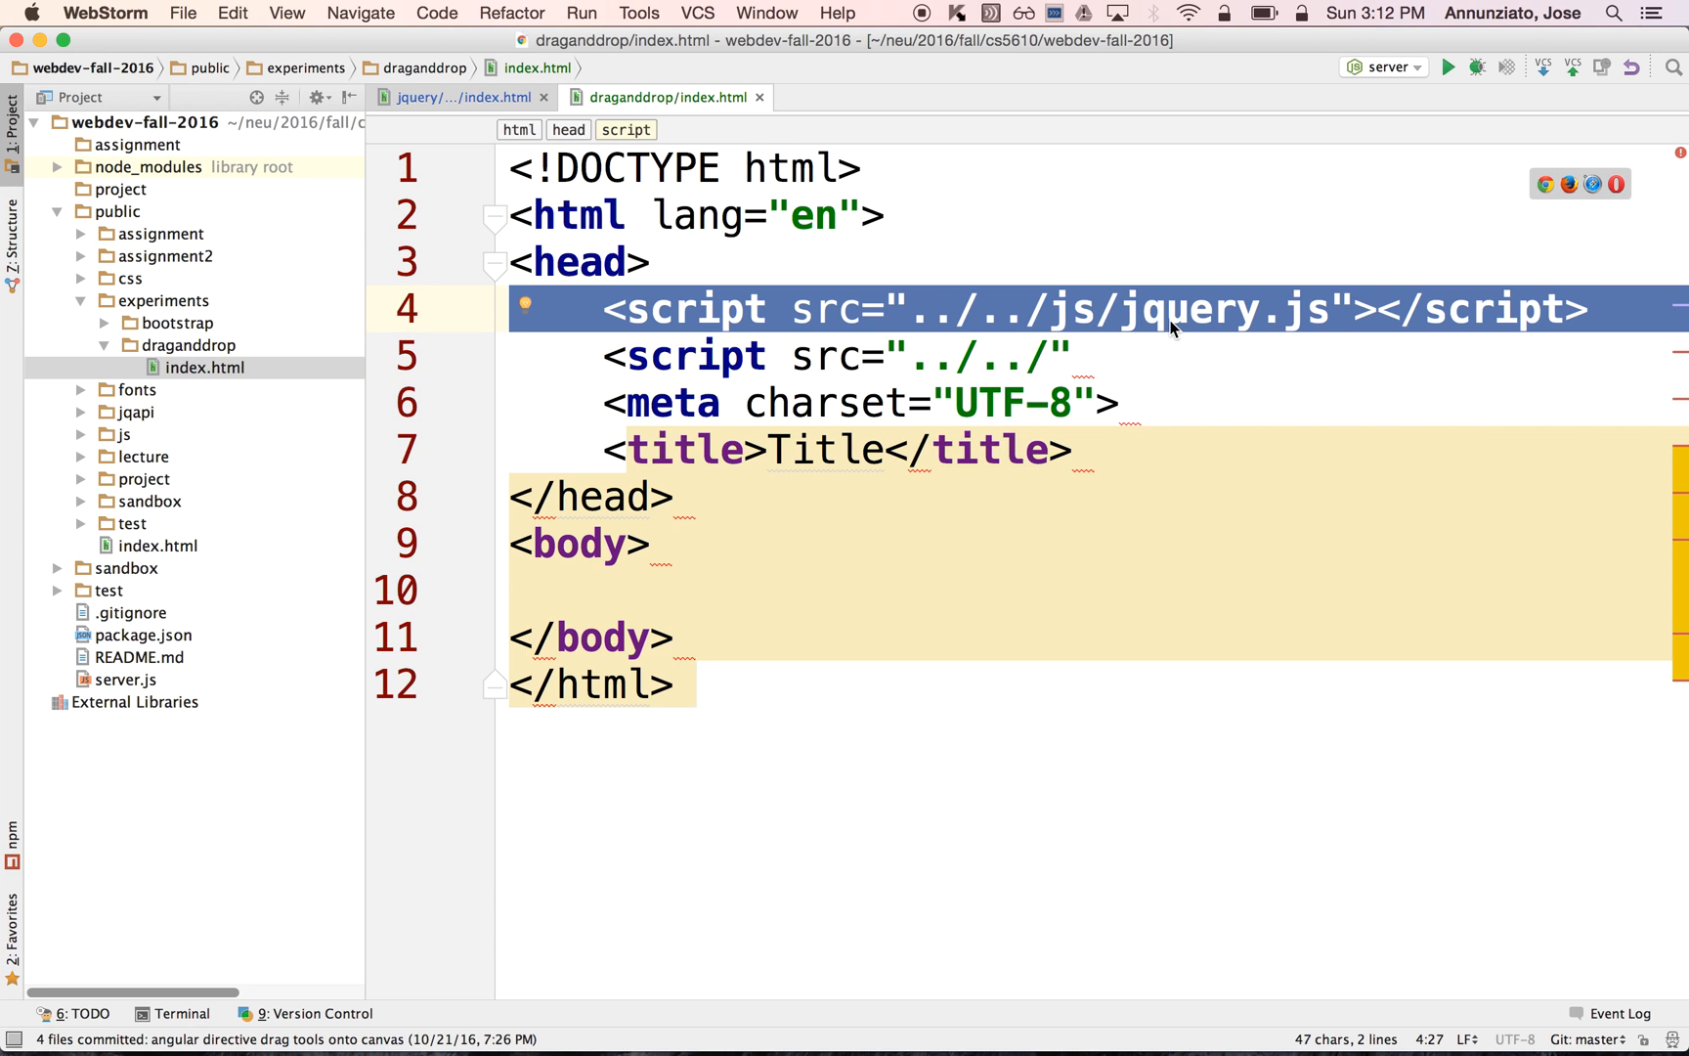
type("js/")
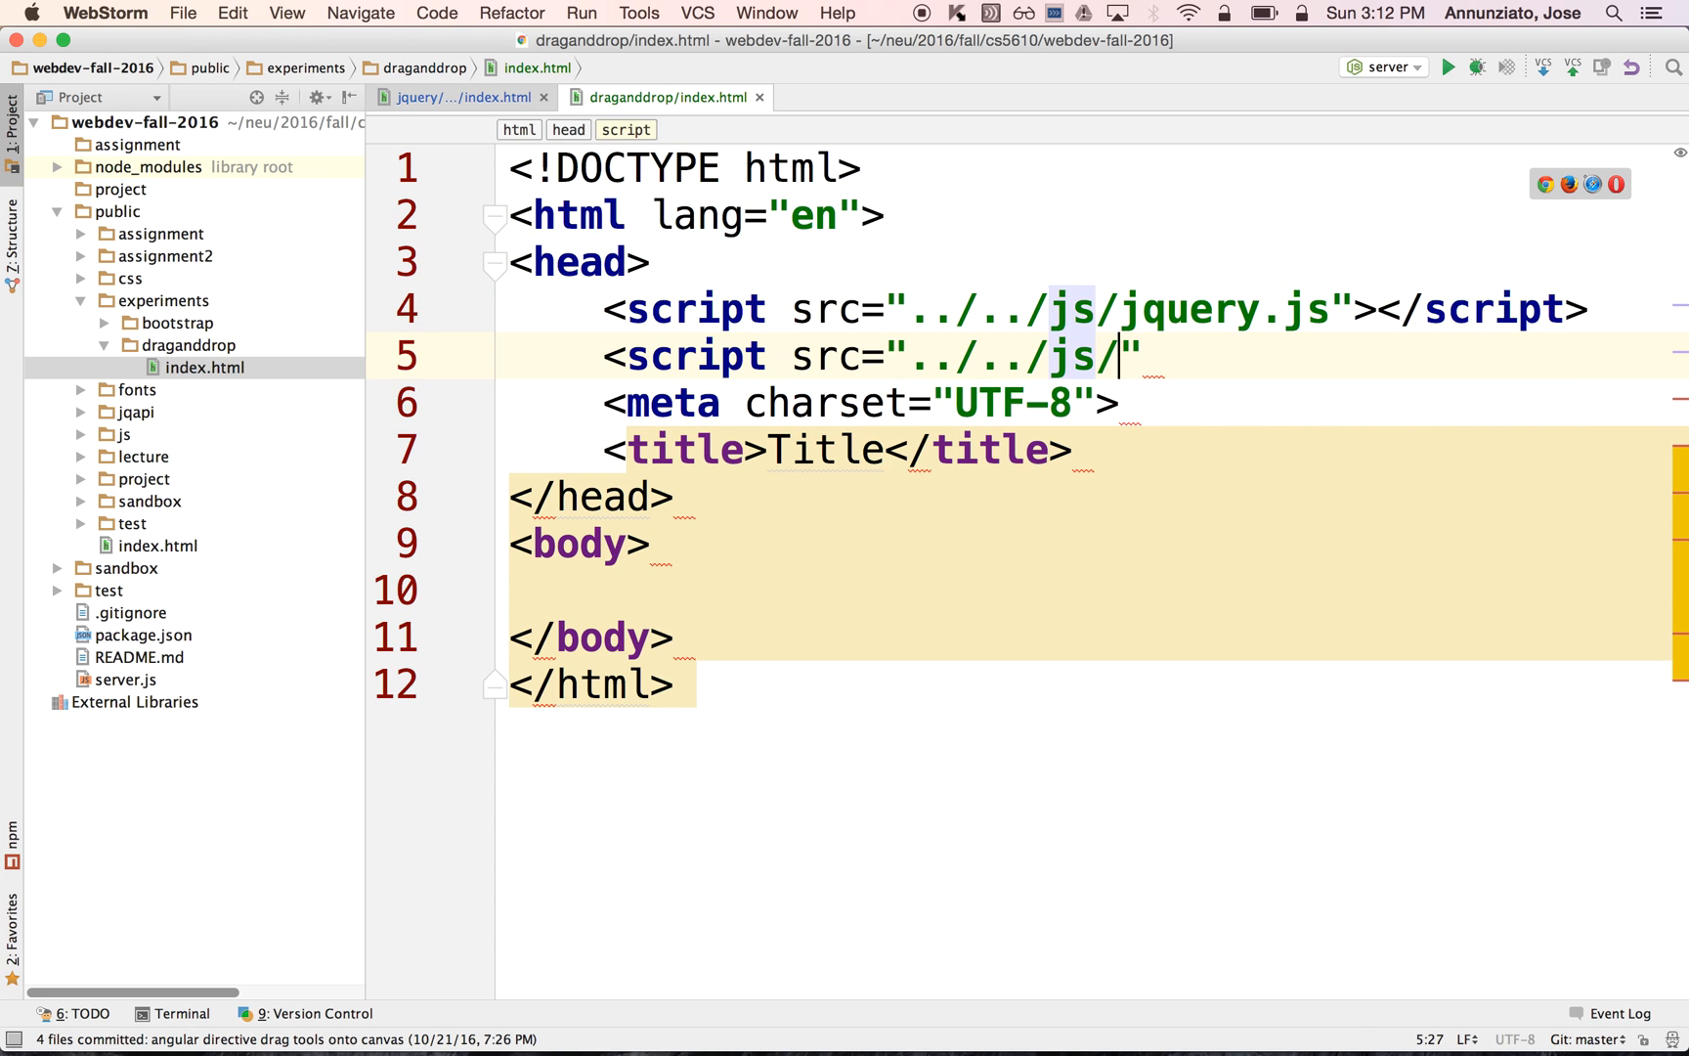
type("jquery-ui.js")
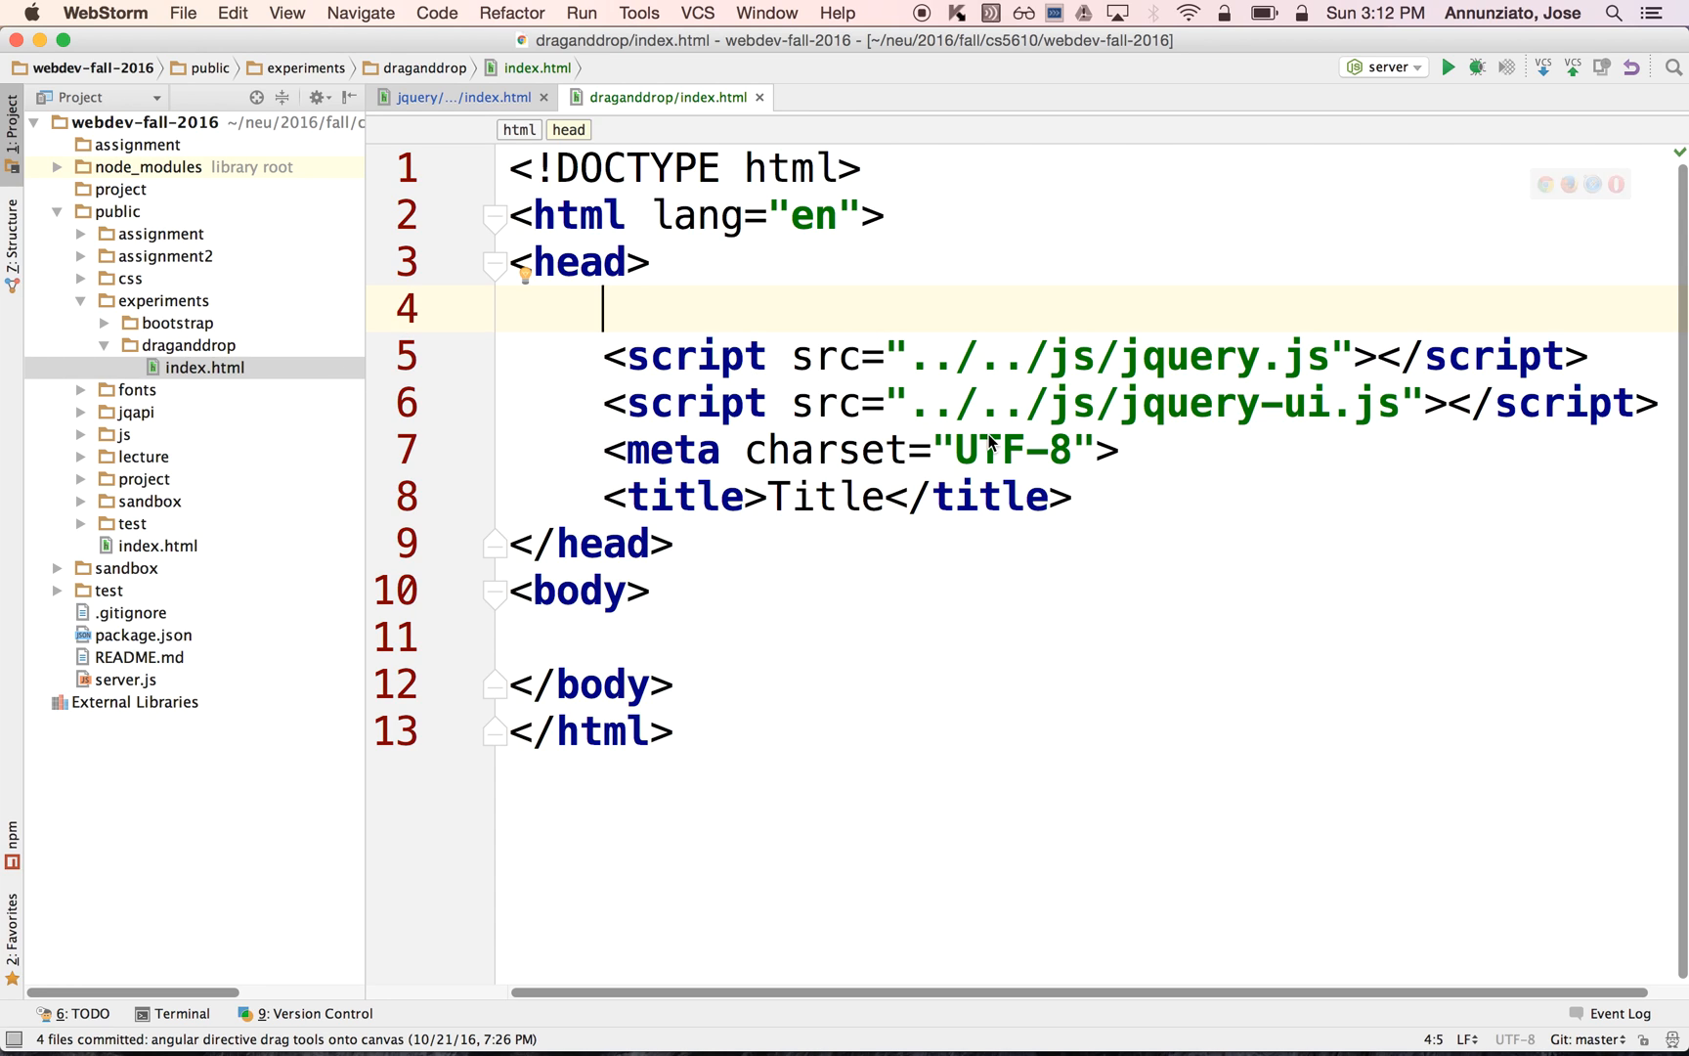
- Expand the css folder in the Project panel to check jquery-ui.css
left_click(81, 278)
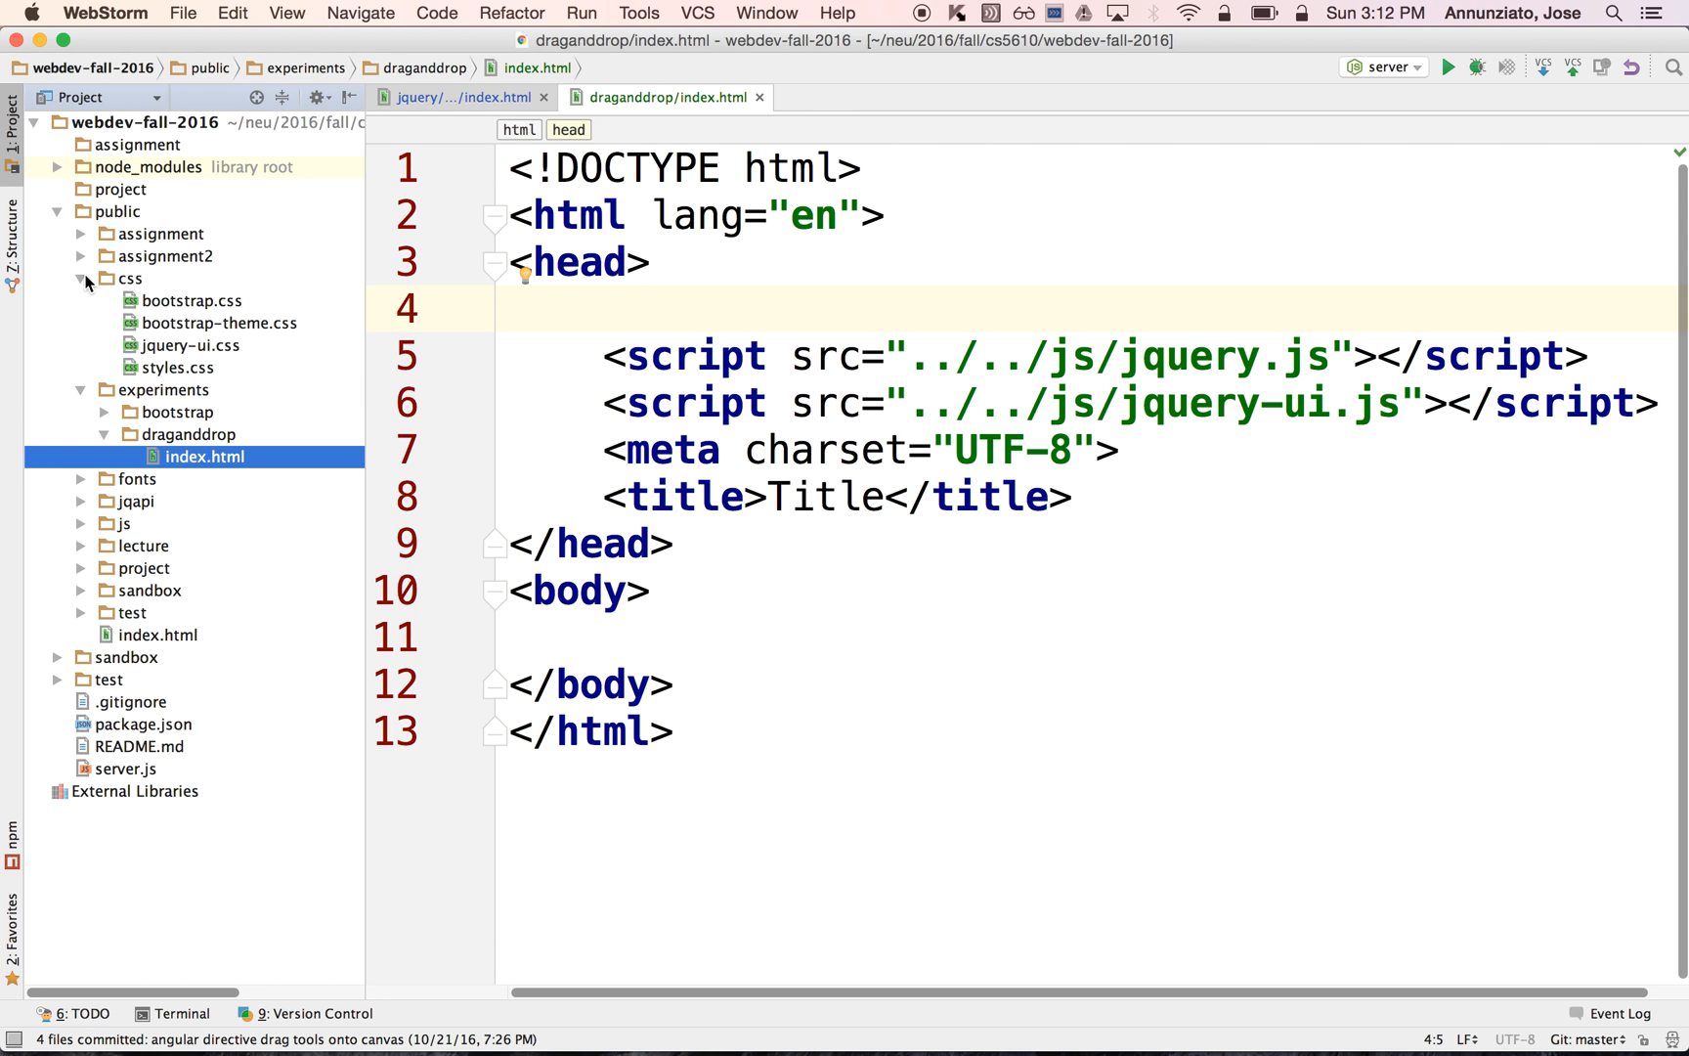
left_click(194, 344)
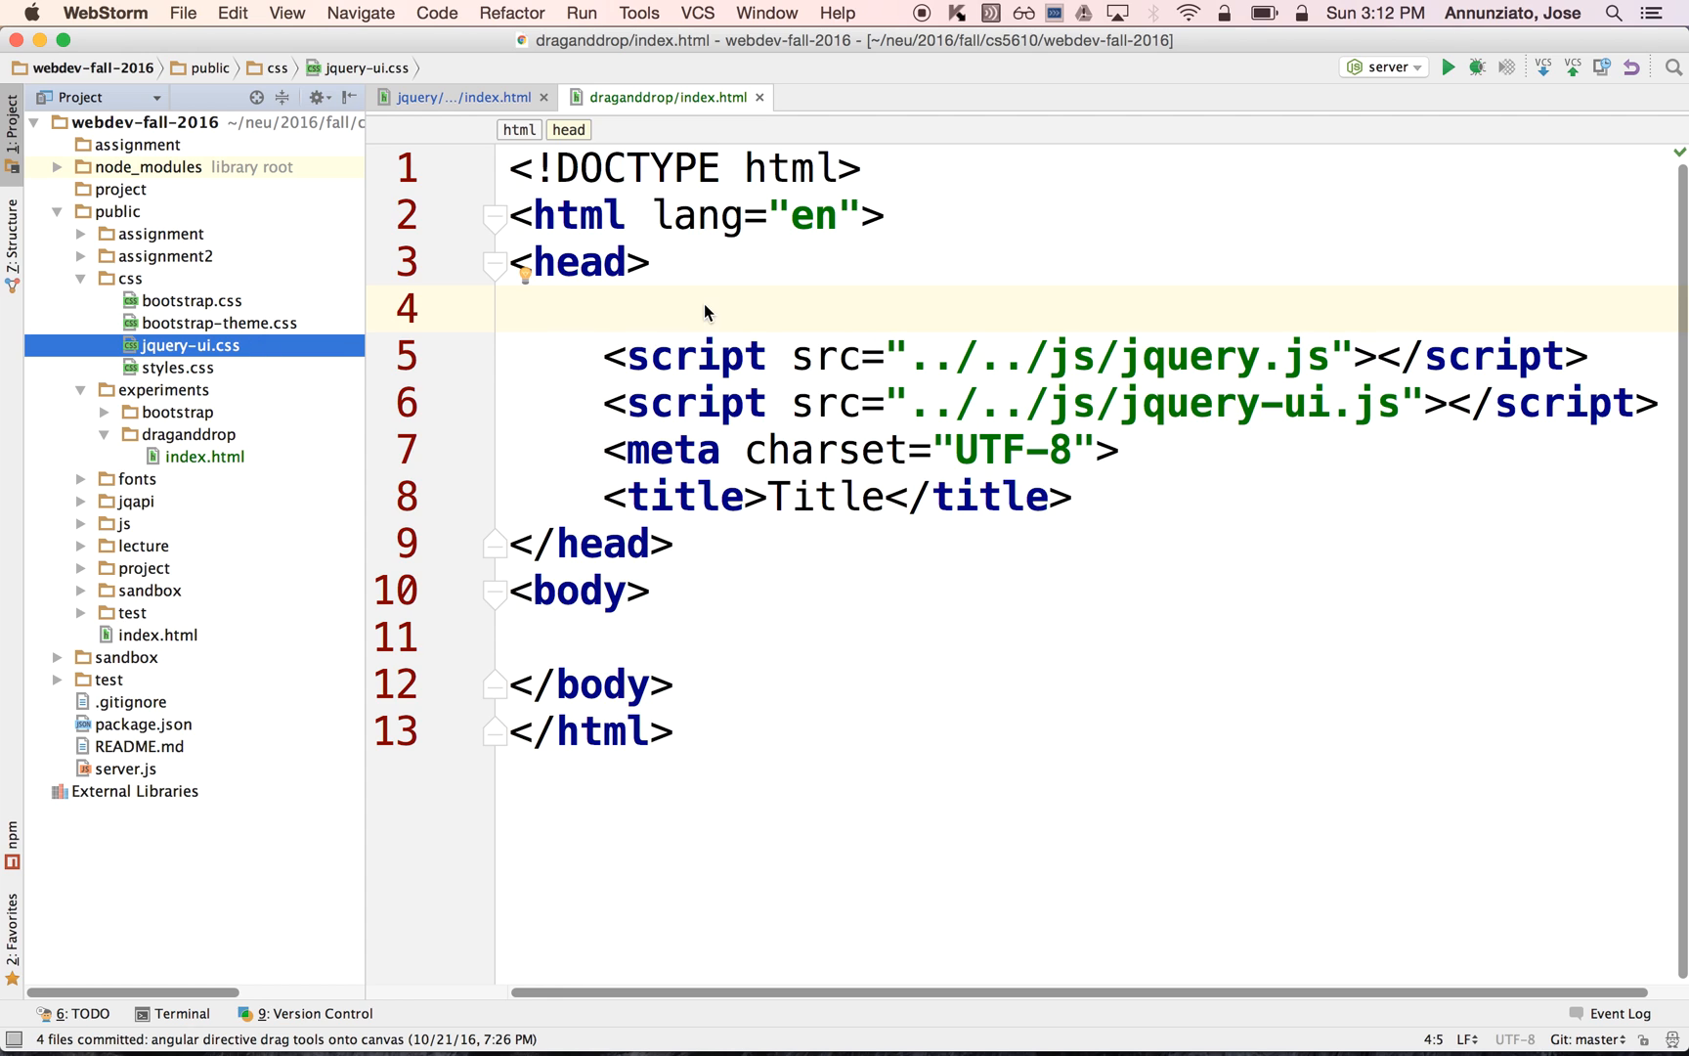
- Add a link tag for ../../css/jquery-ui.css at the top of the head
type("<link")
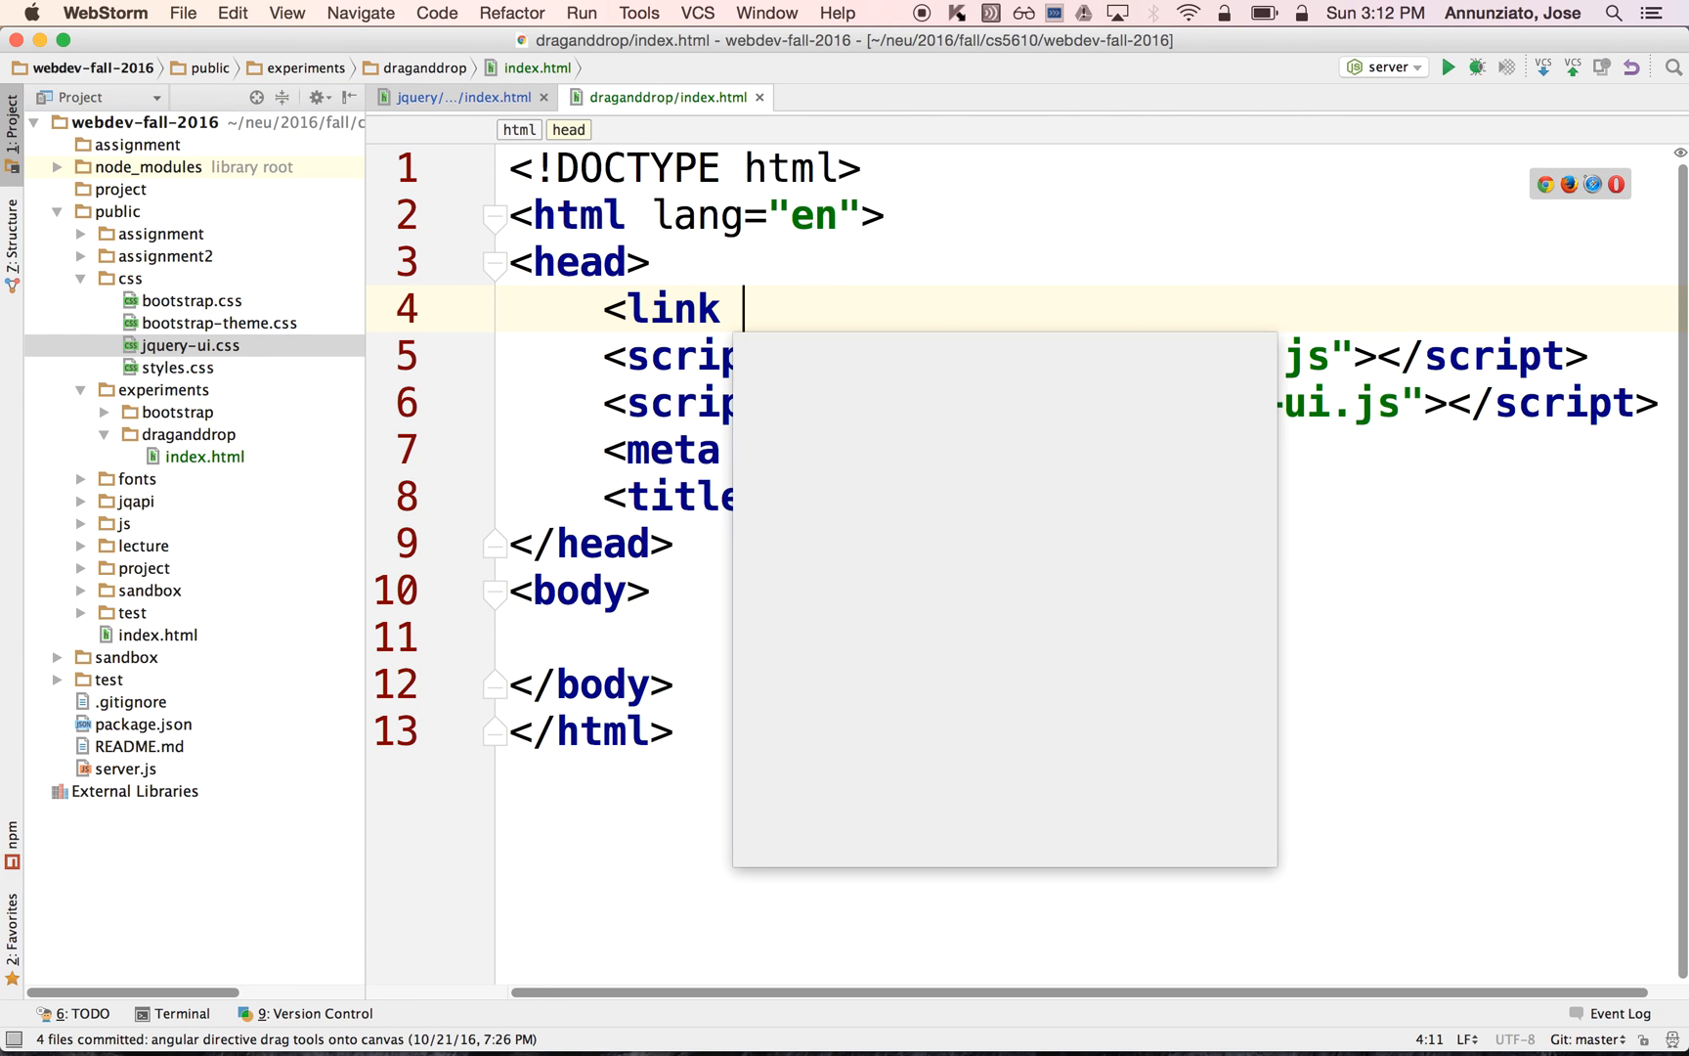
type("href=\"\"")
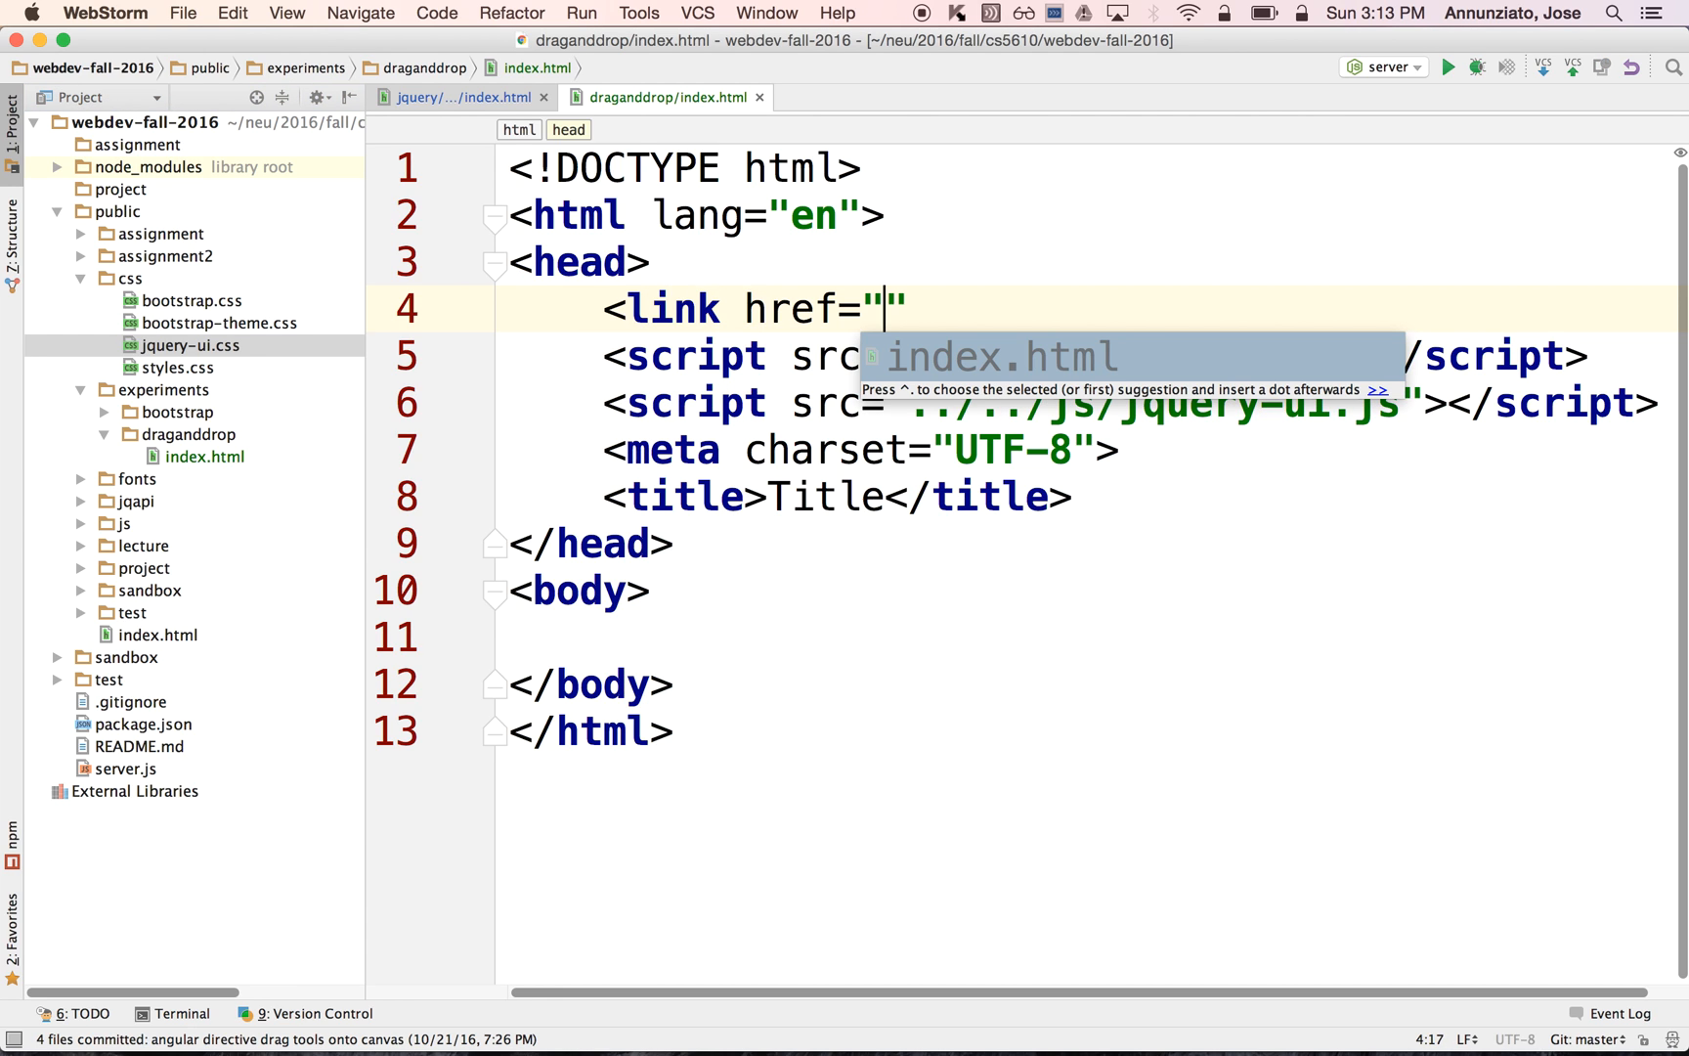
type("../../")
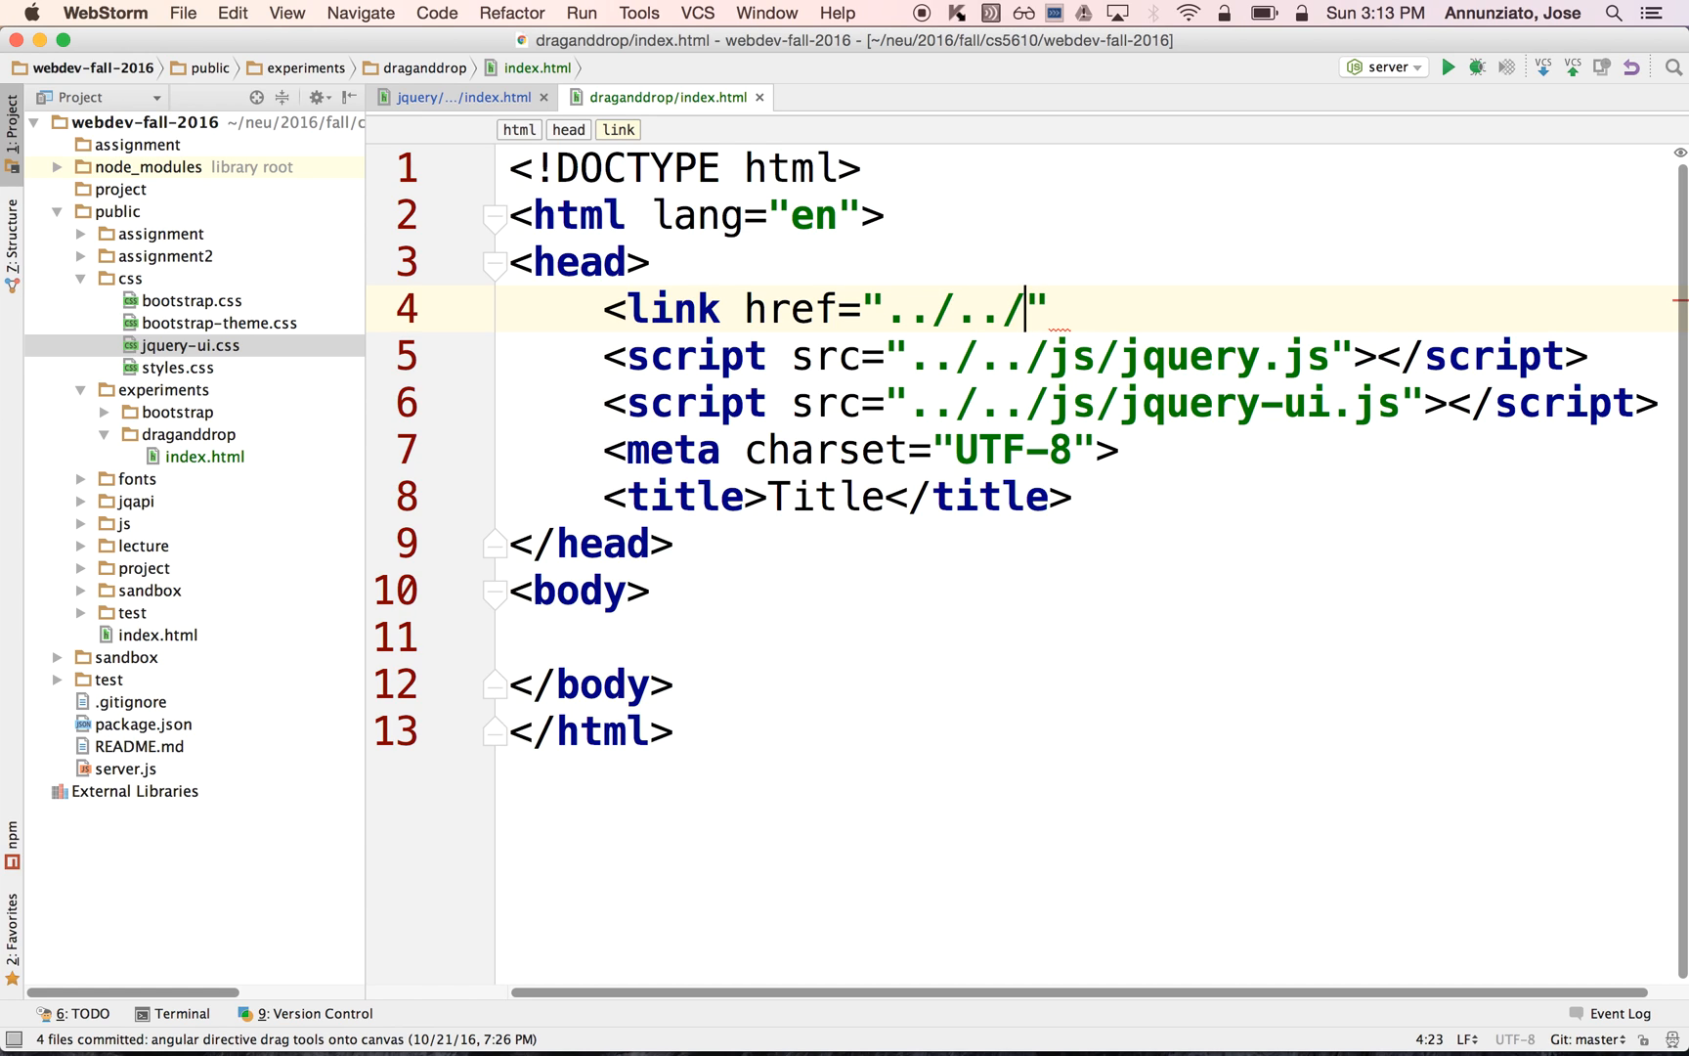
type("css")
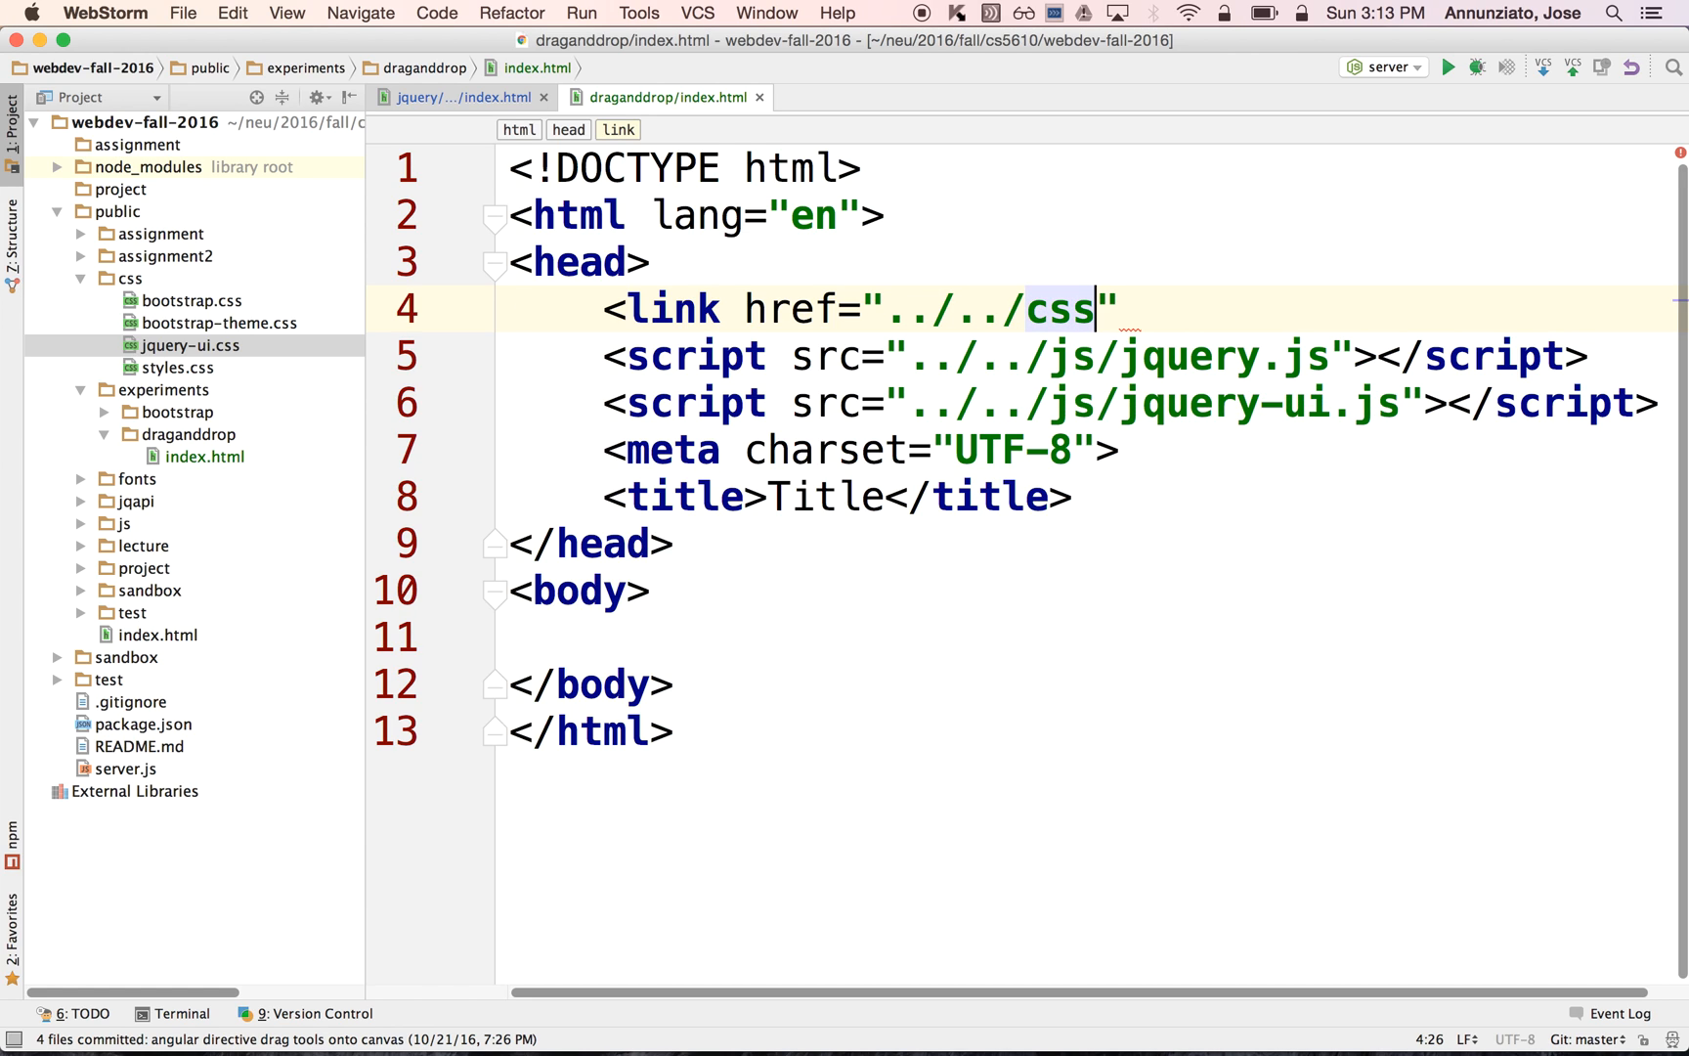
type("/jquery-ui.css")
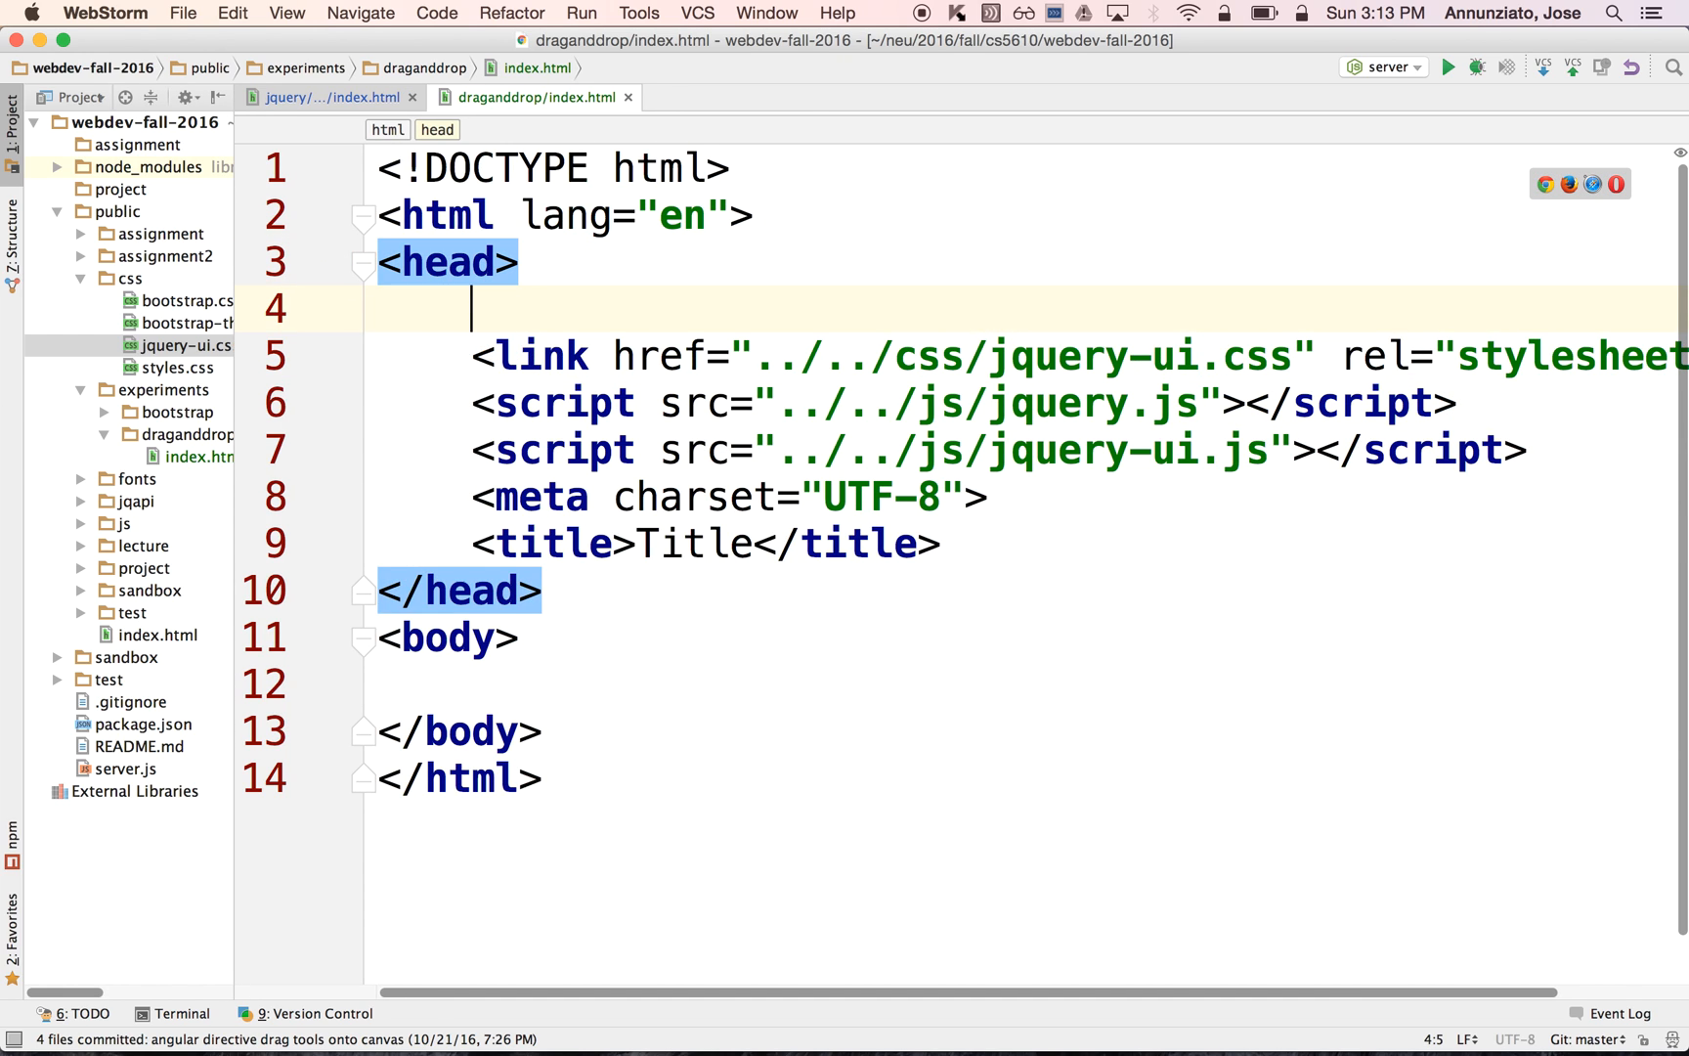
- Add a link tag for ../../css/bootstrap.css with rel="stylesheet"
type("<link href=\"../.")
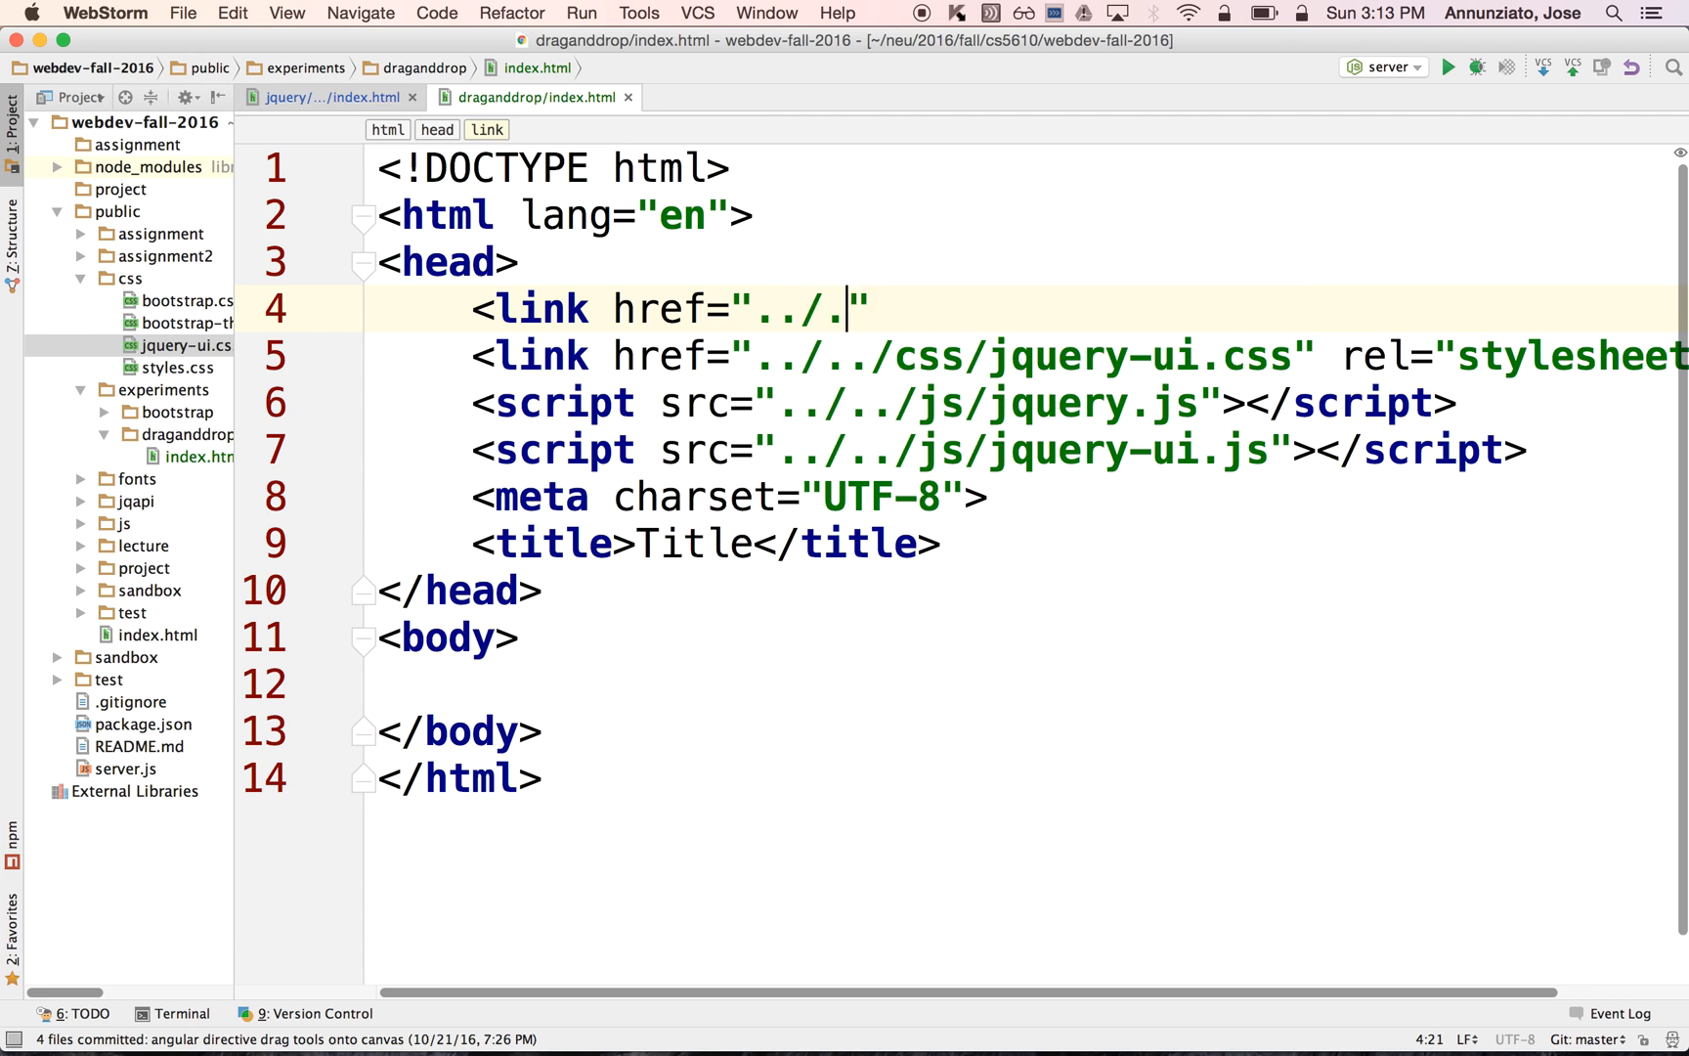
type("/css/bootstrap.css")
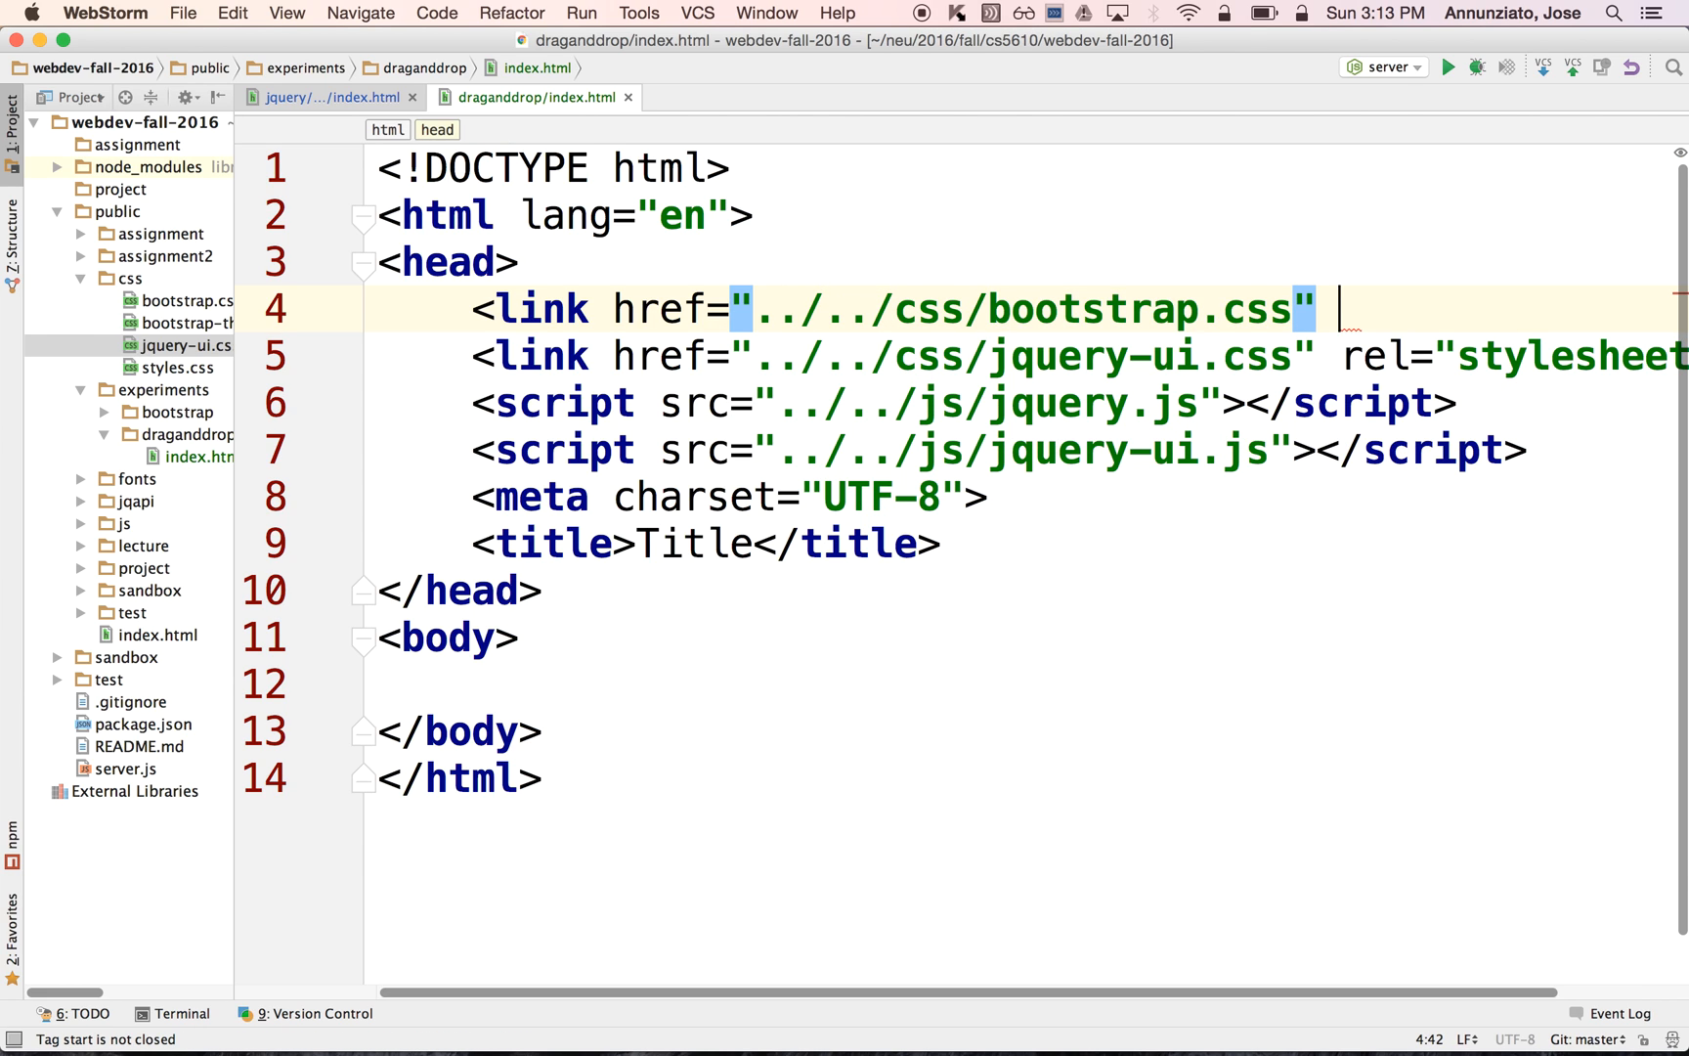
type("rel=\"stylesheet")
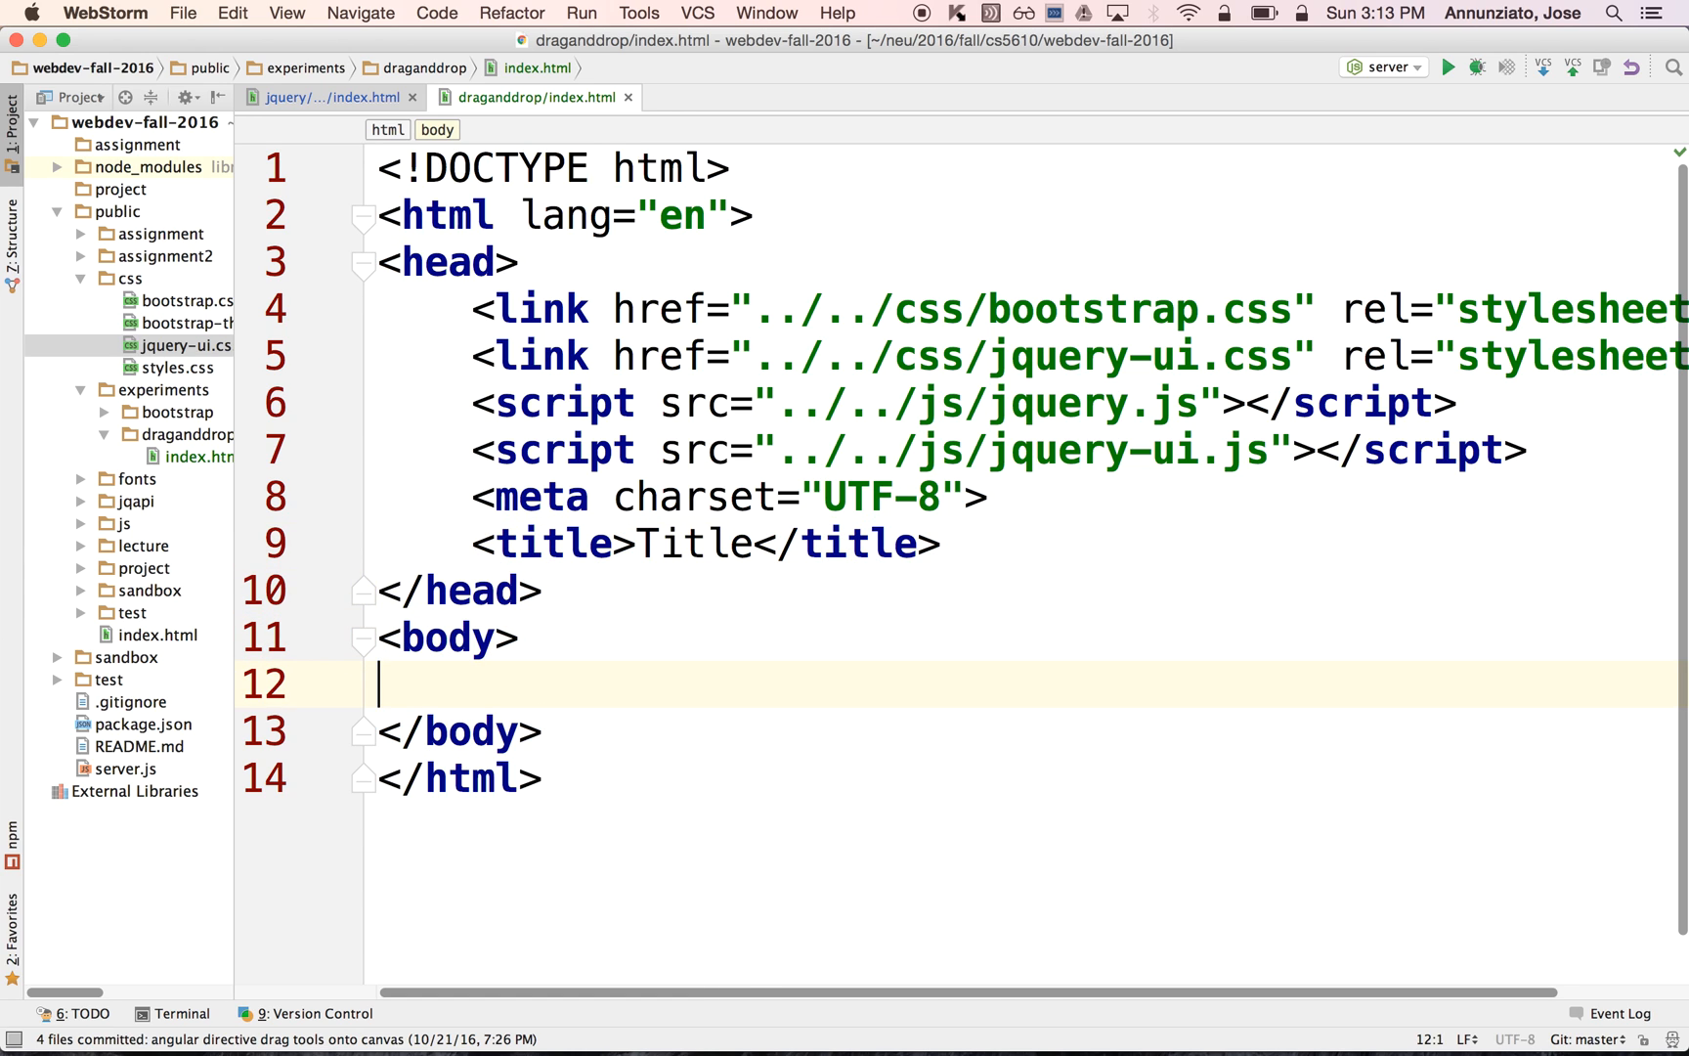
- Write an <h1>Hello World!</h1> heading in the body and an empty script block in the head
type("<h1>Hello </h1>")
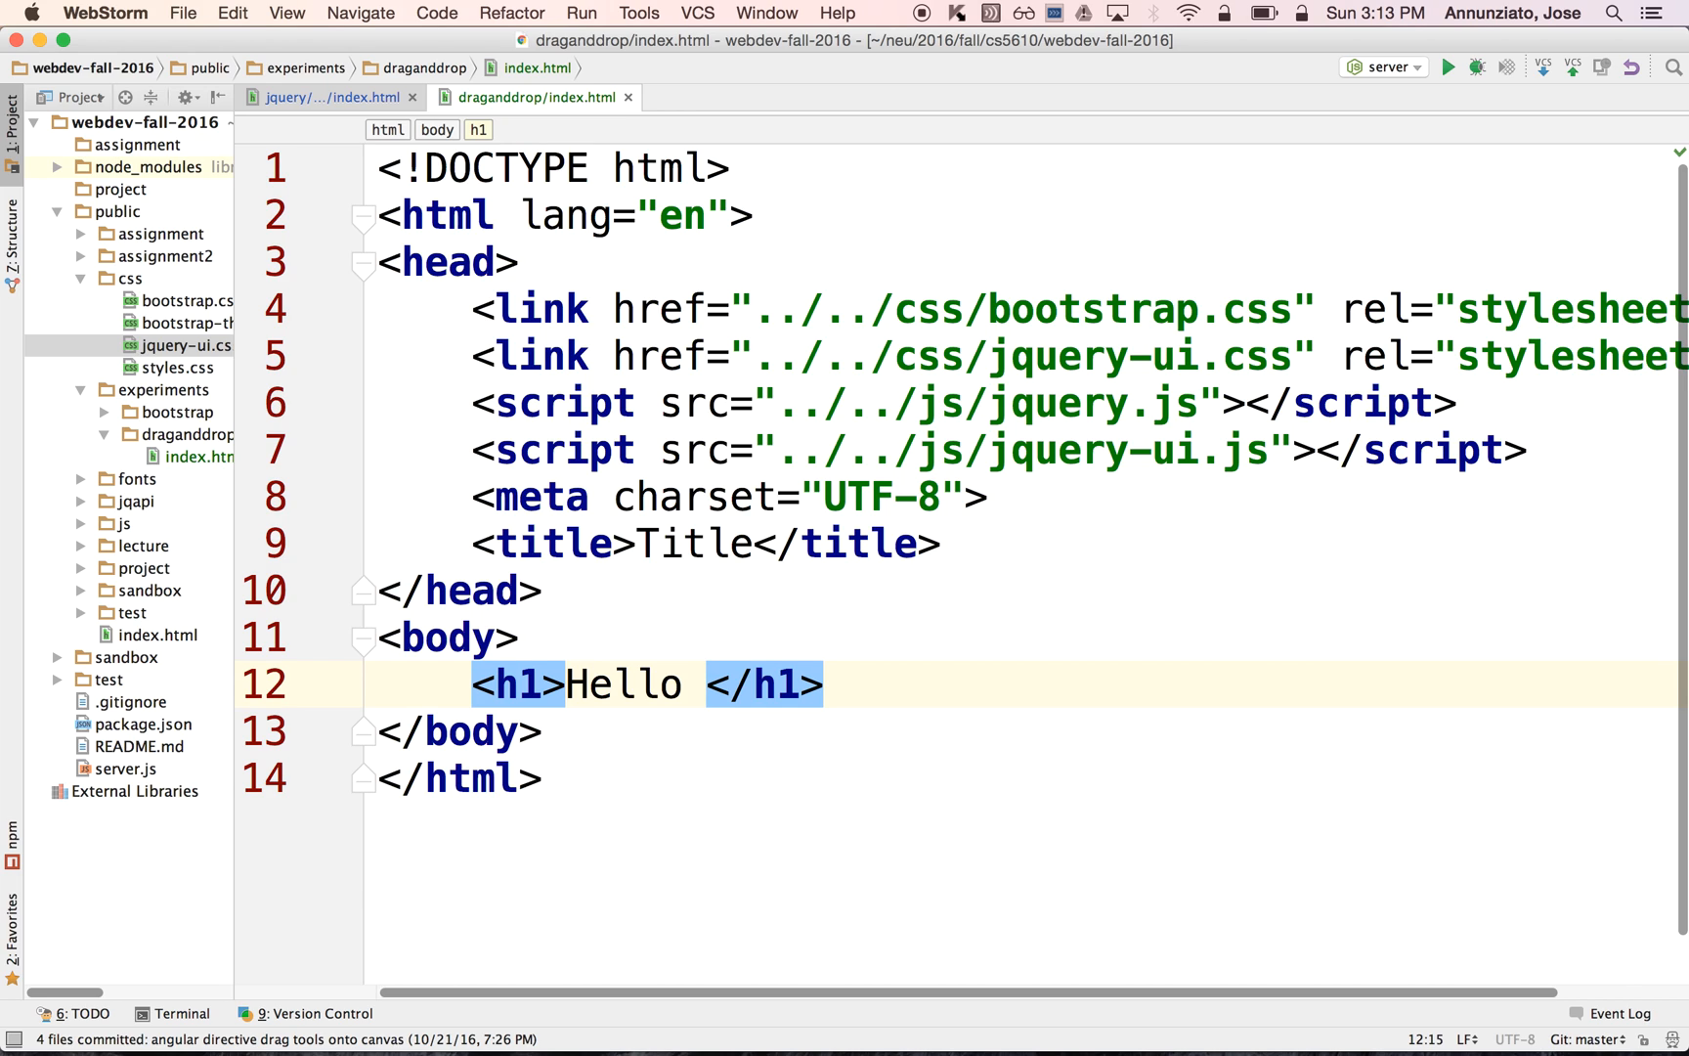
type("World!")
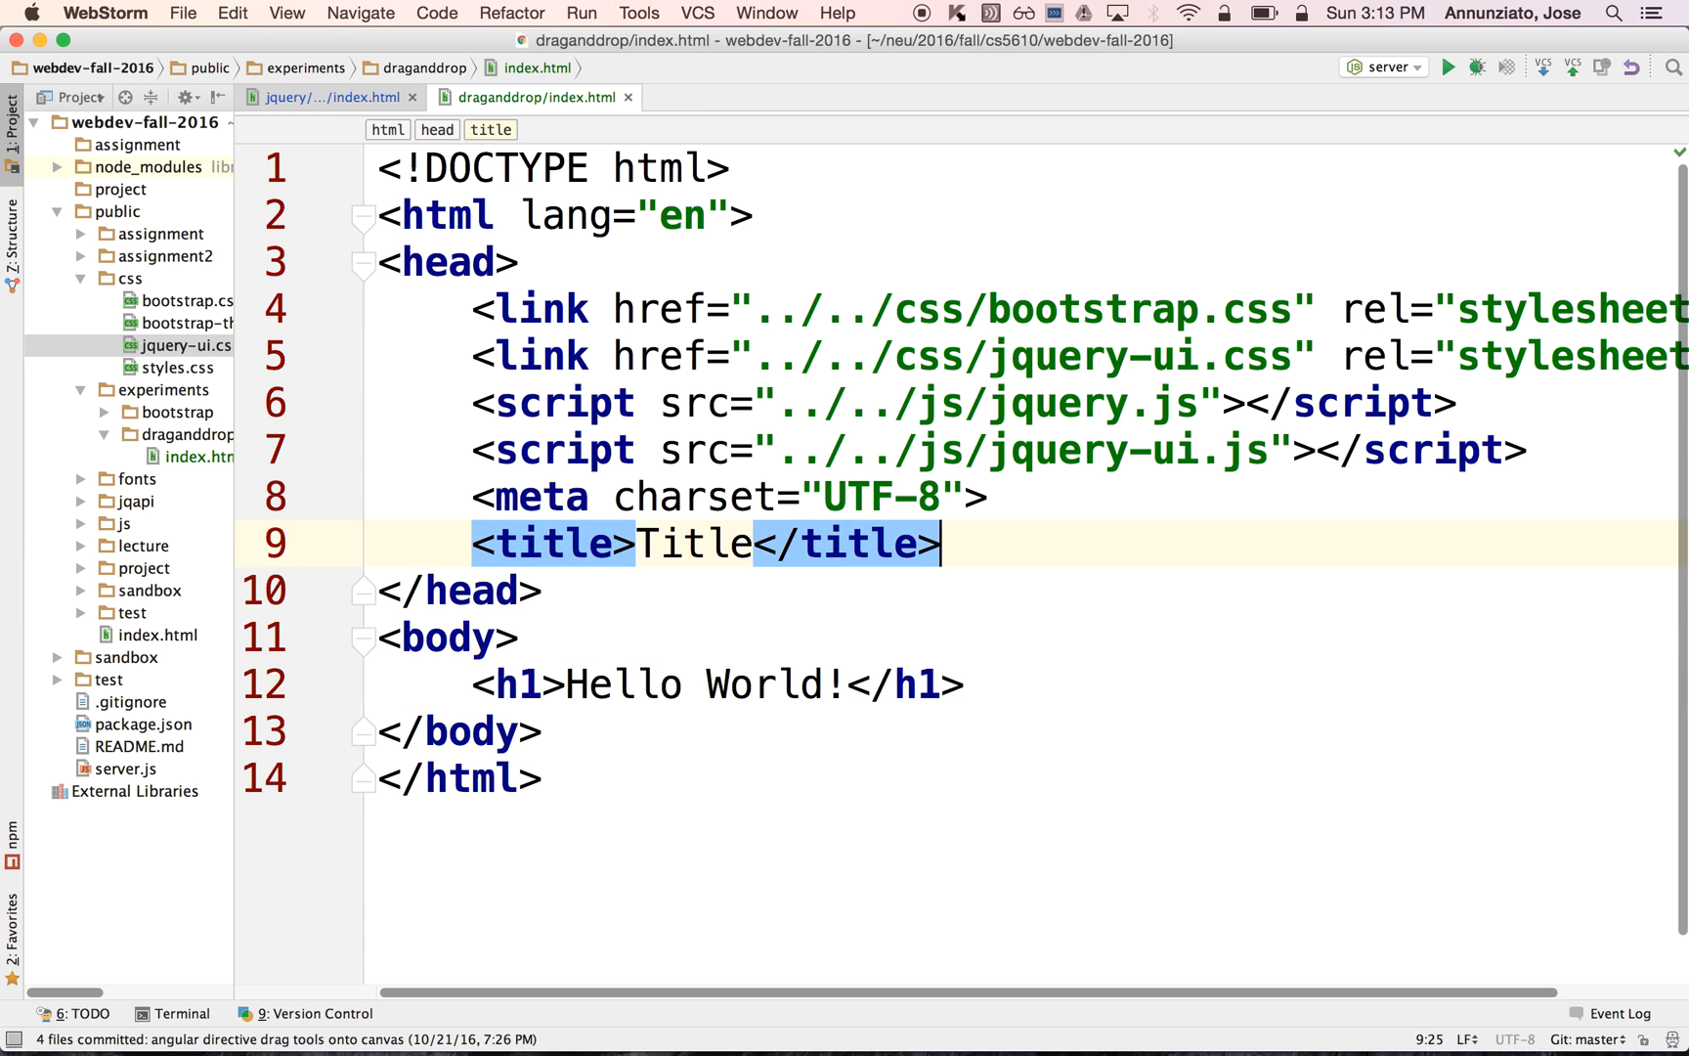
type("<script>")
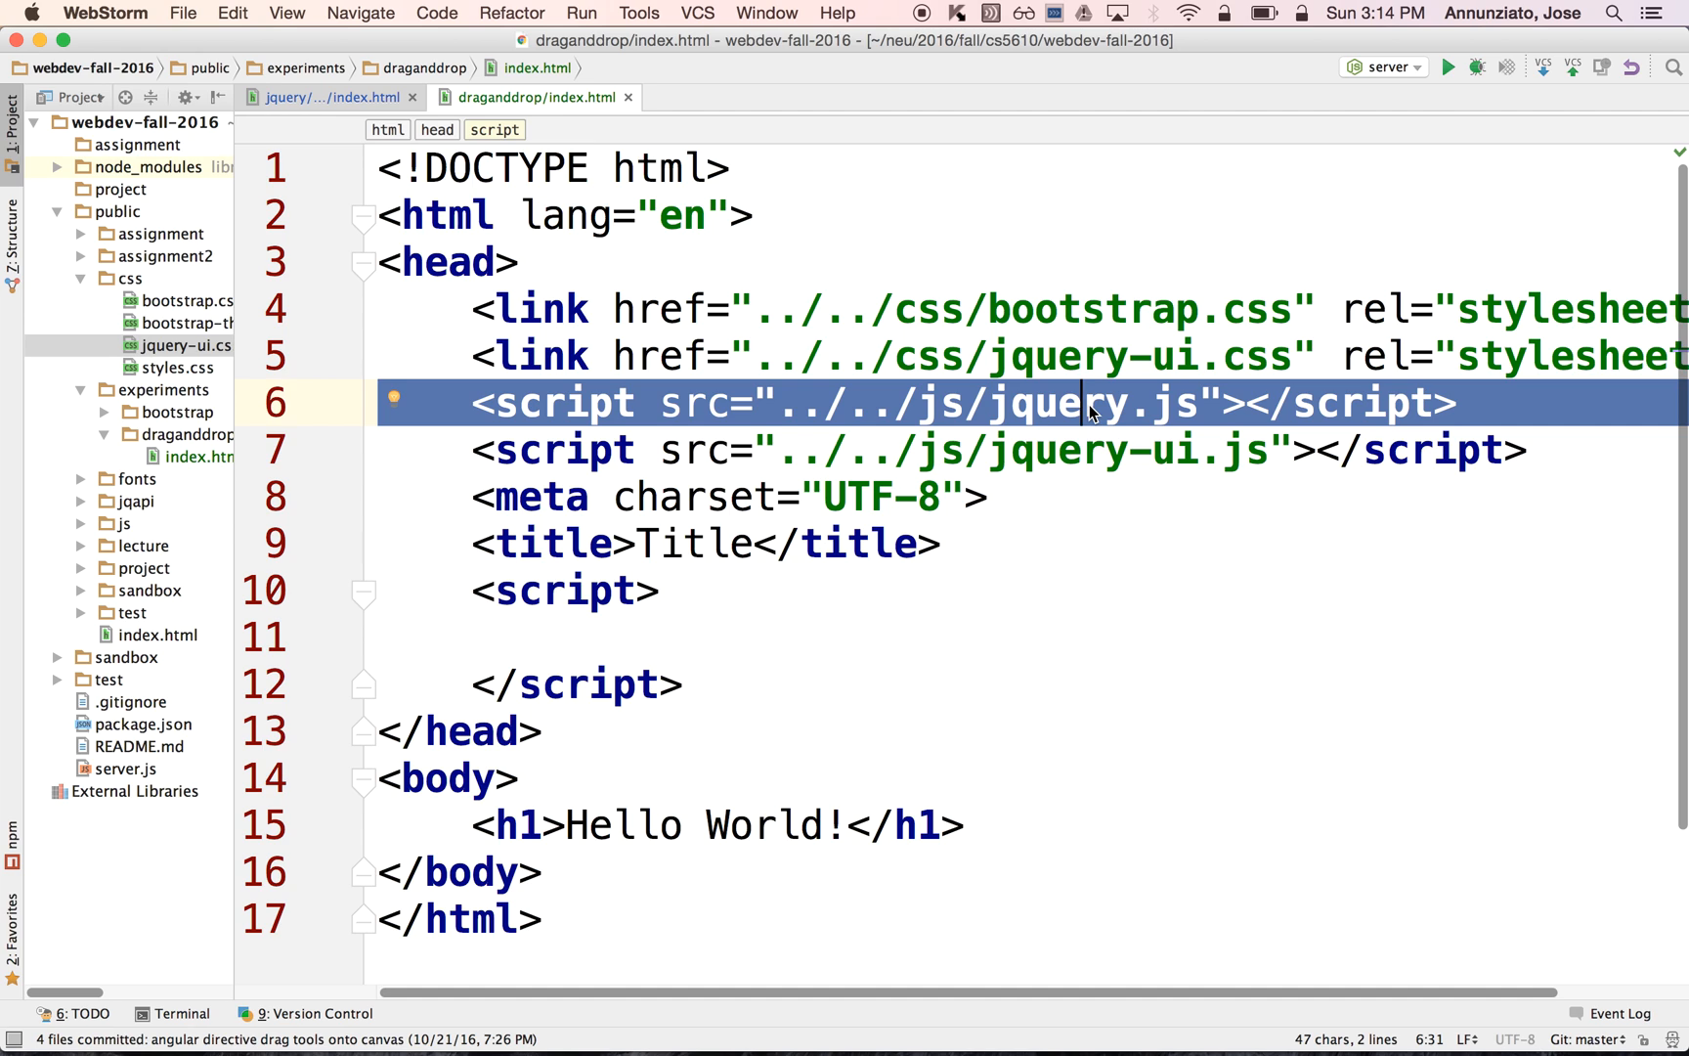
- Write the call jQuery(init); inside the empty script block
left_click(565, 636)
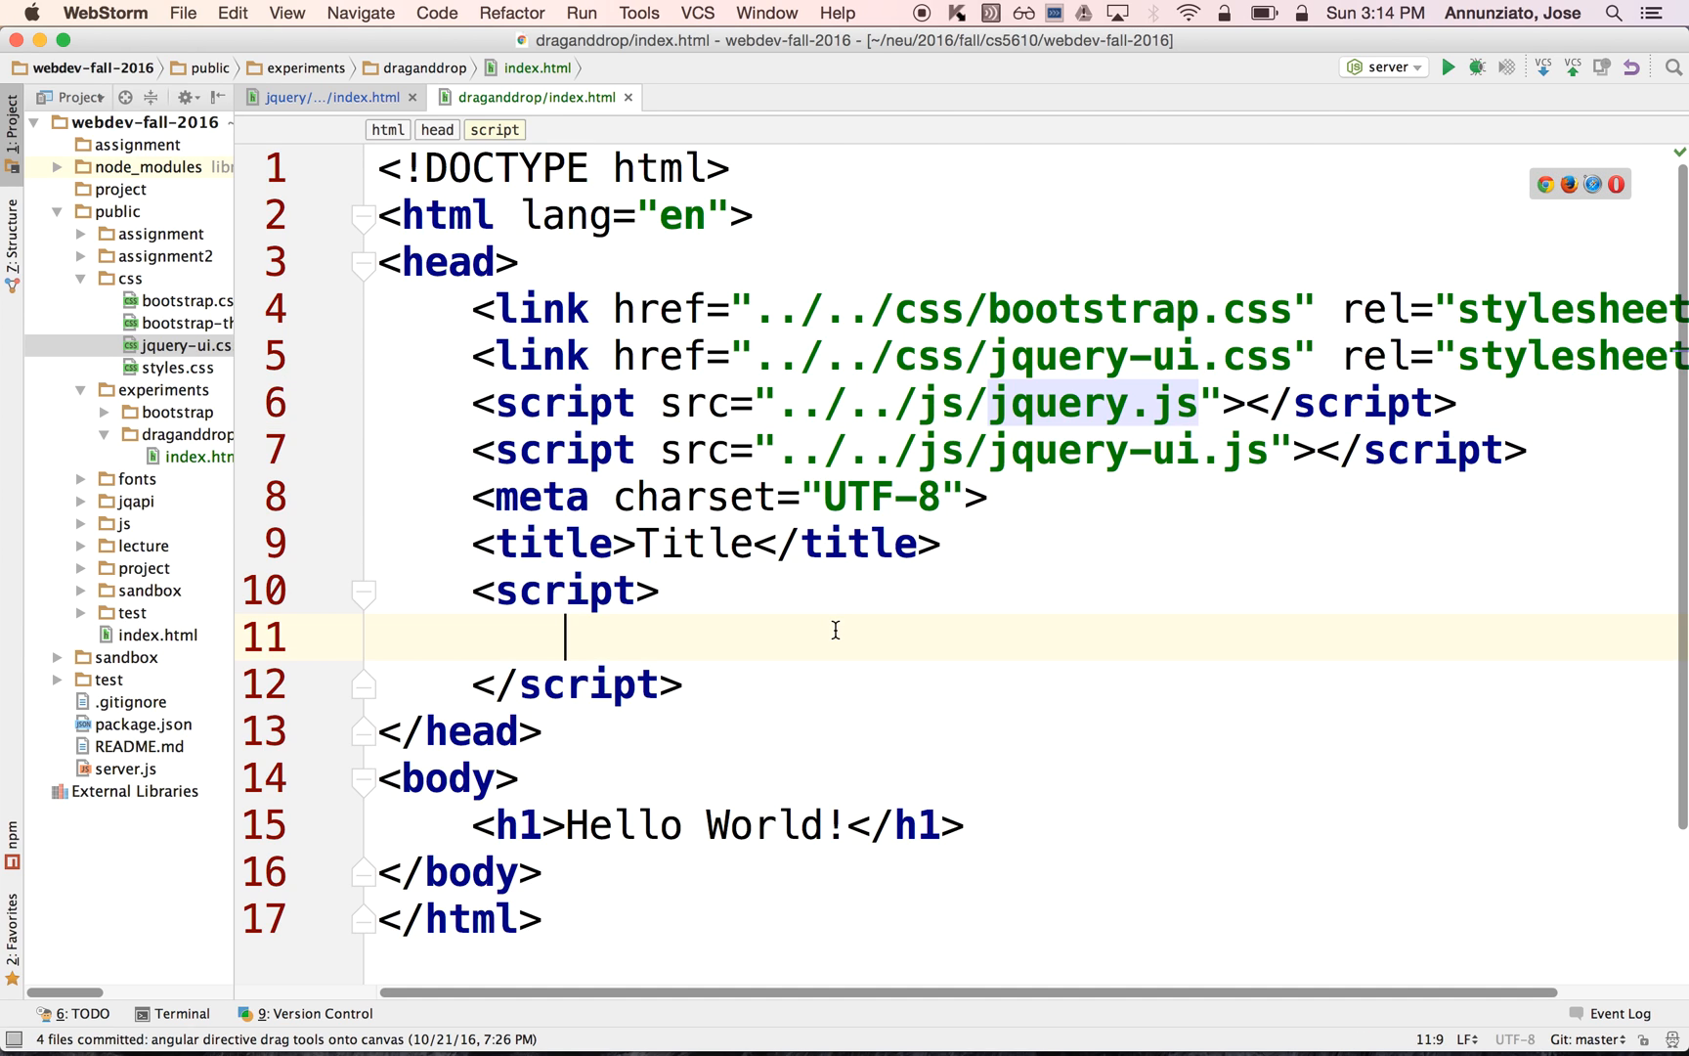
type("jQuery")
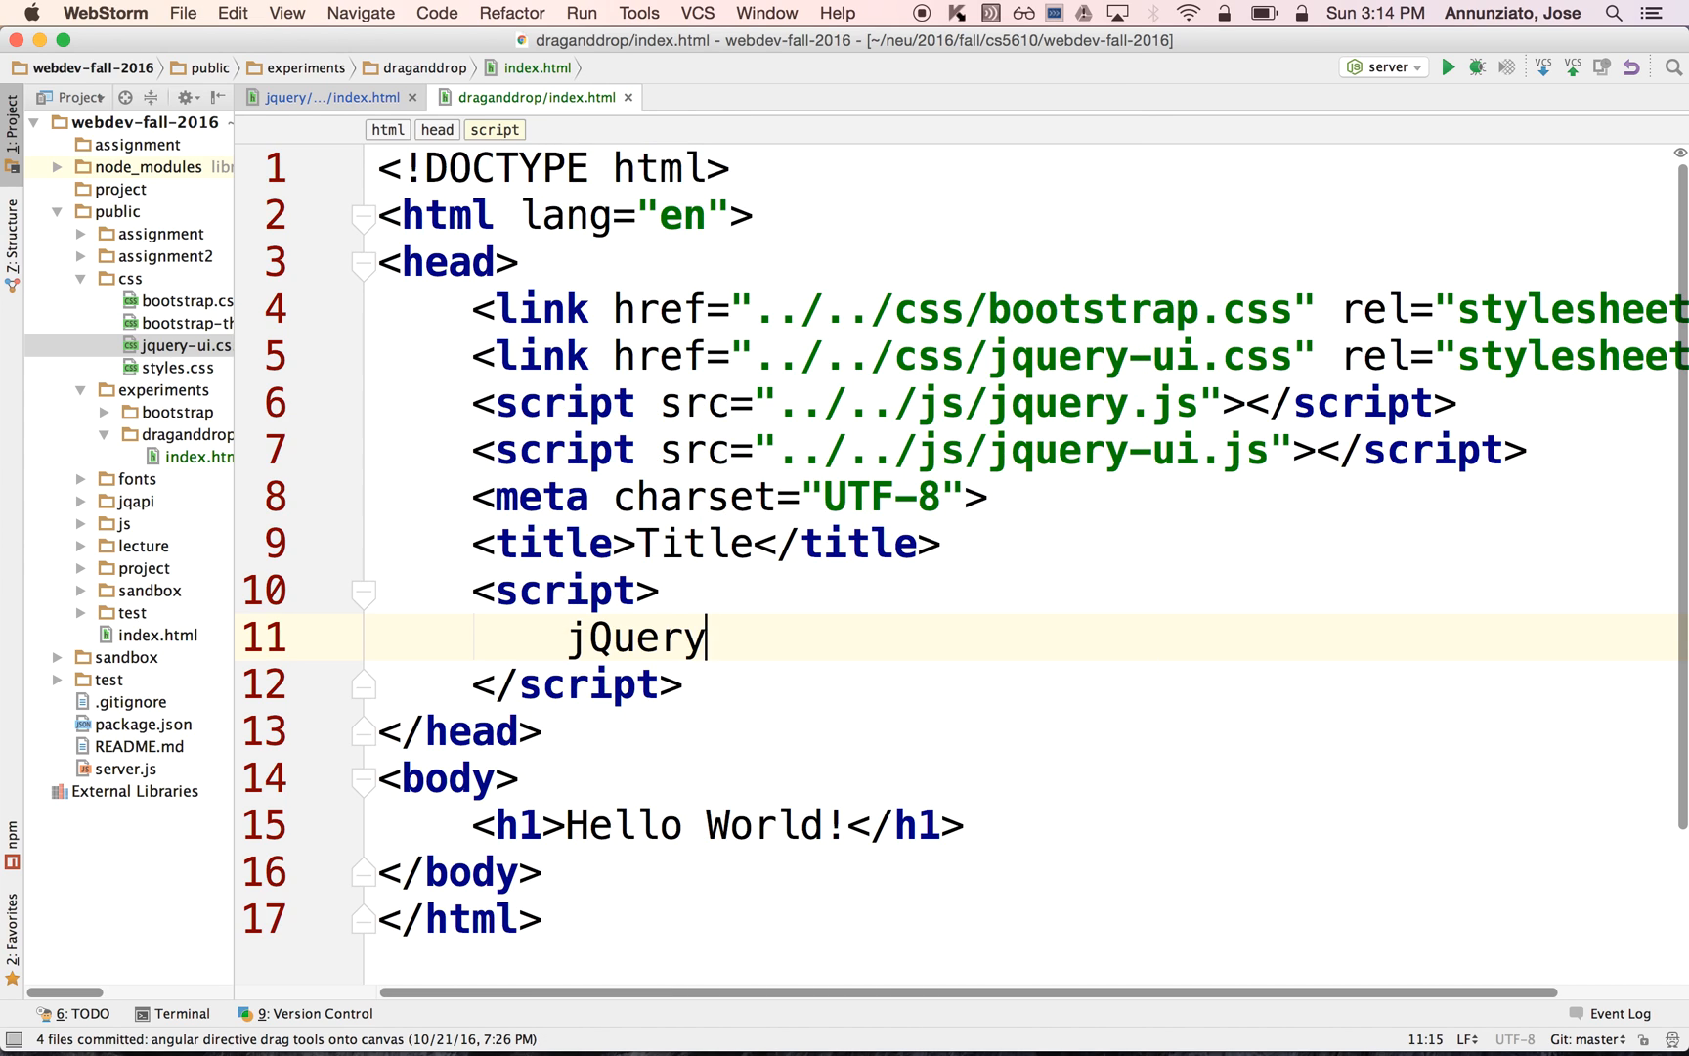
double_click(634, 637)
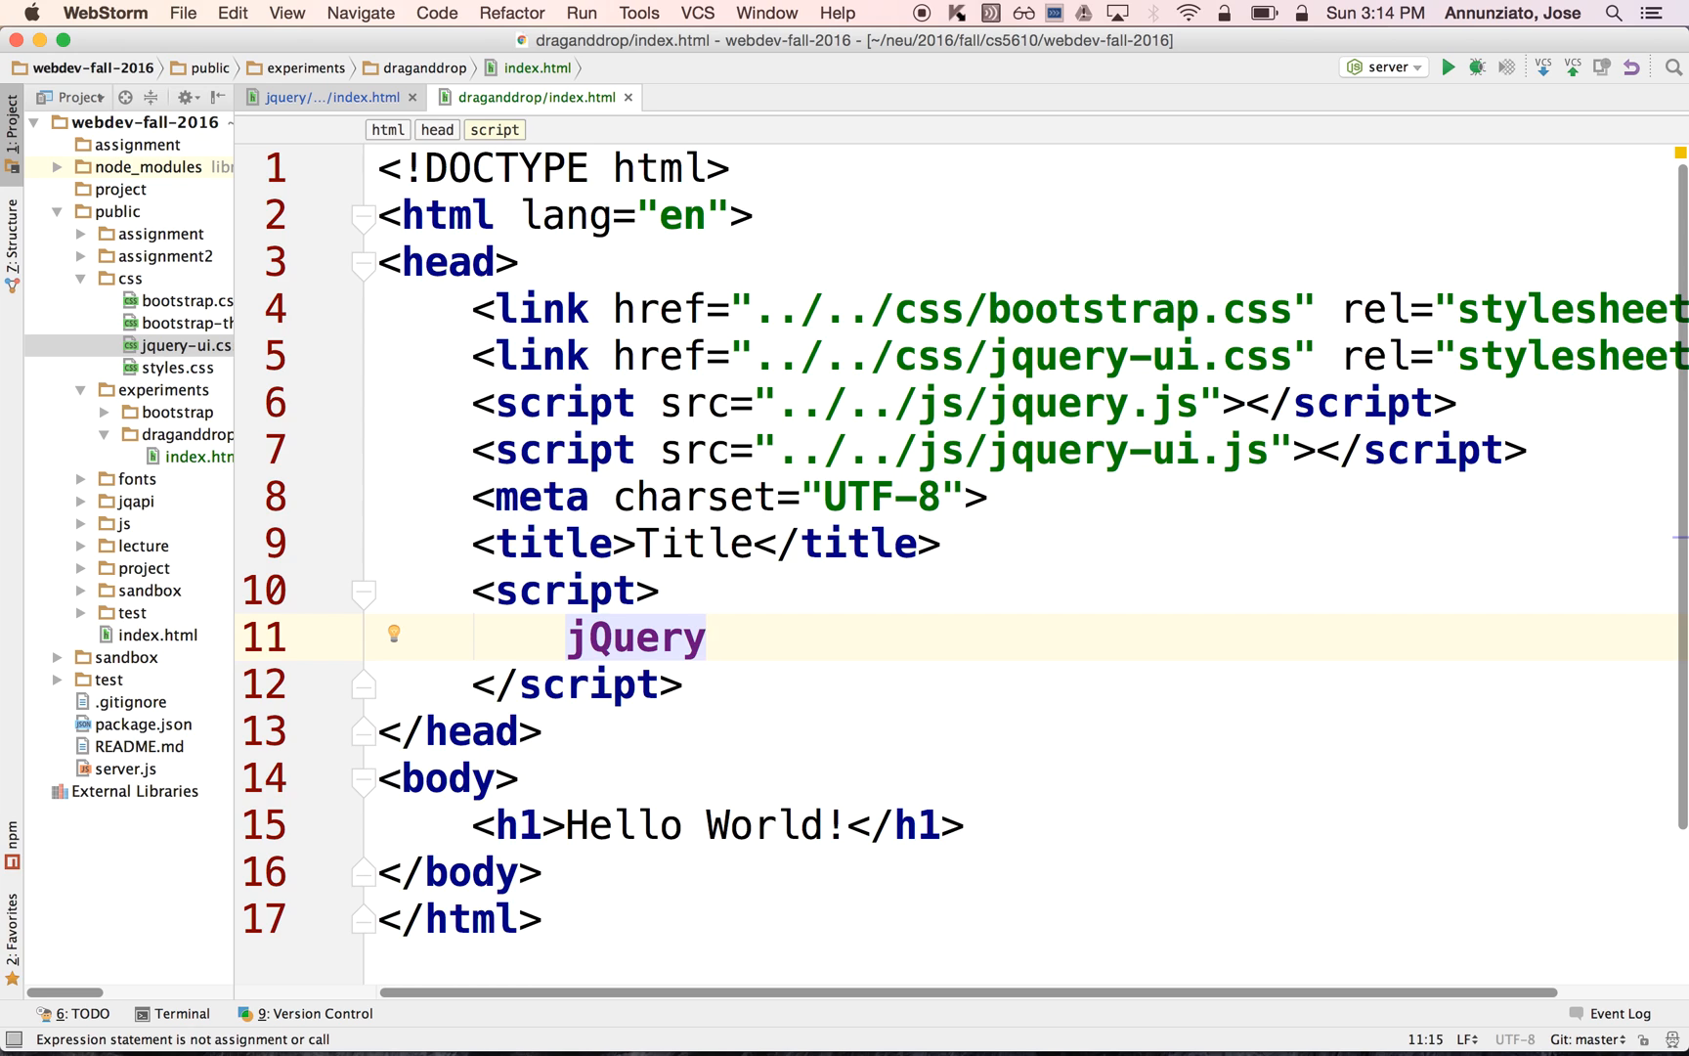
type("()")
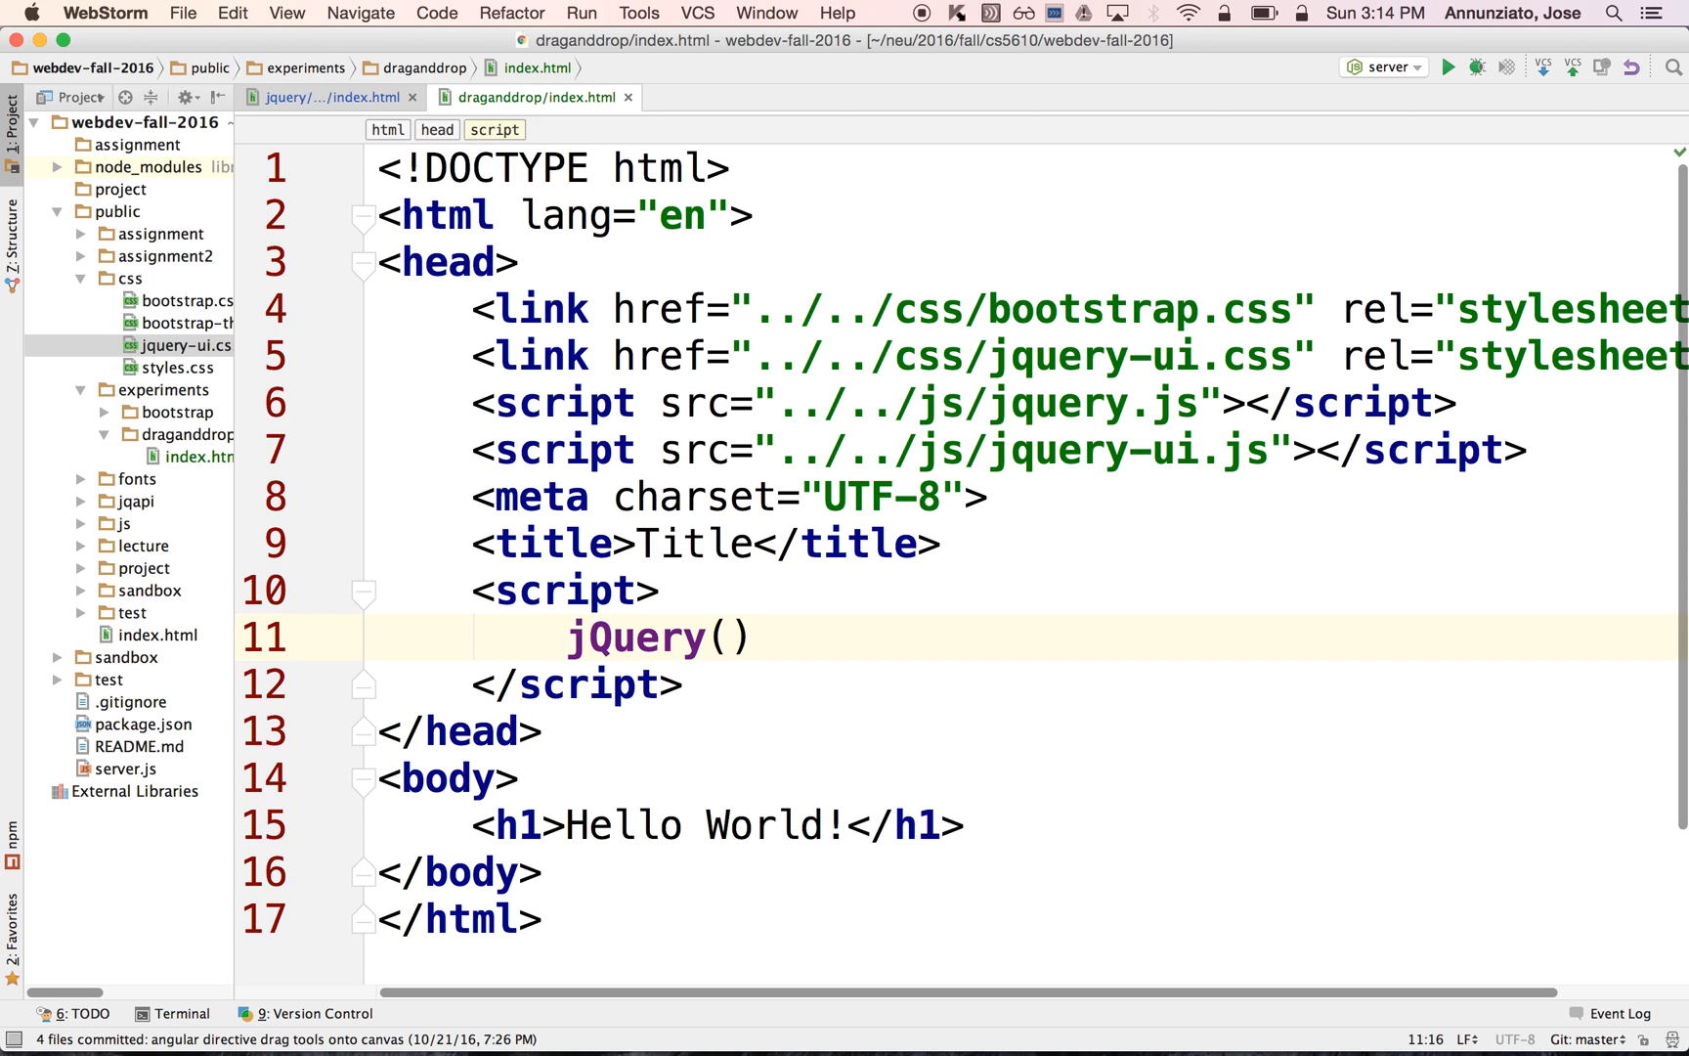
left_click(730, 637)
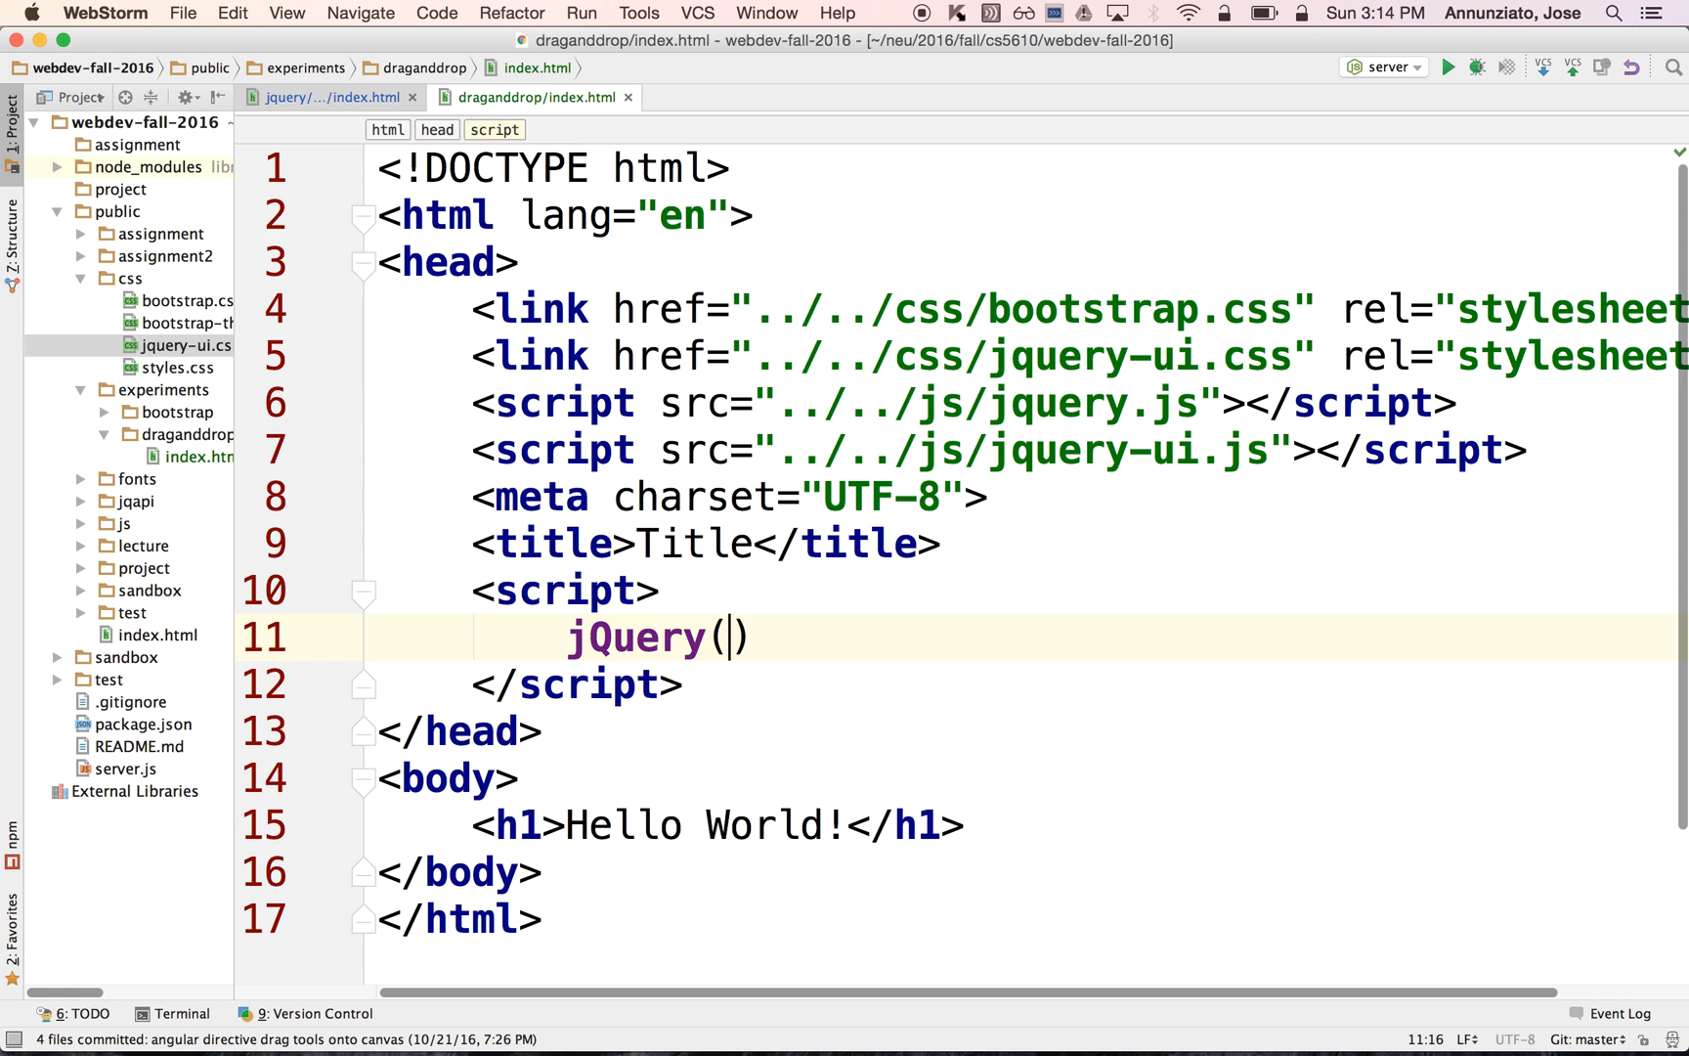
type("ini")
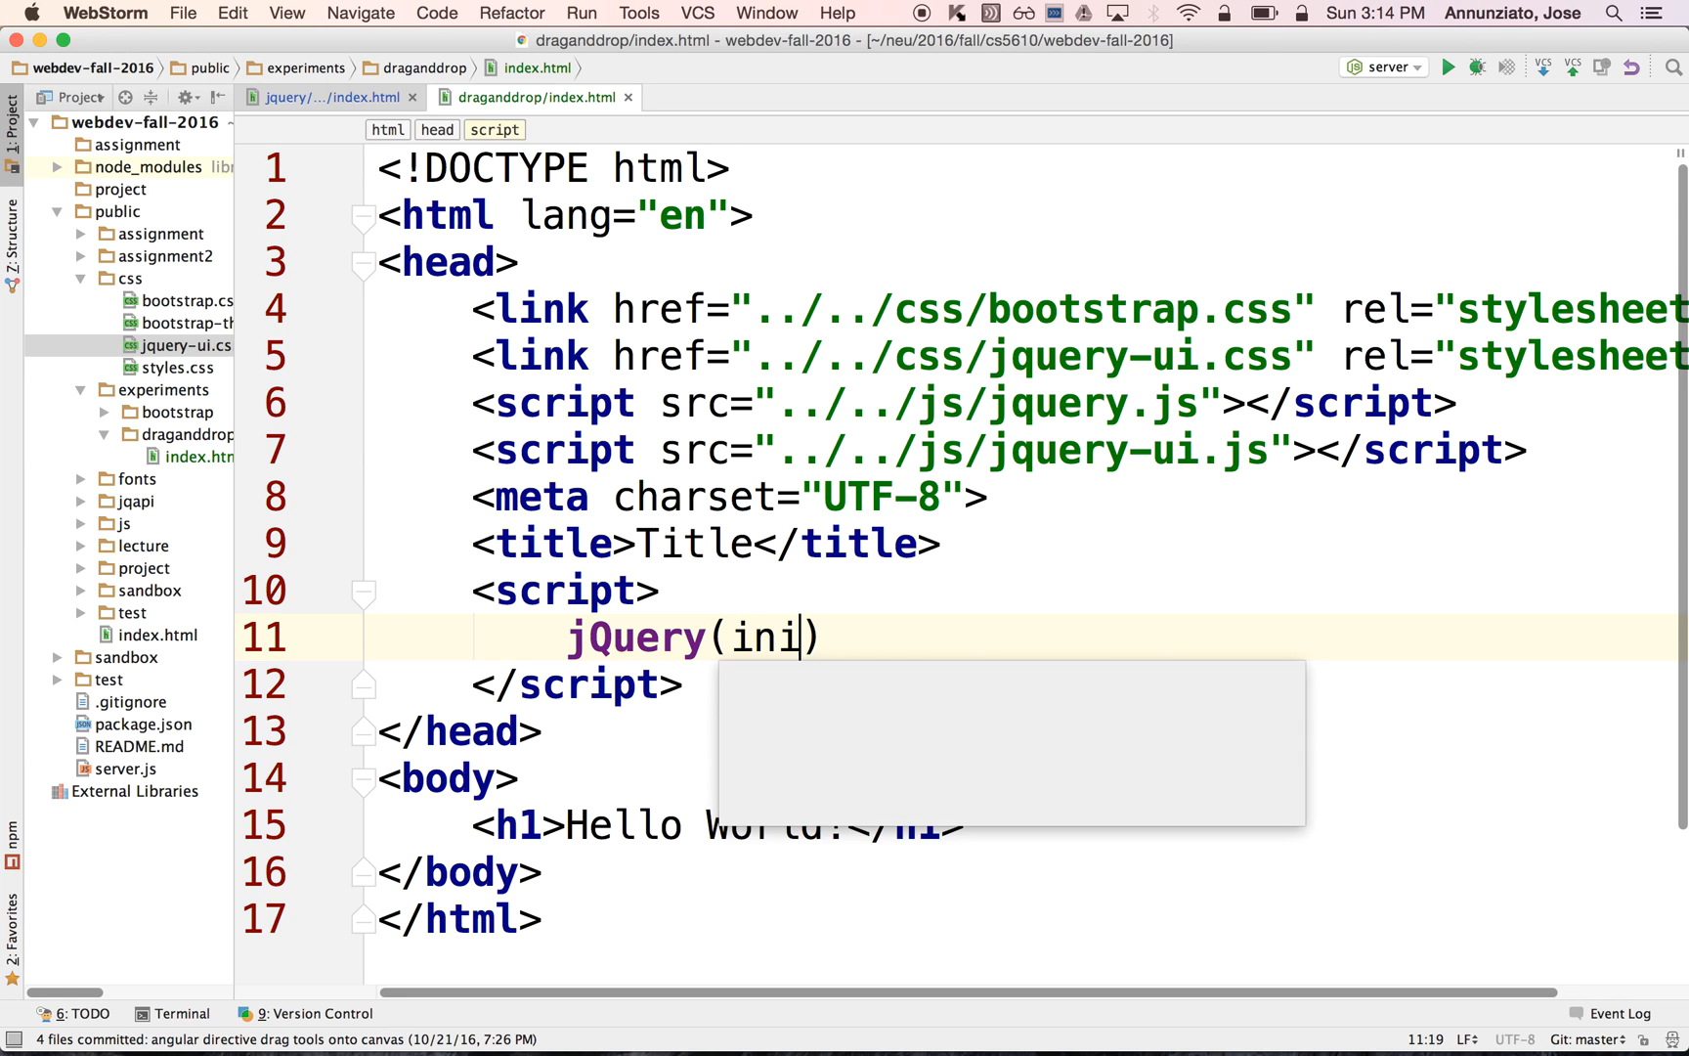
type("t);")
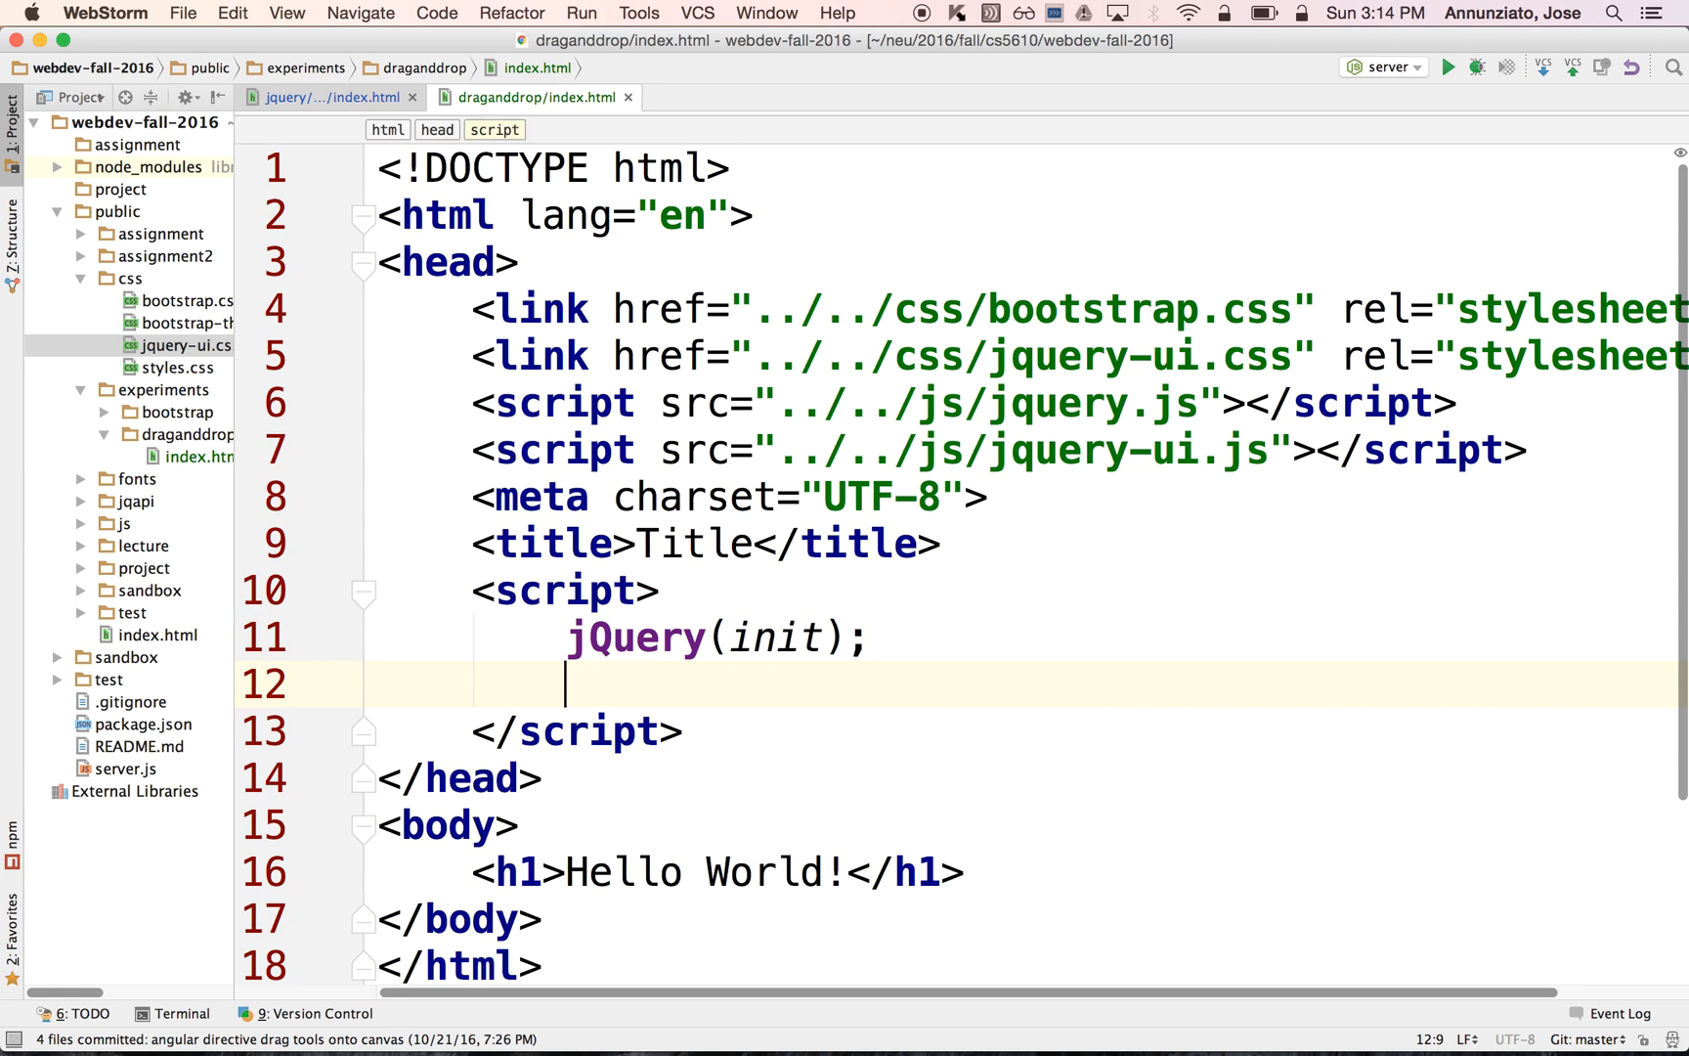
- Declare an empty function init() { } below the jQuery call
type("function")
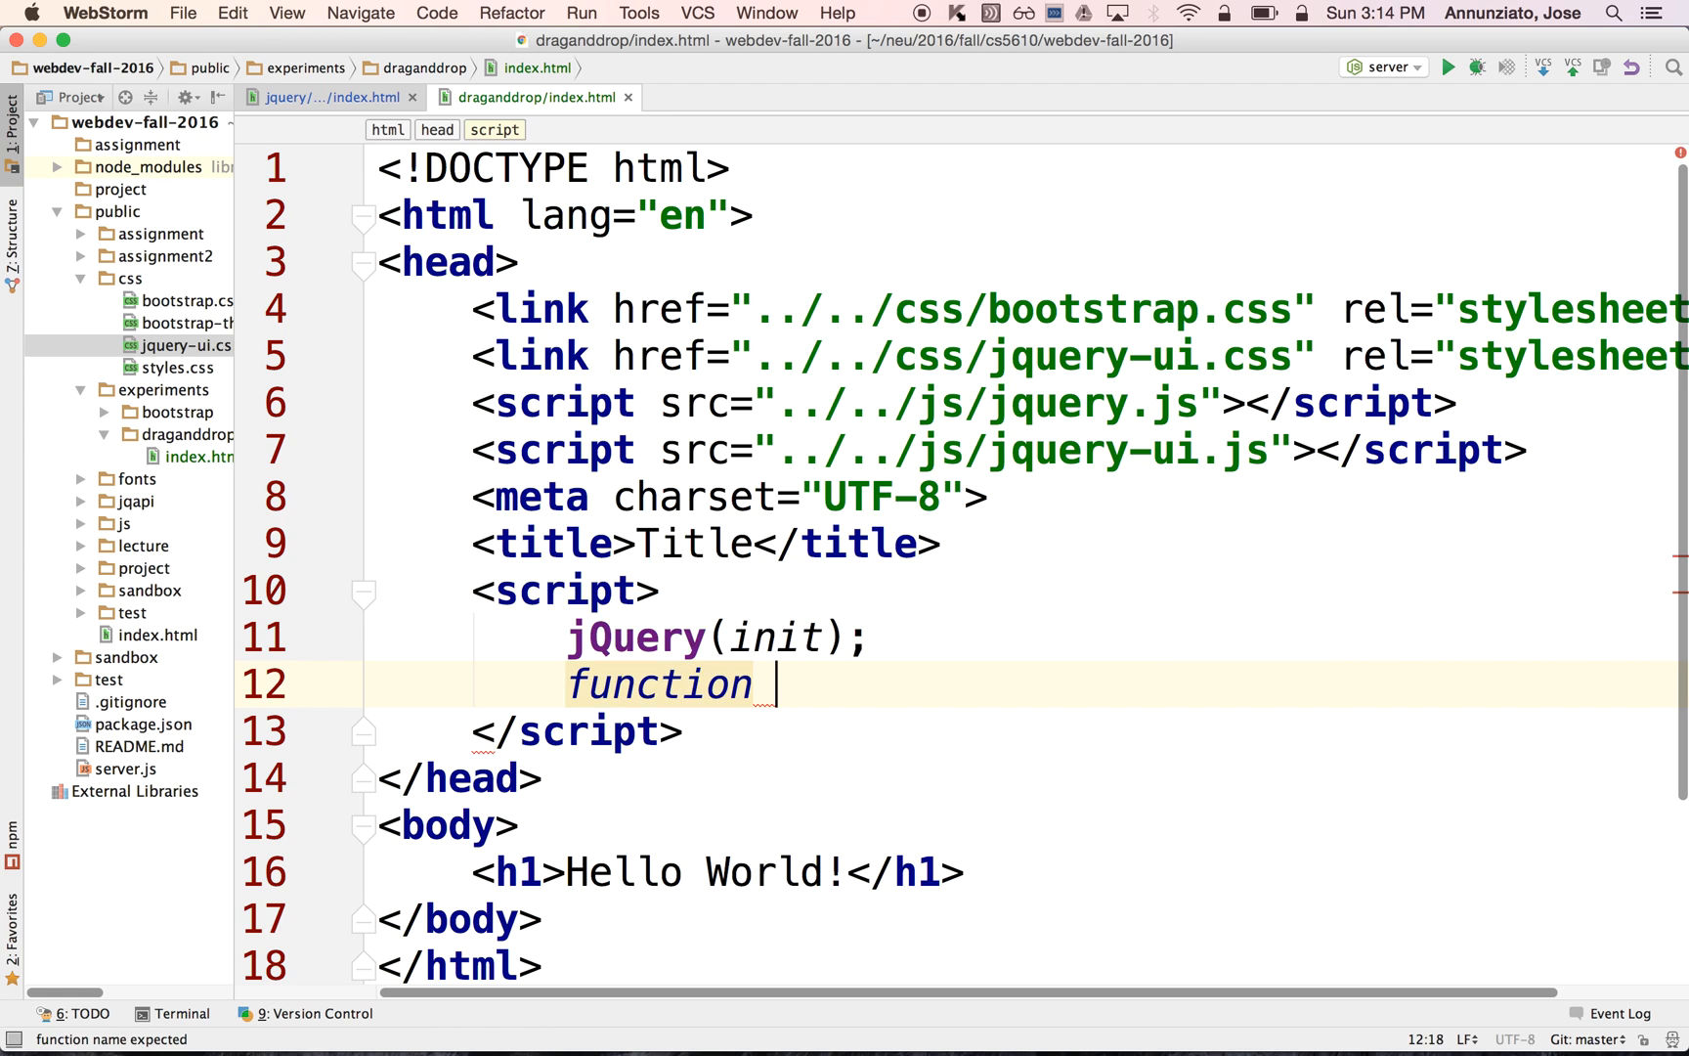
type("init() {")
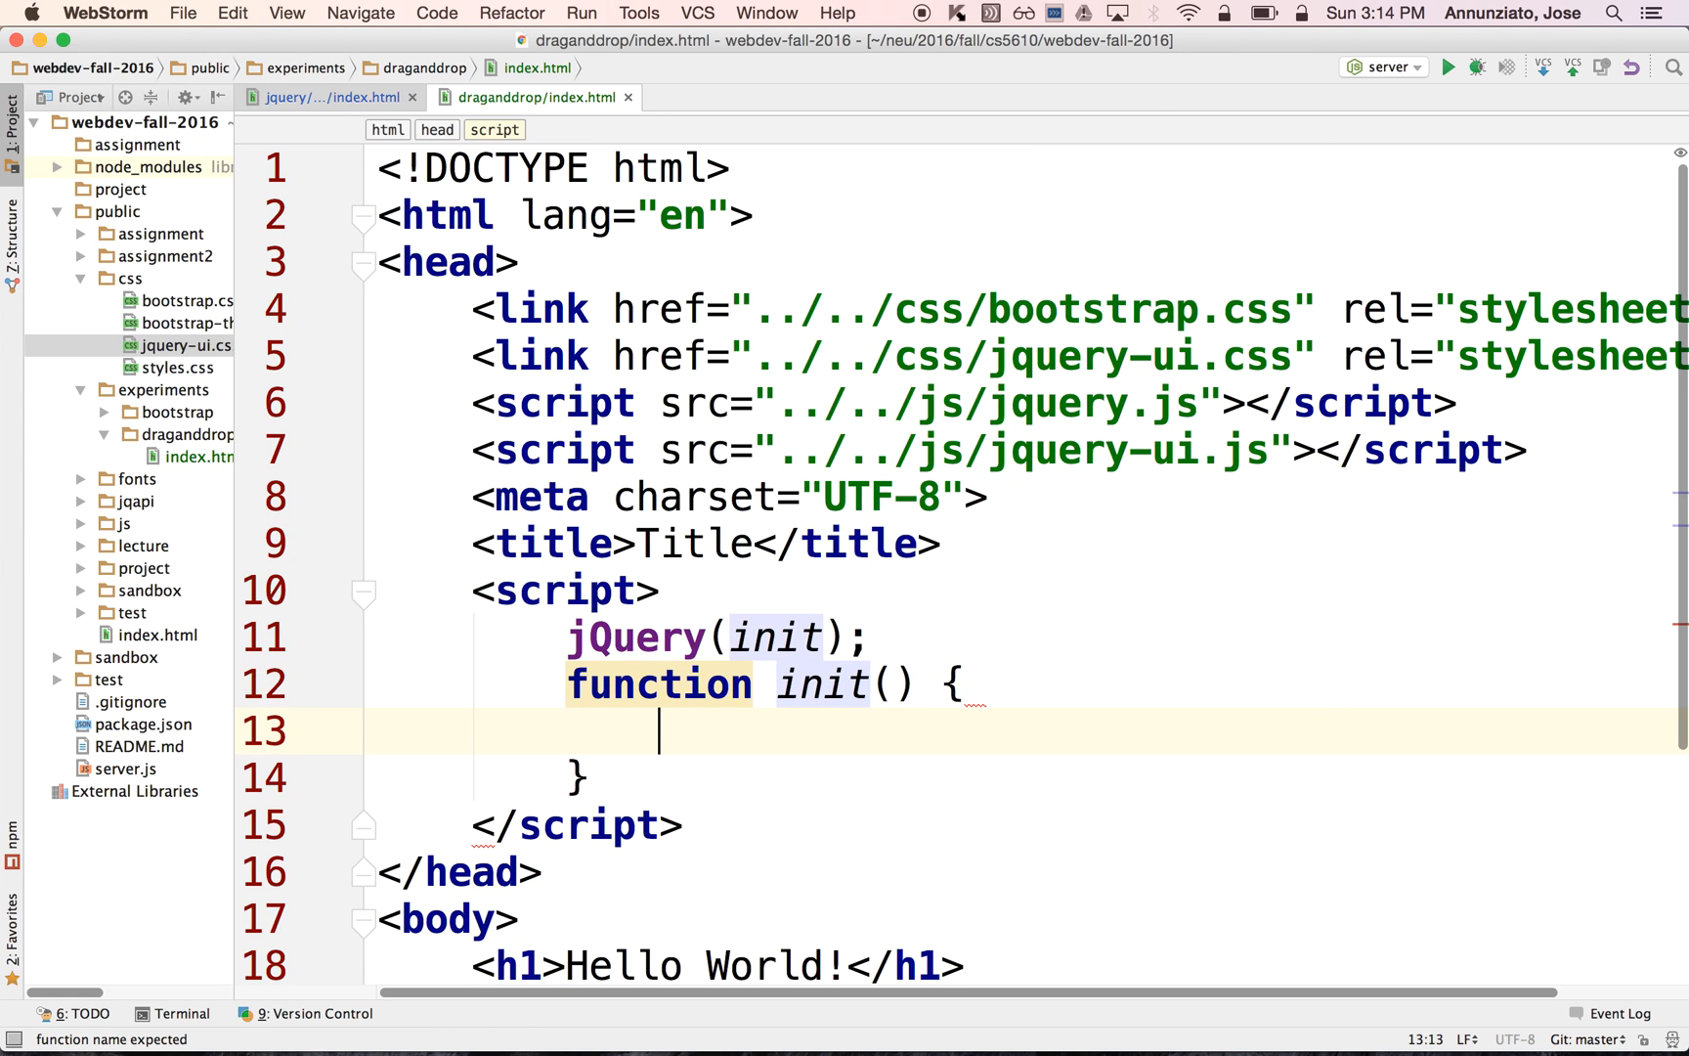
scroll("down", 3)
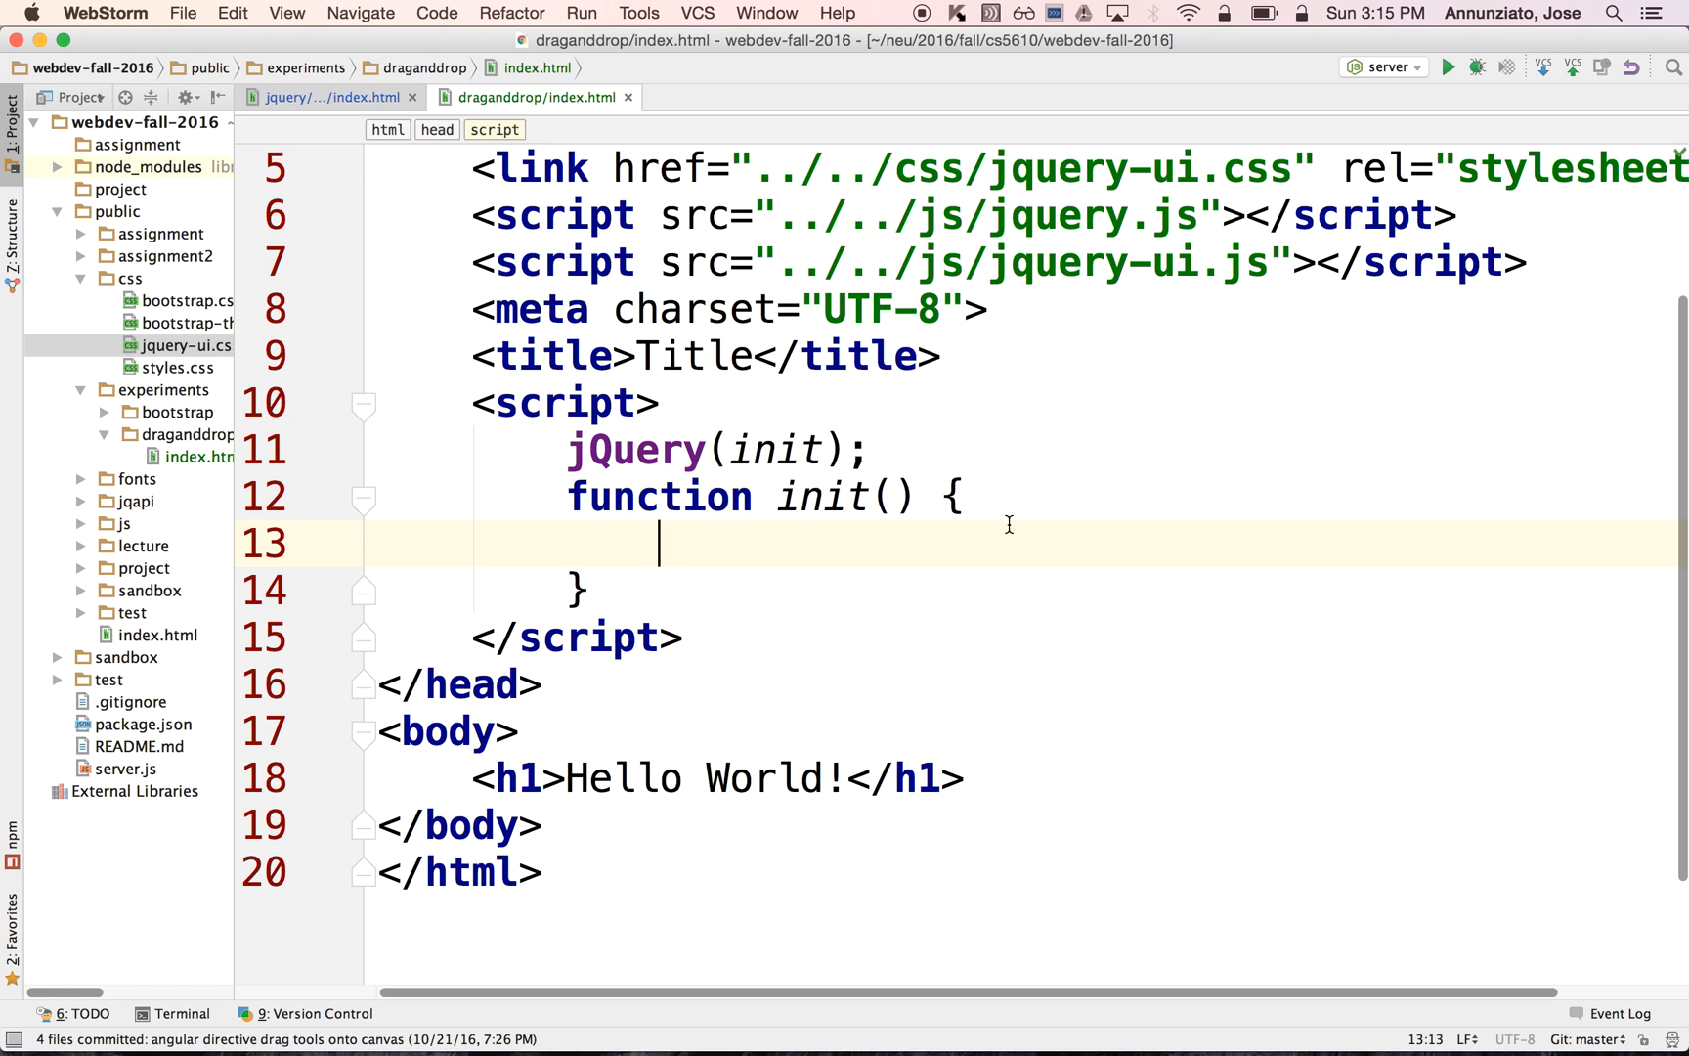
- Make init call alert("Hello from jQuery"); and select draganddrop/index.html in the Project view
type("alert(\"Hel")
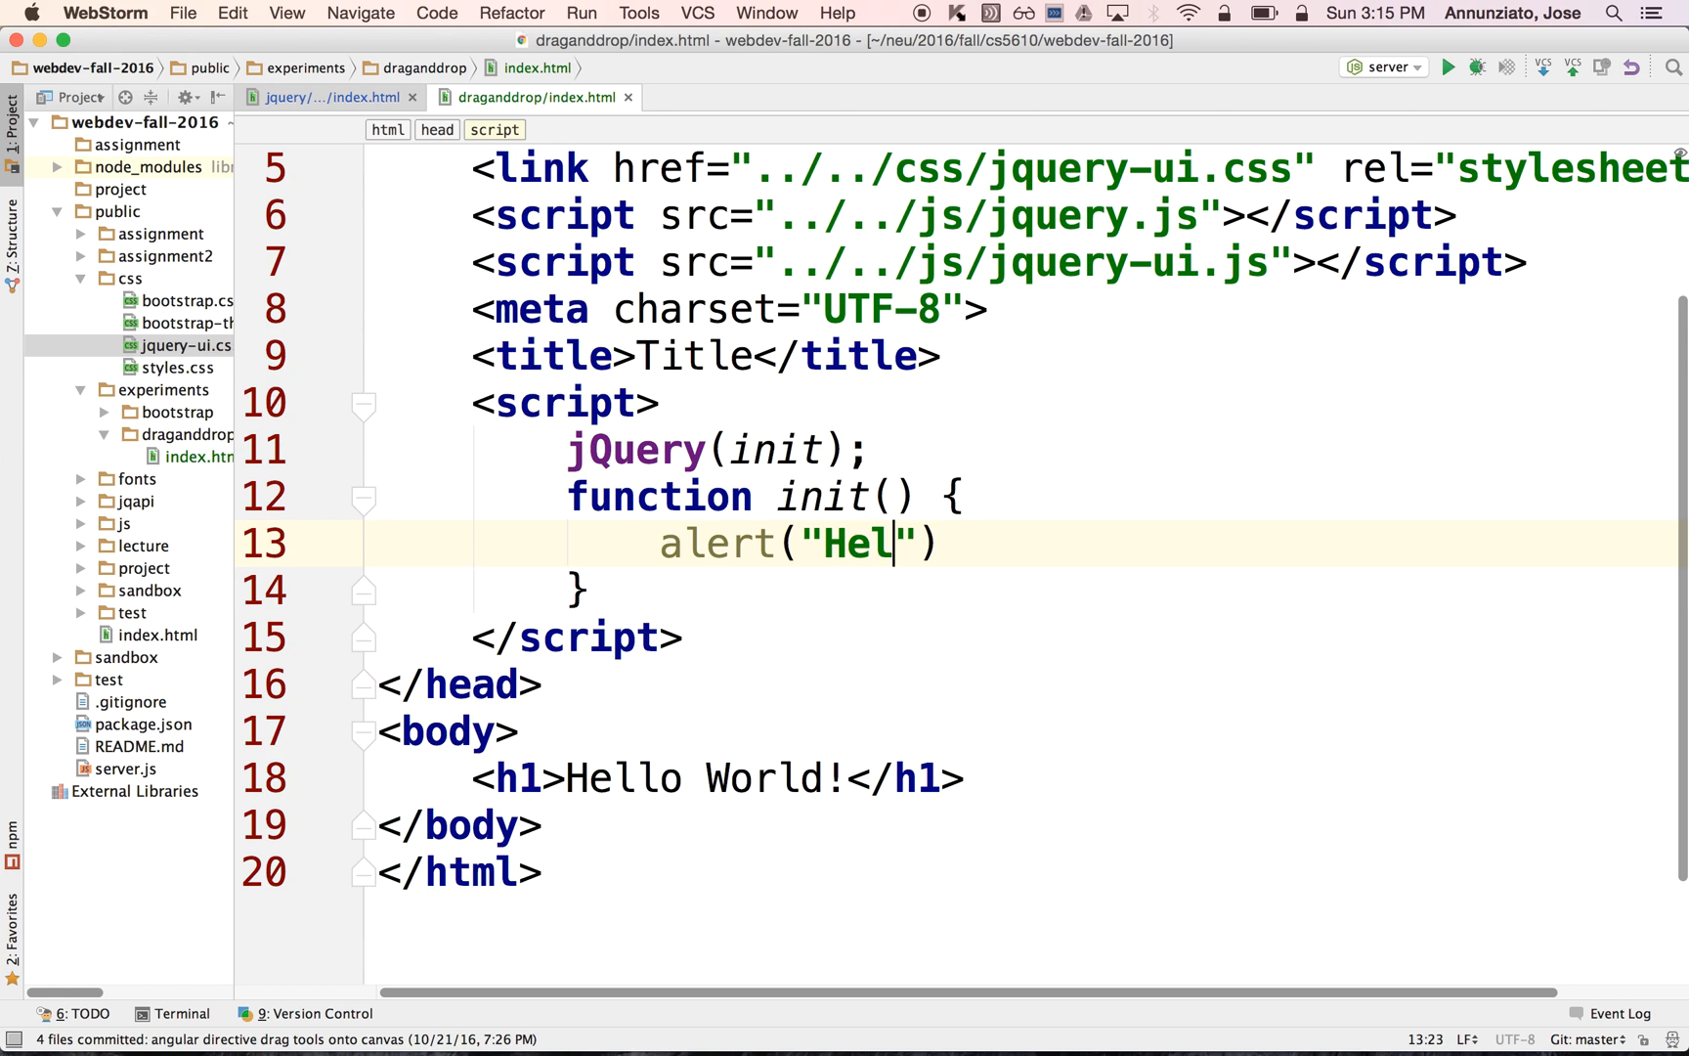
type("lo from jQuery")
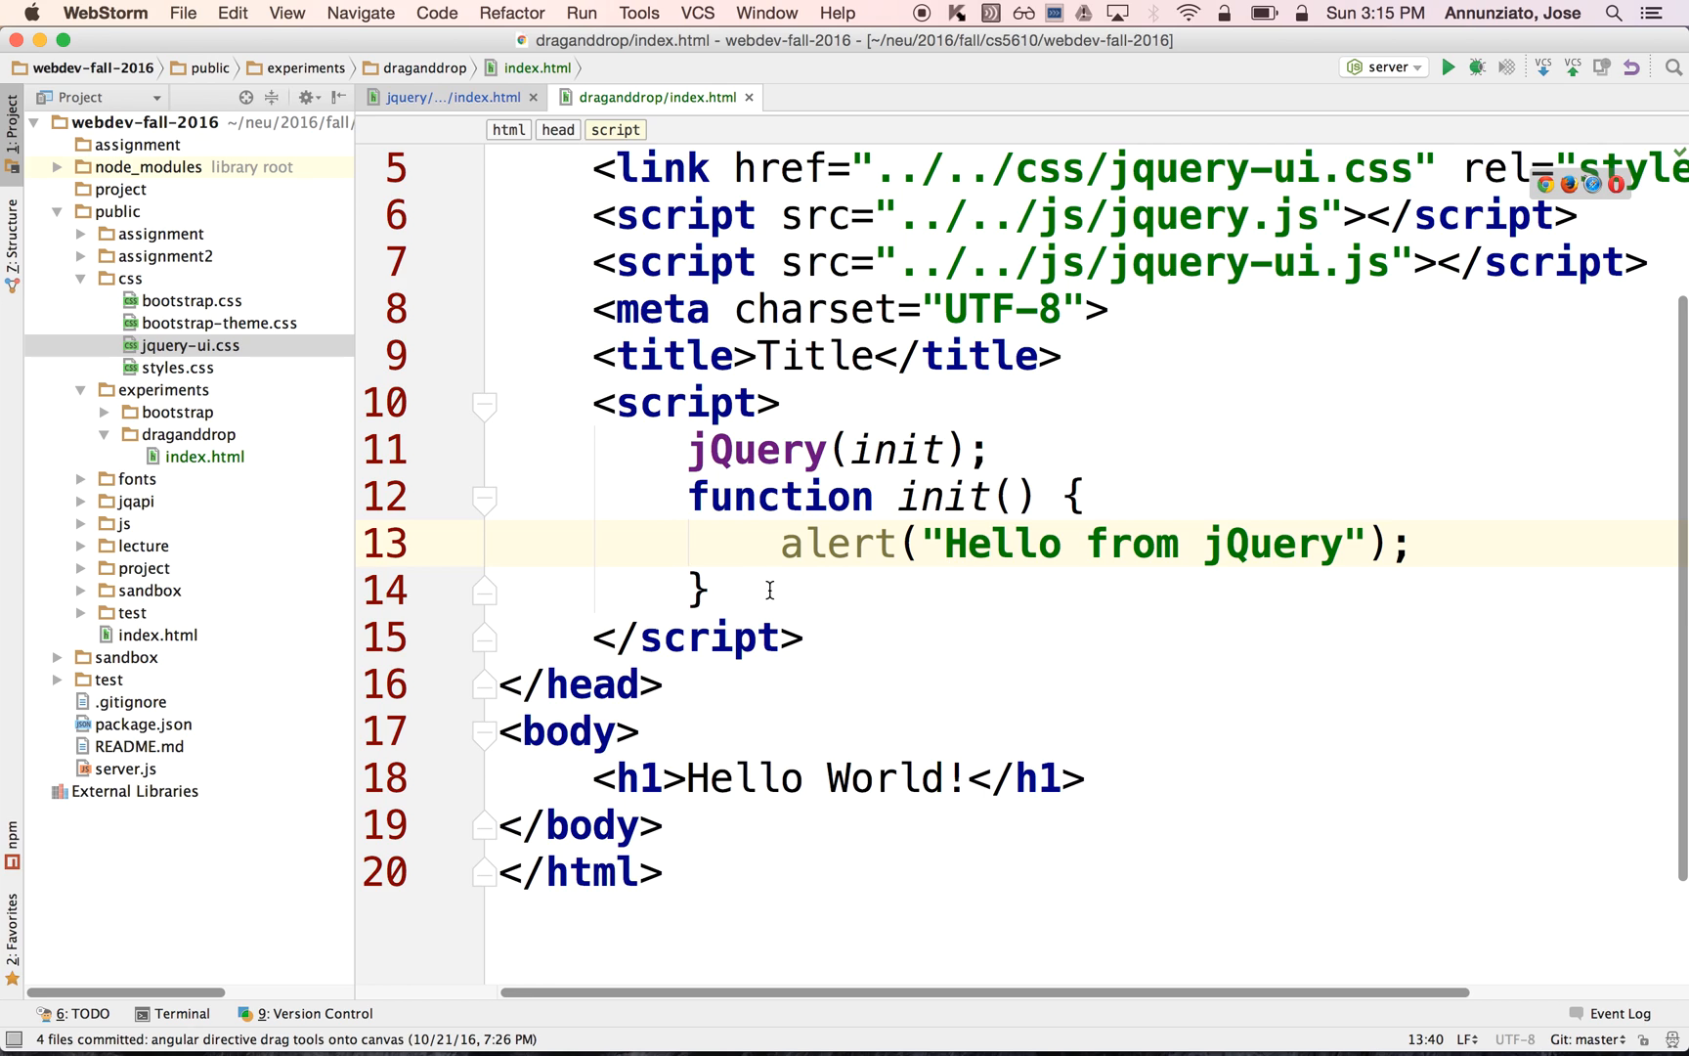
left_click(894, 449)
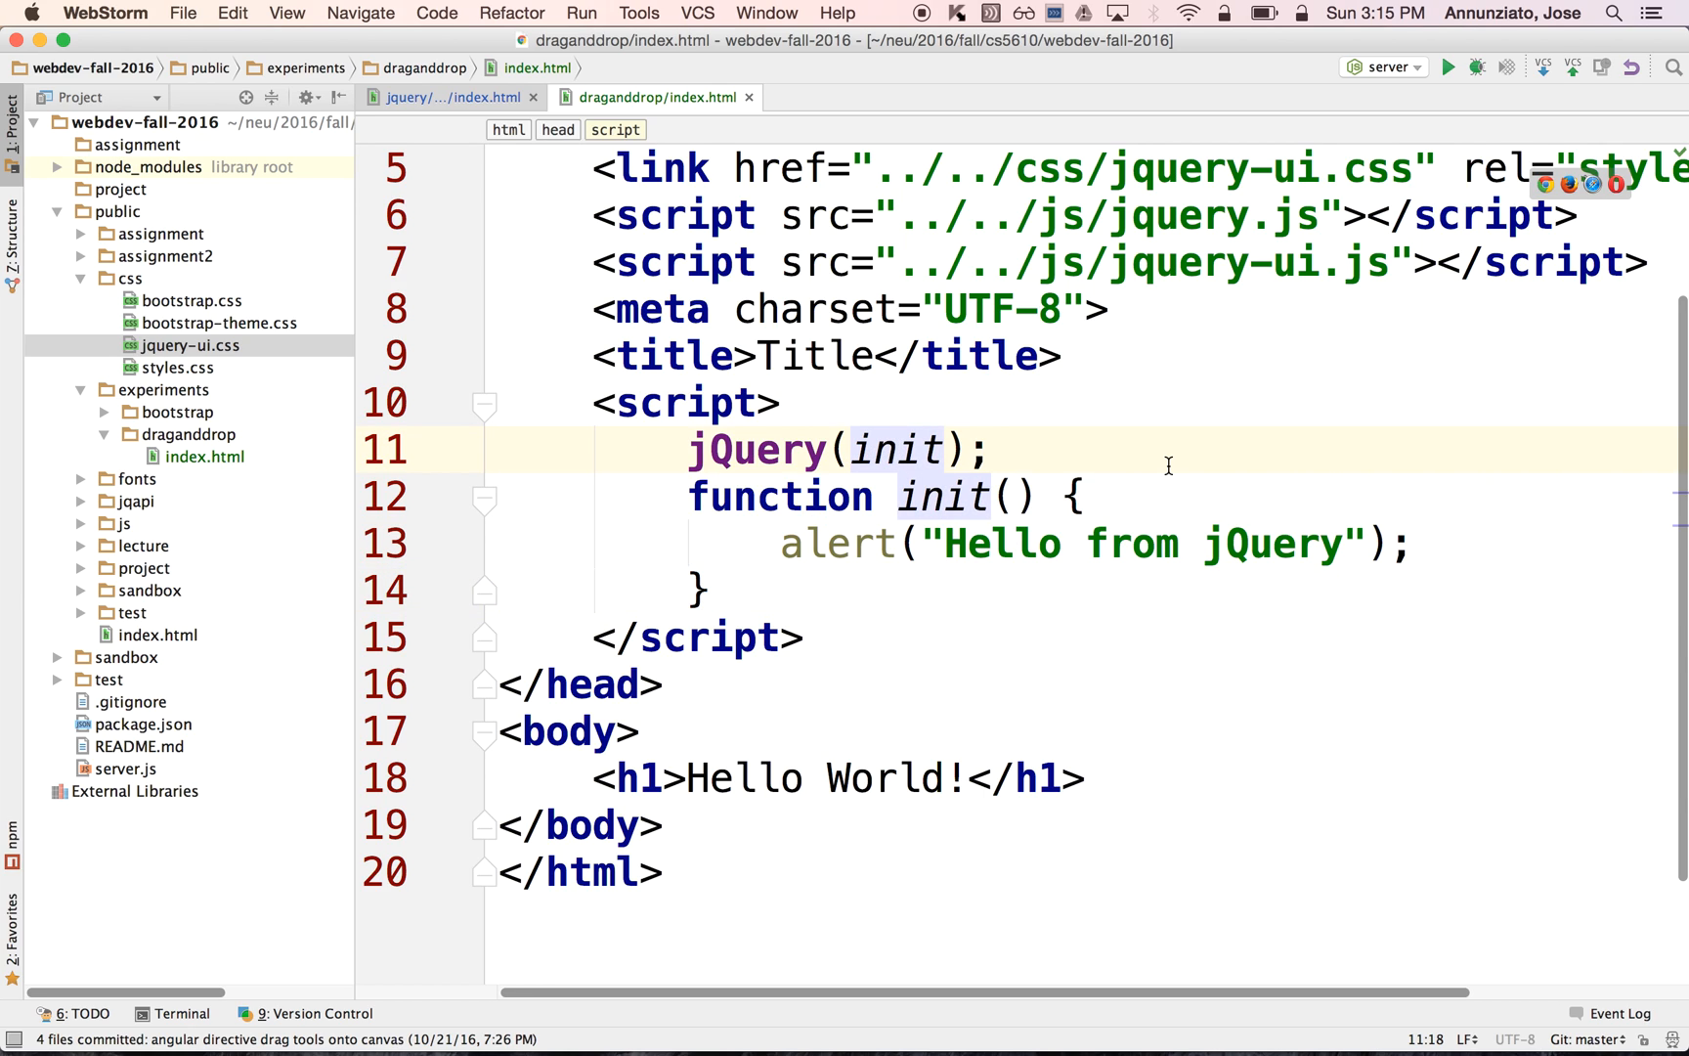
double_click(835, 543)
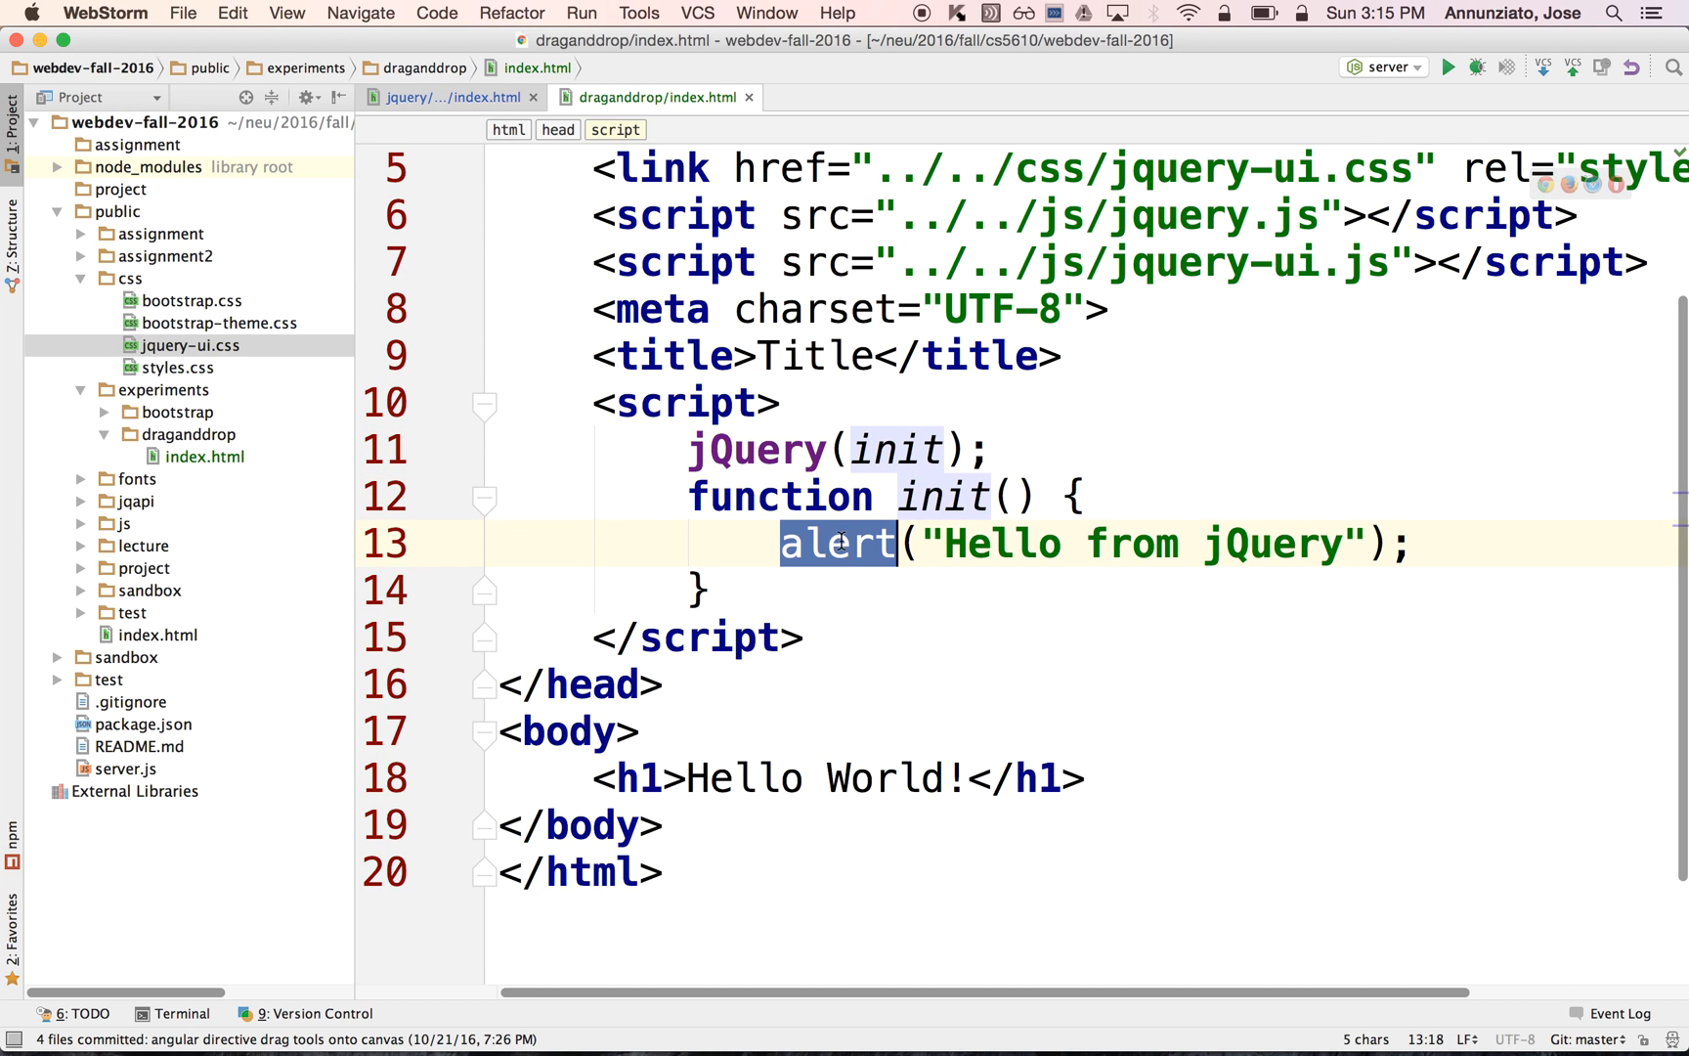
left_click(851, 544)
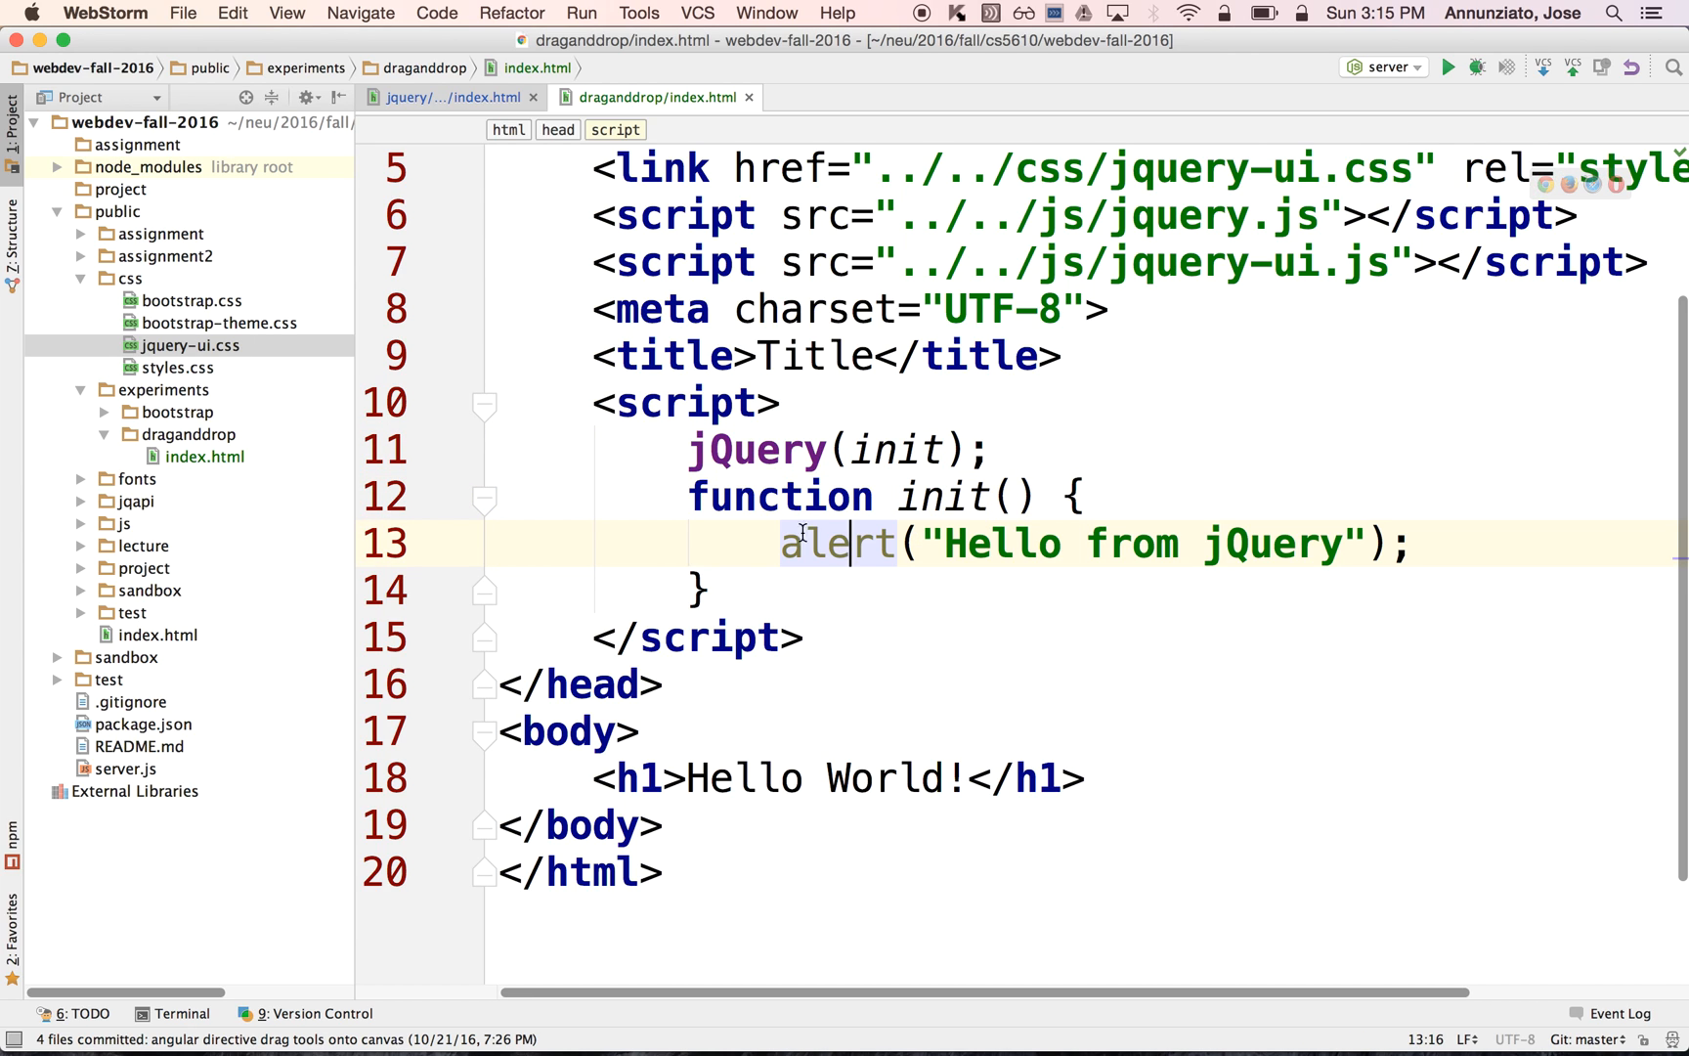
left_click(204, 456)
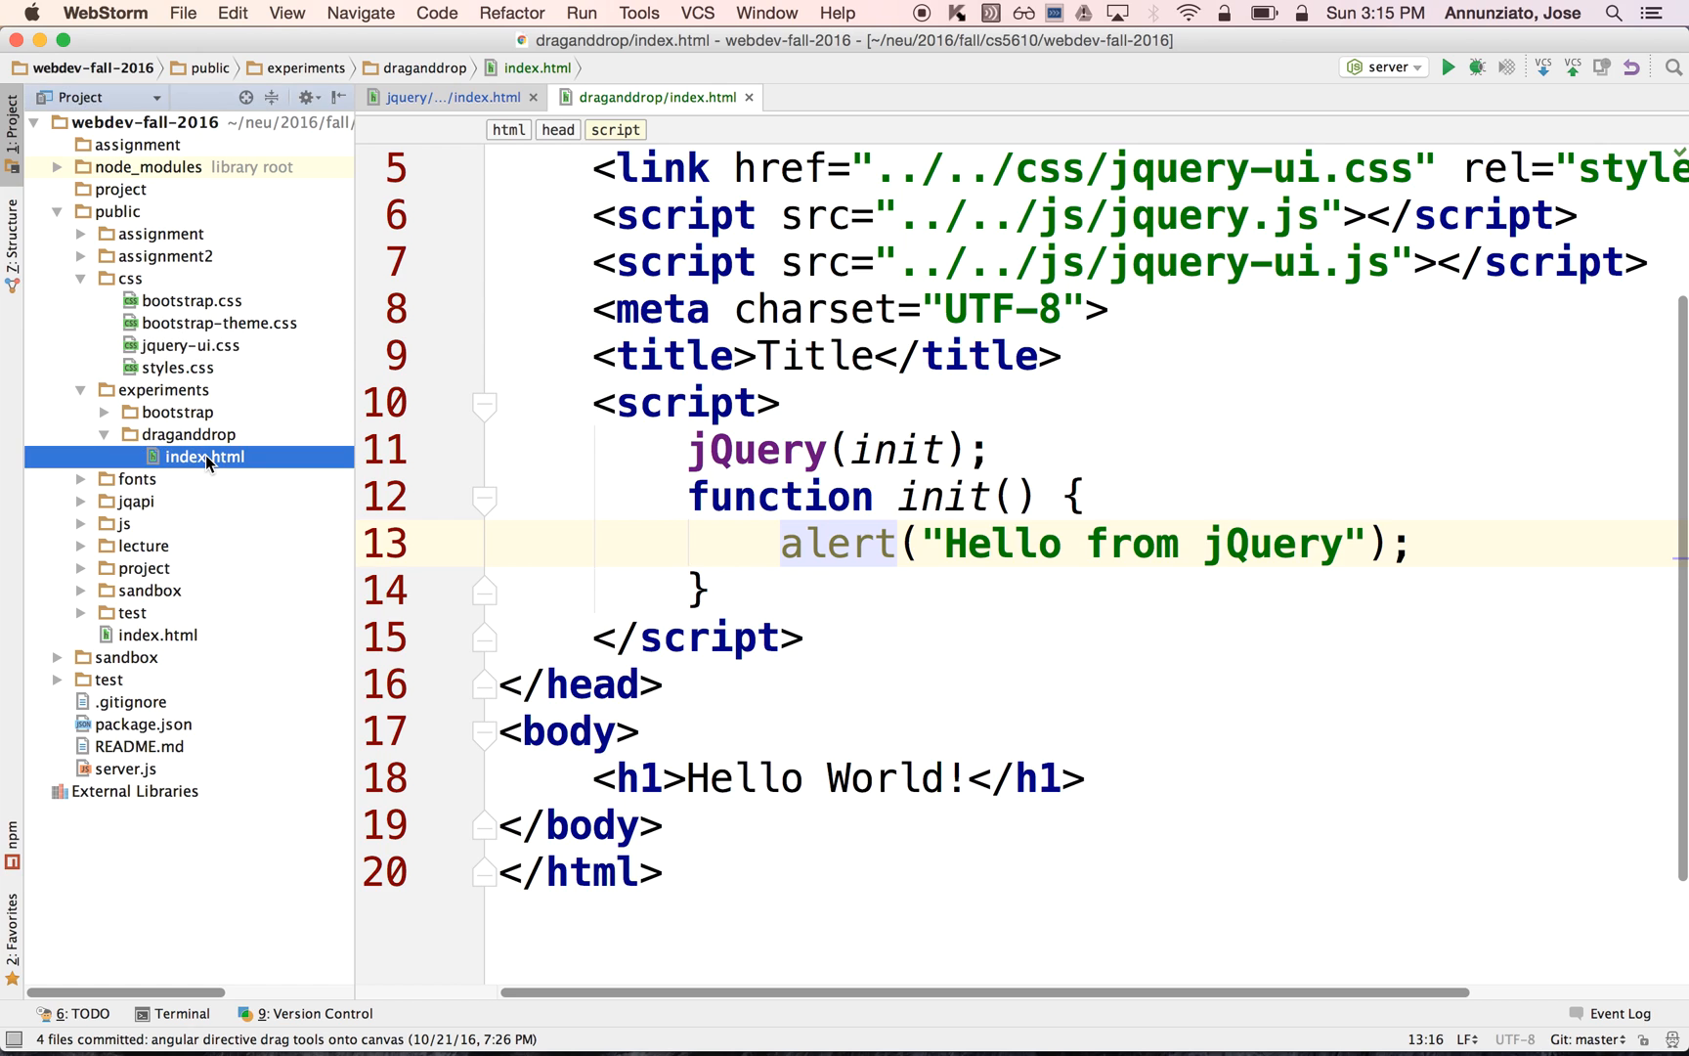
- Open index.html in Chrome and dismiss its Hello from jQuery alert to show Hello World!
right_click(203, 458)
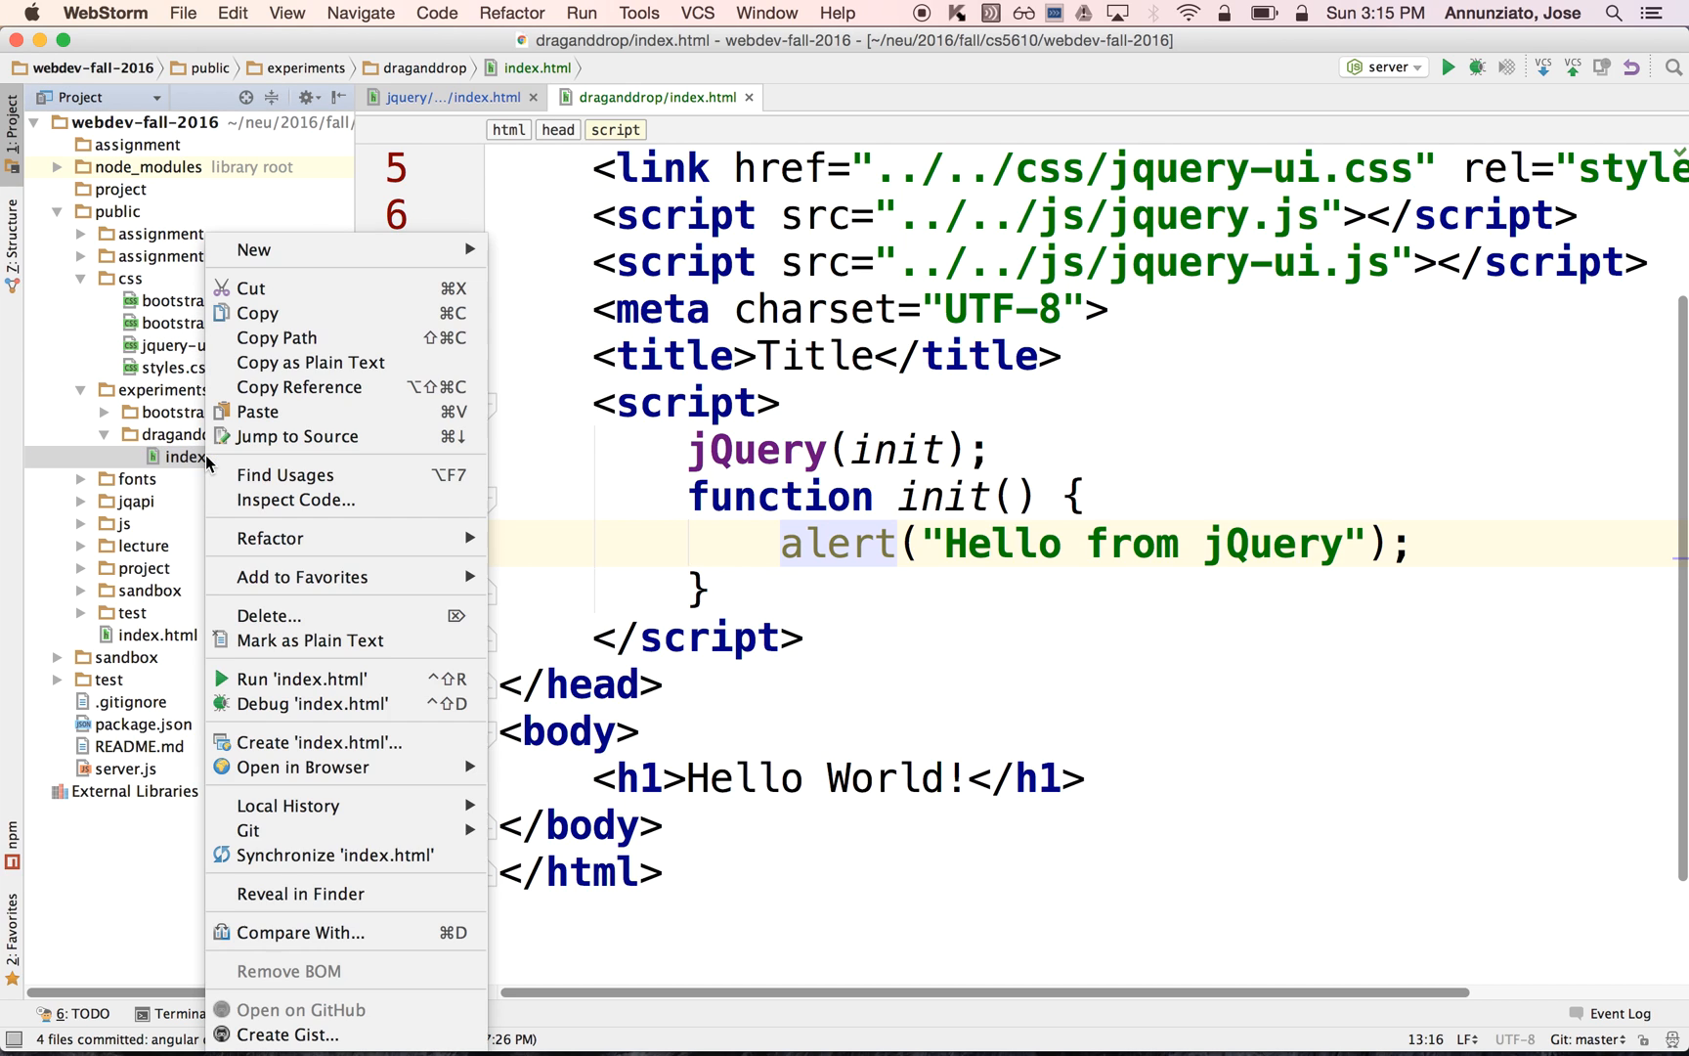
mouse_move(303, 577)
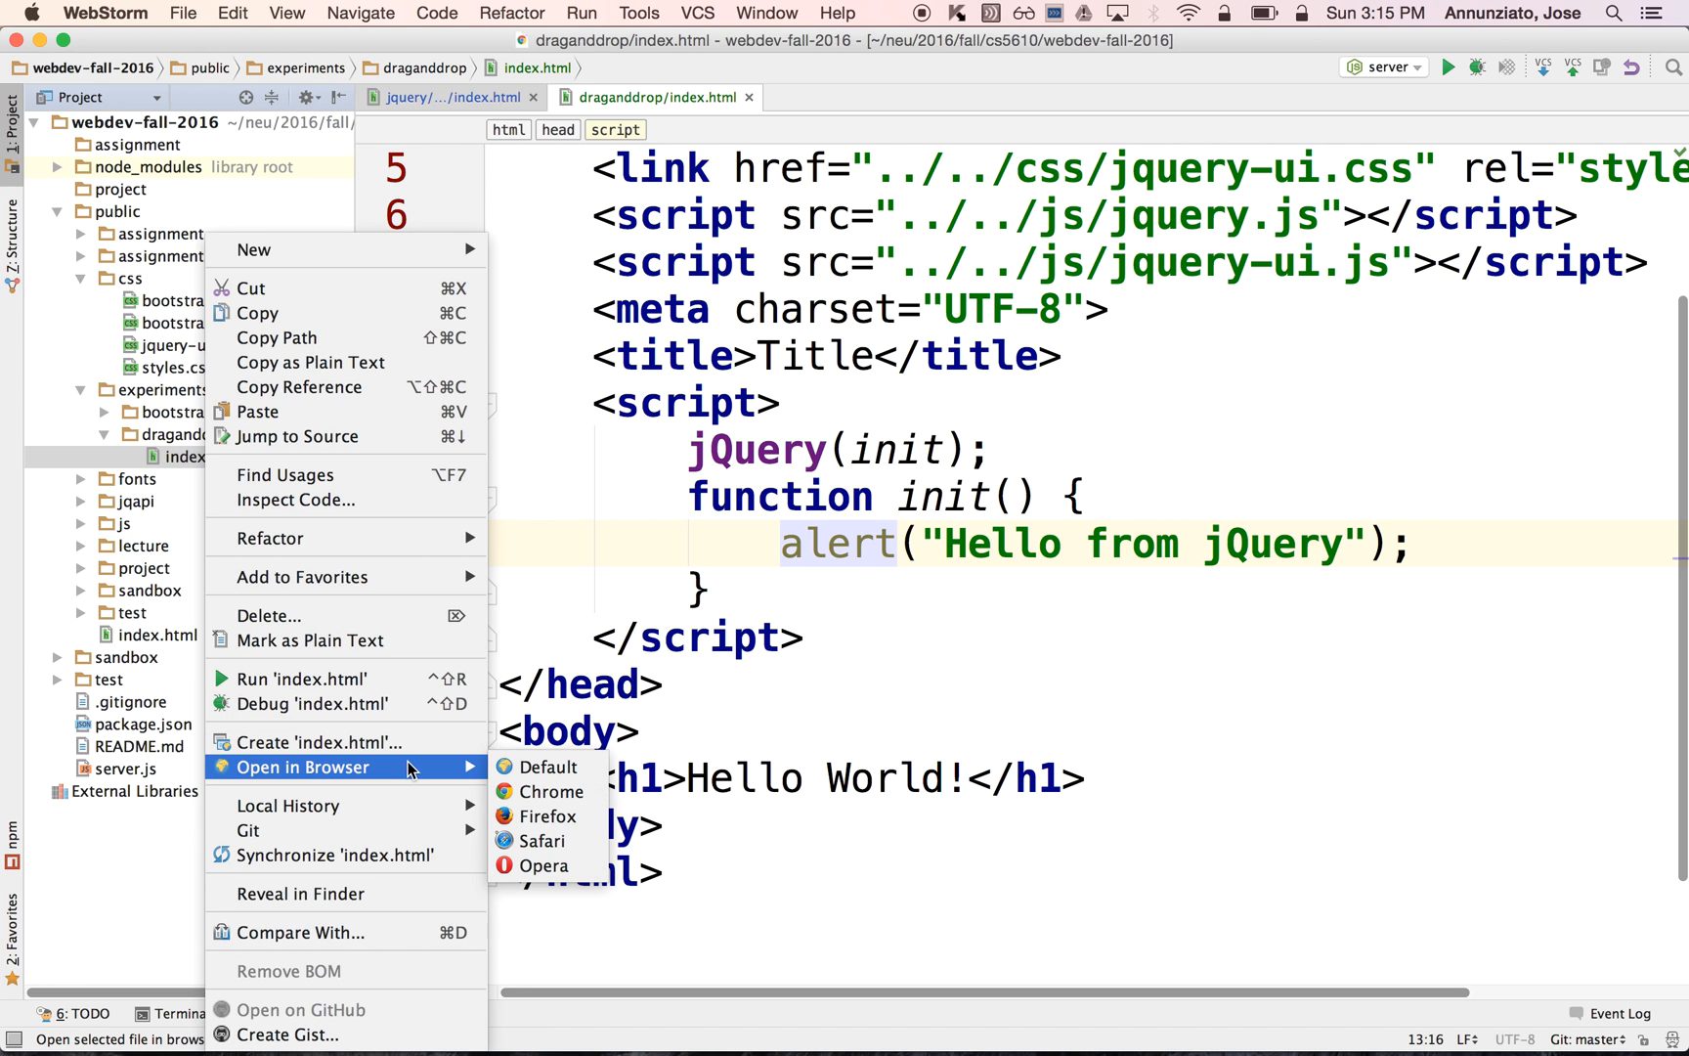
mouse_move(552, 792)
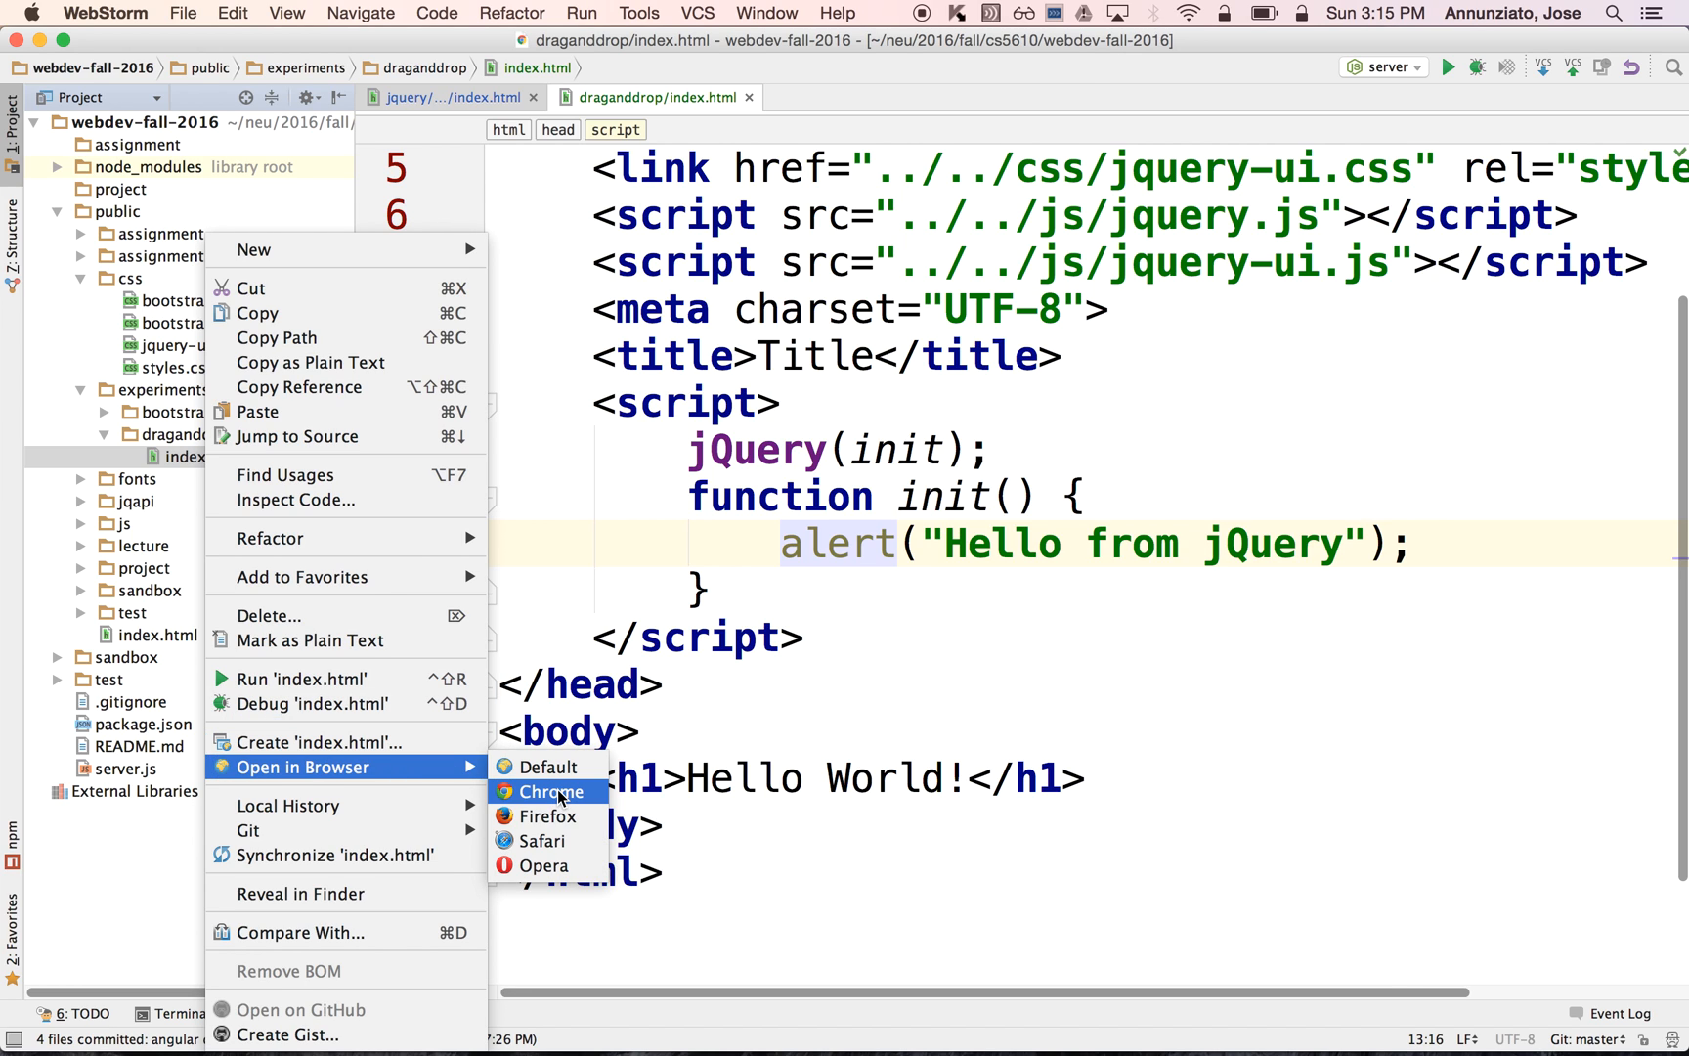
left_click(545, 792)
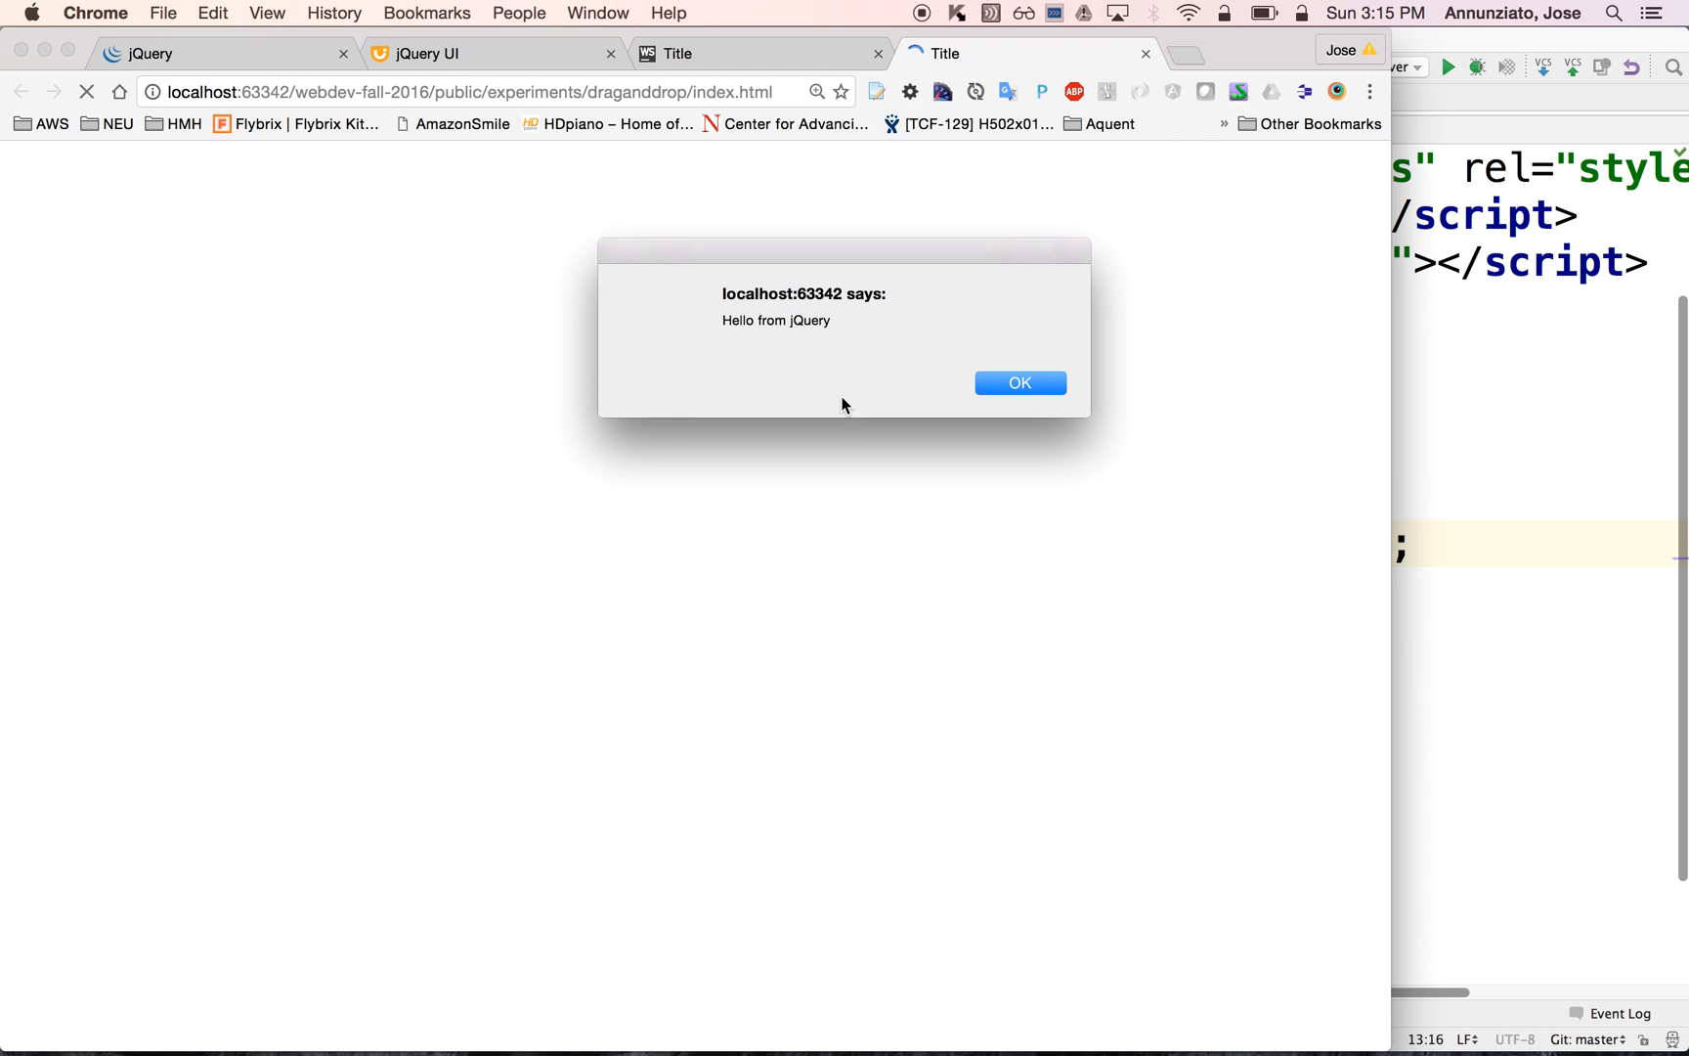
left_click(1016, 384)
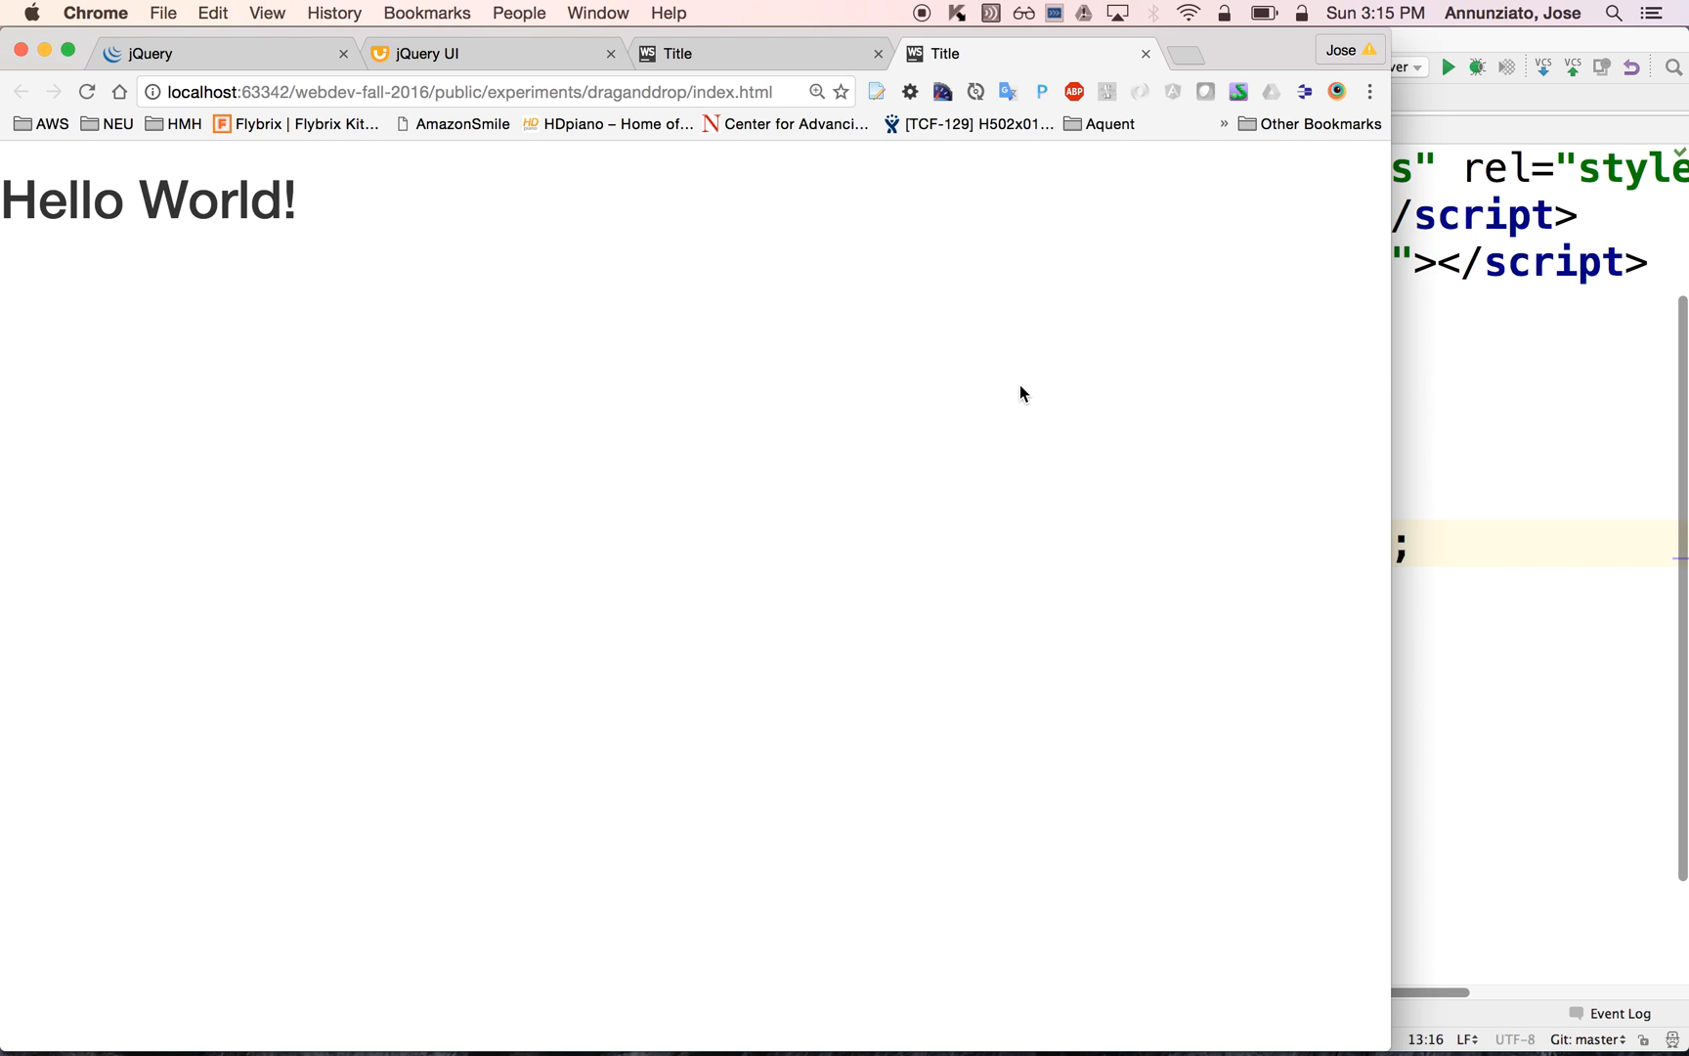